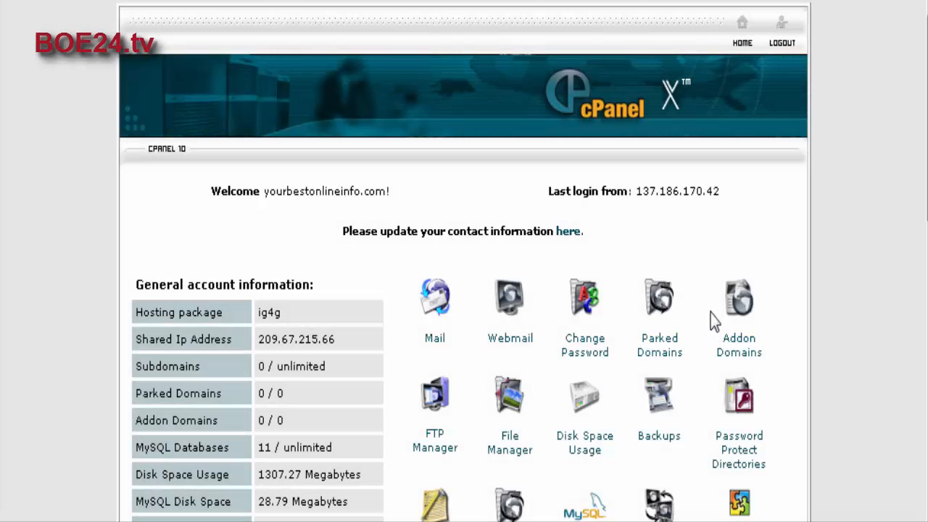
{"action": "mouse_move", "coordinate": [848, 274]}
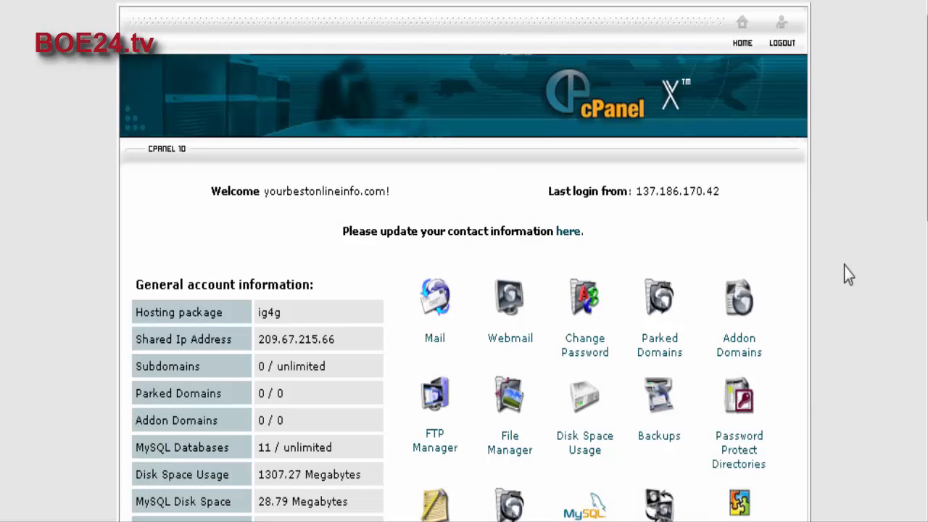
{"action": "mouse_move", "coordinate": [803, 369]}
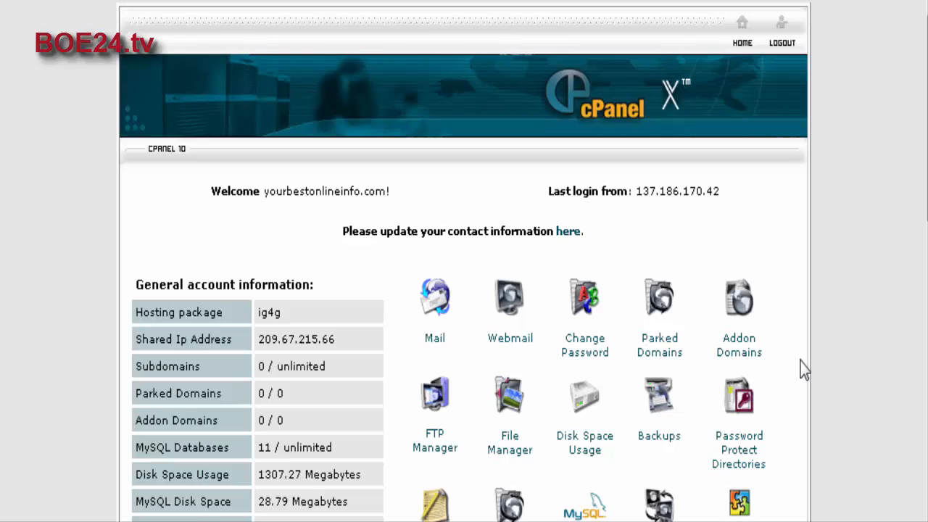
{"action": "mouse_move", "coordinate": [834, 365]}
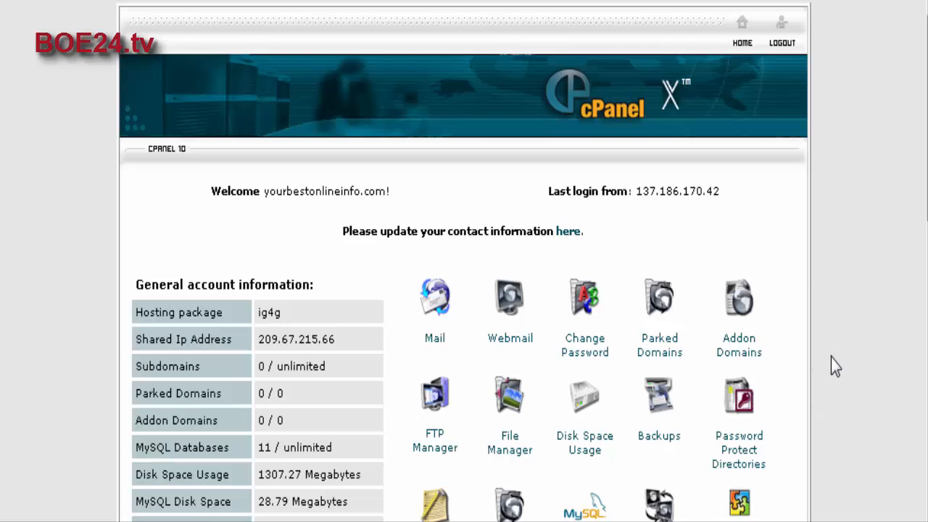
- Enter the Fantastico script installer from cPanel and reach the Discussion Boards list
{"action": "scroll", "scroll_direction": "down", "scroll_amount": 3}
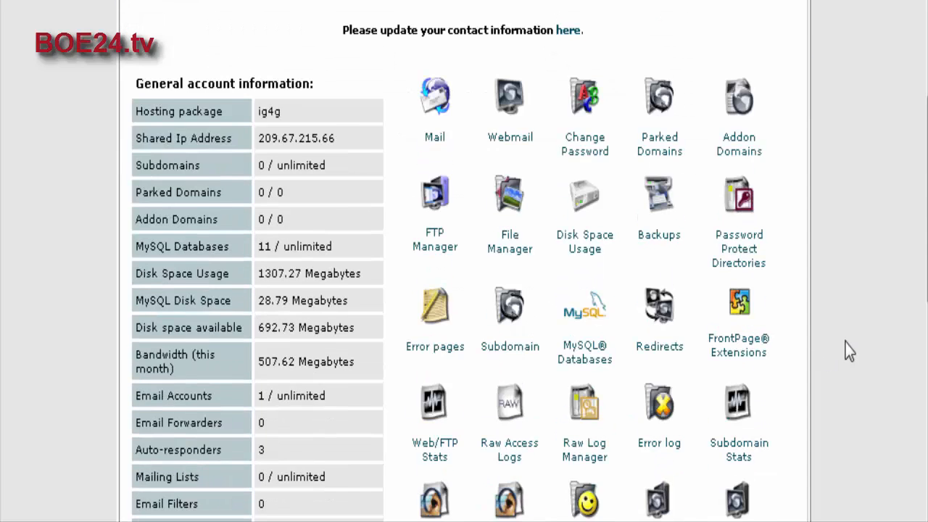
{"action": "scroll", "scroll_direction": "down", "scroll_amount": 3}
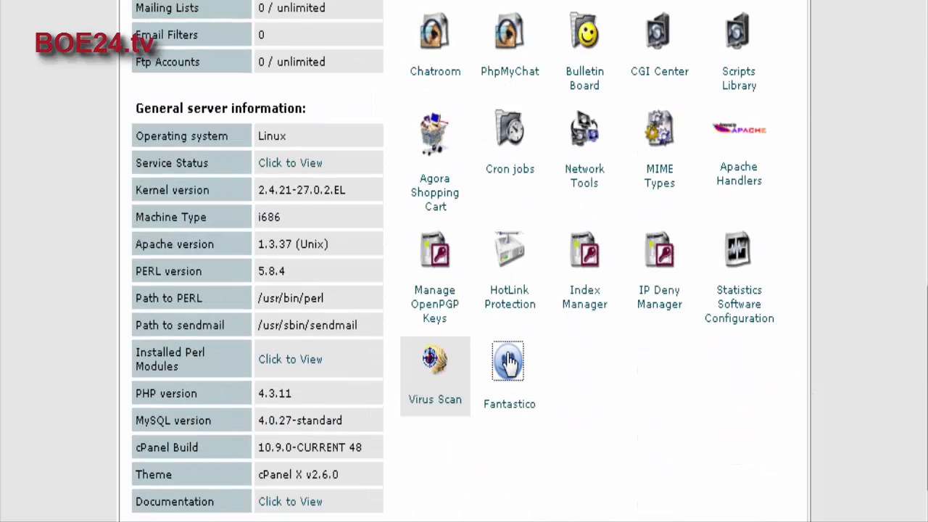
{"action": "left_click", "coordinate": [507, 359]}
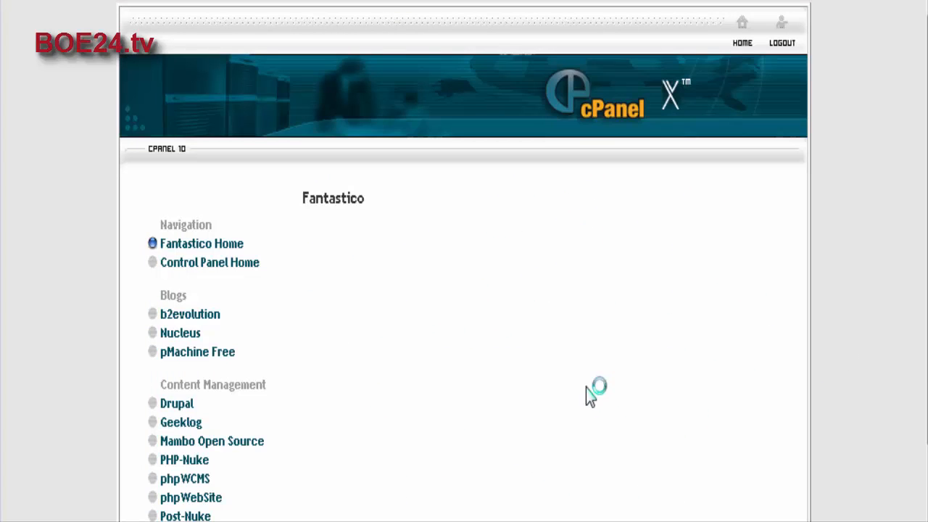
{"action": "scroll", "scroll_direction": "down", "scroll_amount": 3}
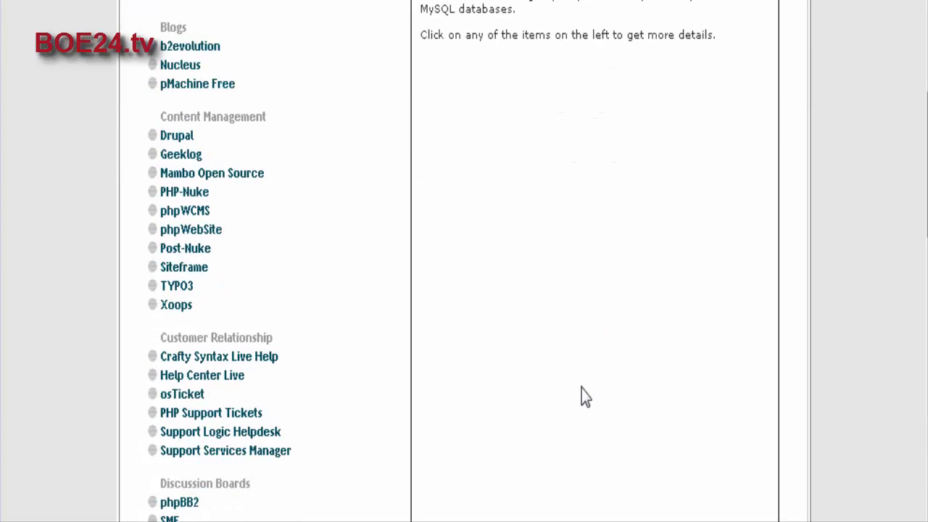
{"action": "scroll", "scroll_direction": "down", "scroll_amount": 3}
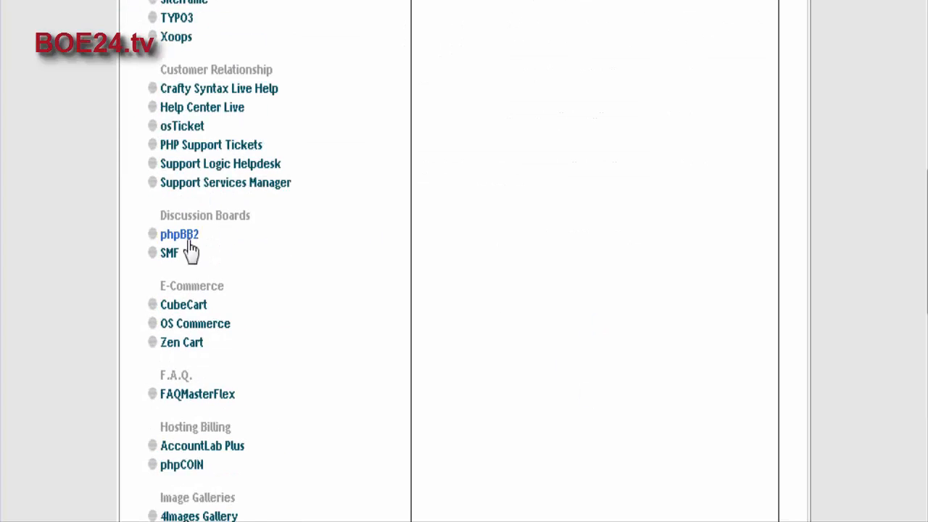
- Bring up the phpBB2 details page showing version 2.0.21 and no current installations
{"action": "left_click", "coordinate": [180, 233]}
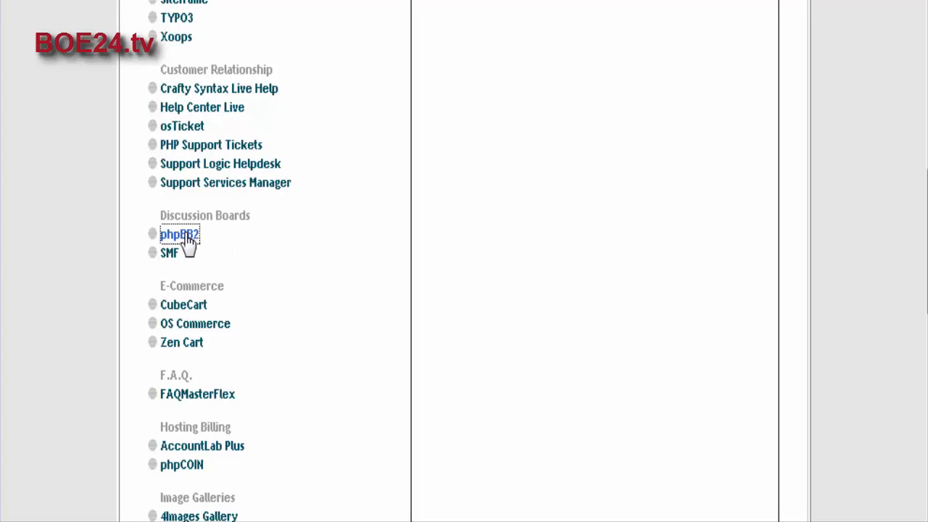
{"action": "left_click", "coordinate": [180, 235]}
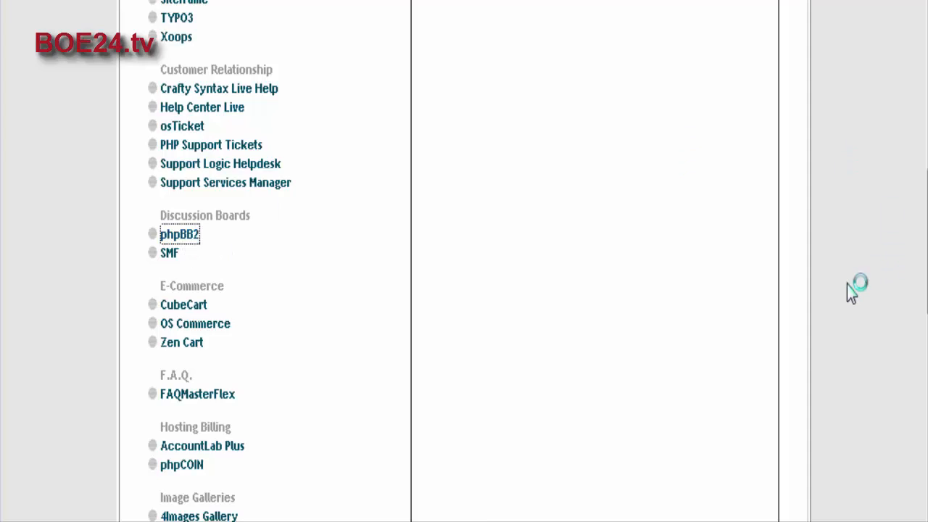
{"action": "left_click", "coordinate": [180, 233]}
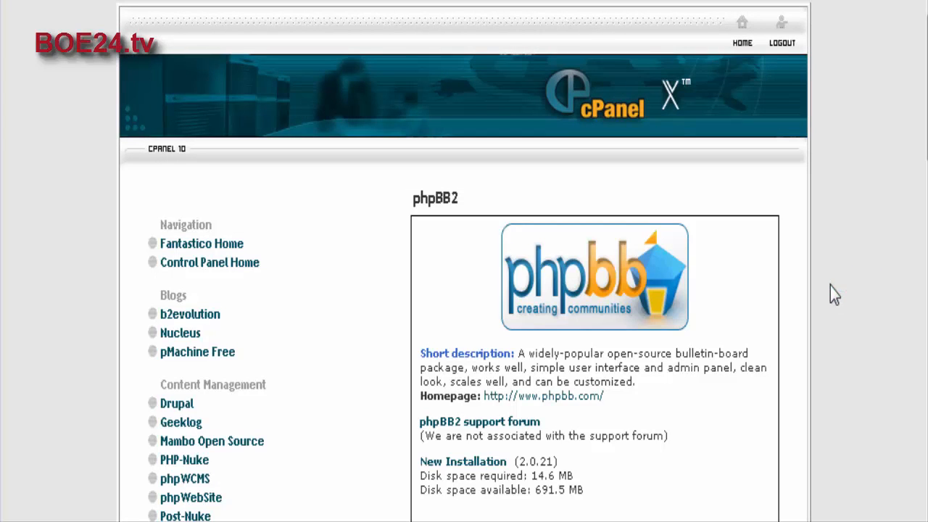
{"action": "scroll", "scroll_direction": "down", "scroll_amount": 3}
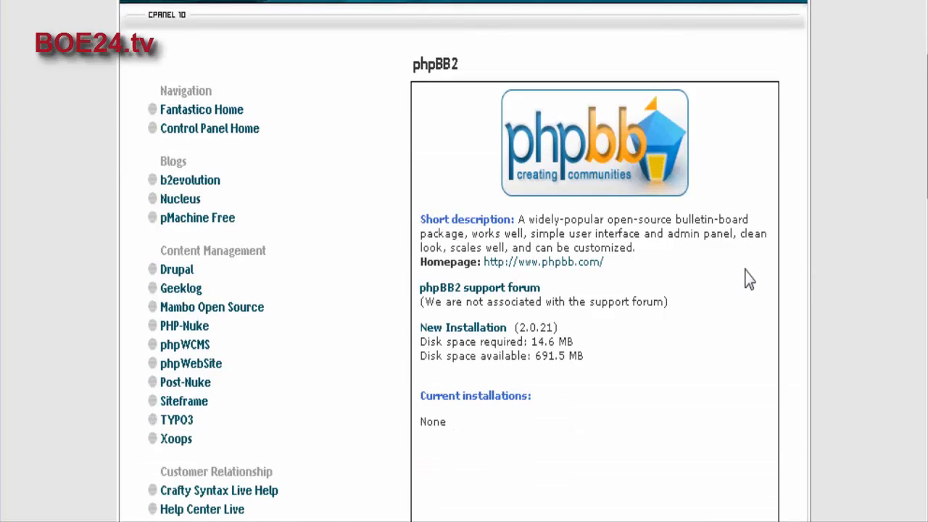
{"action": "scroll", "scroll_direction": "down", "scroll_amount": 3}
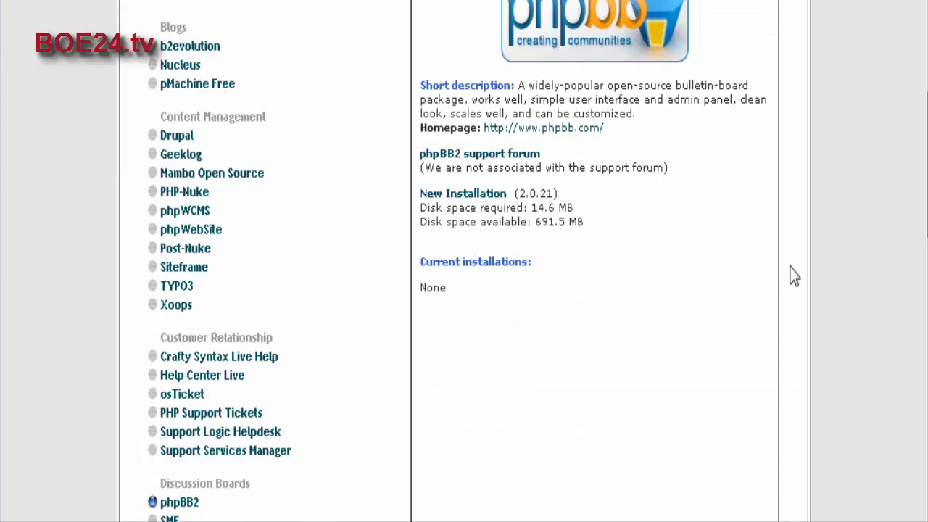
{"action": "scroll", "scroll_direction": "down", "scroll_amount": 3}
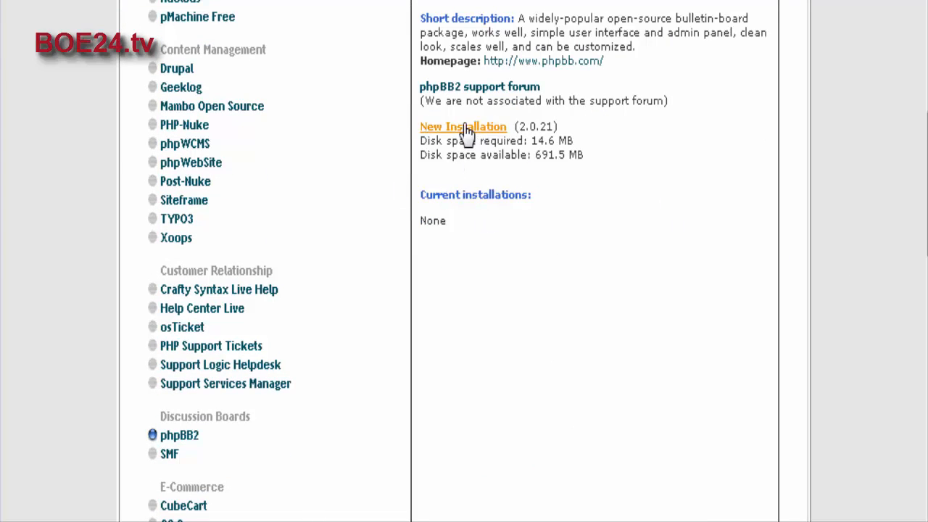
- Start a new phpBB2 installation targeting the phpbb directory
{"action": "left_click", "coordinate": [463, 126]}
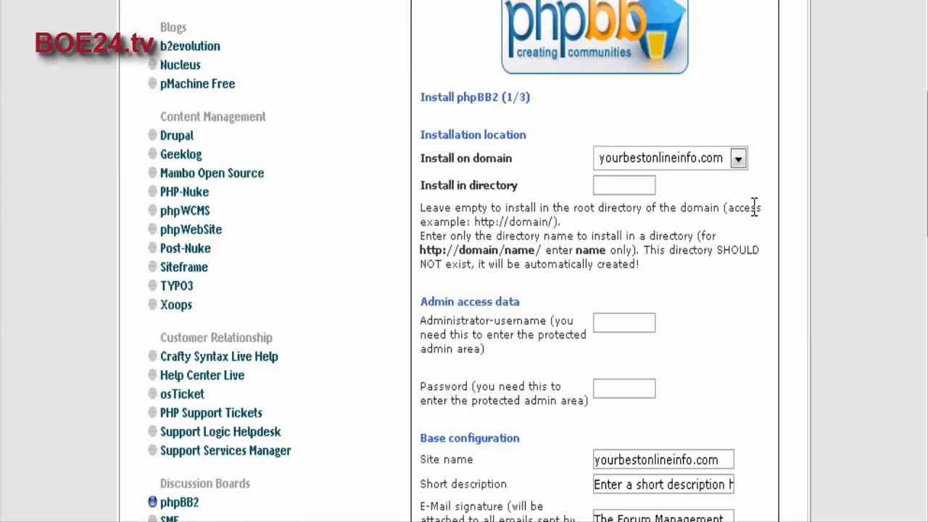
{"action": "mouse_move", "coordinate": [463, 134]}
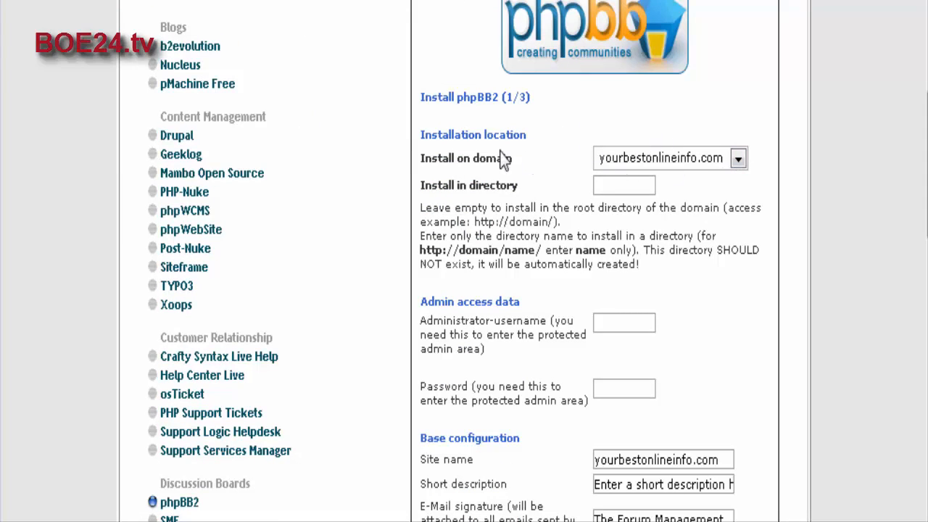
{"action": "mouse_move", "coordinate": [607, 181]}
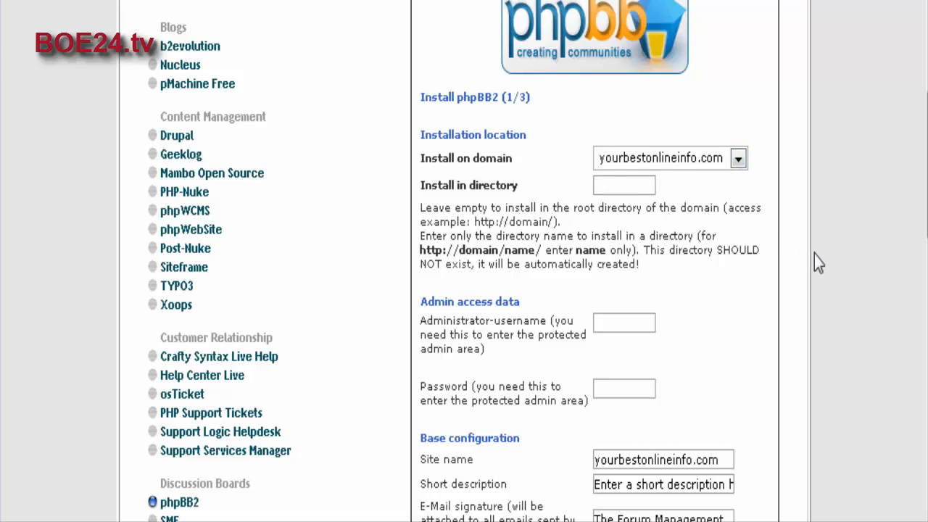
{"action": "type", "text": "p"}
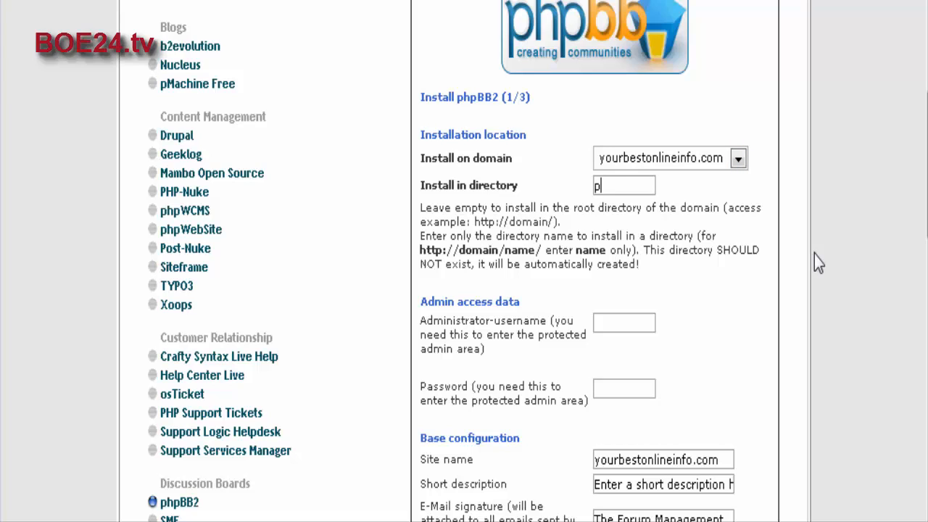
{"action": "type", "text": "hpb"}
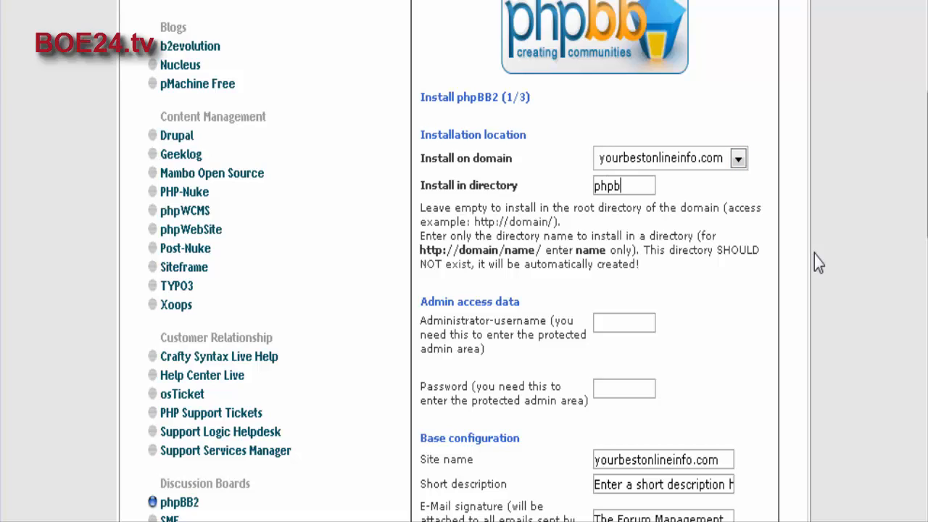
{"action": "type", "text": "b"}
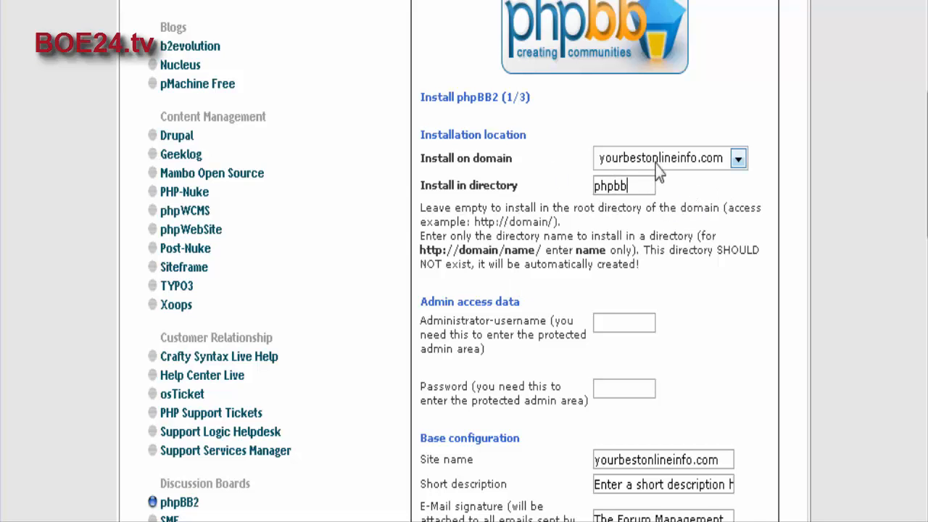
{"action": "scroll", "scroll_direction": "down", "scroll_amount": 3}
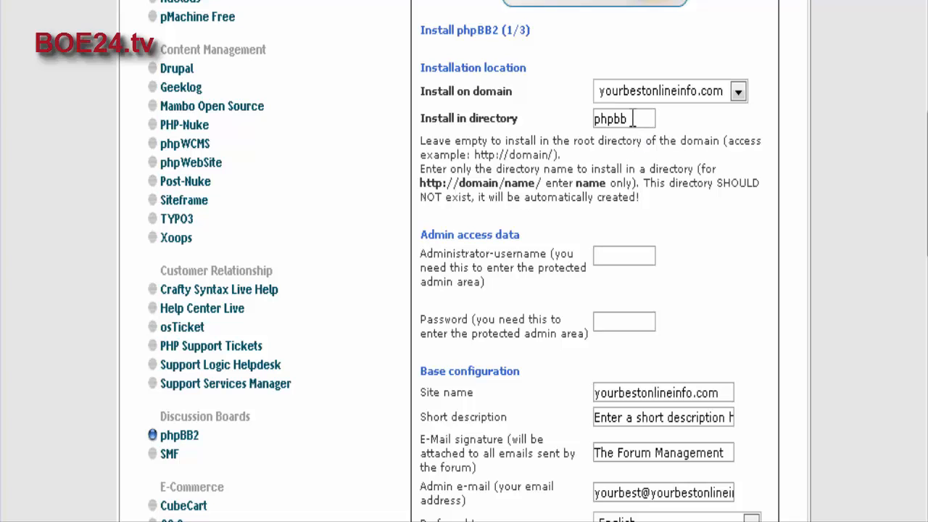
{"action": "mouse_move", "coordinate": [408, 174]}
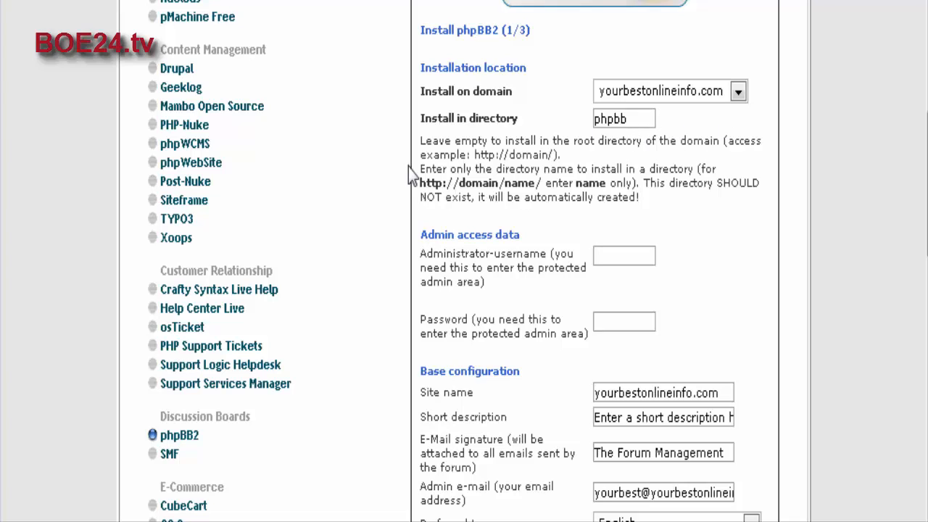
{"action": "scroll", "scroll_direction": "down", "scroll_amount": 3}
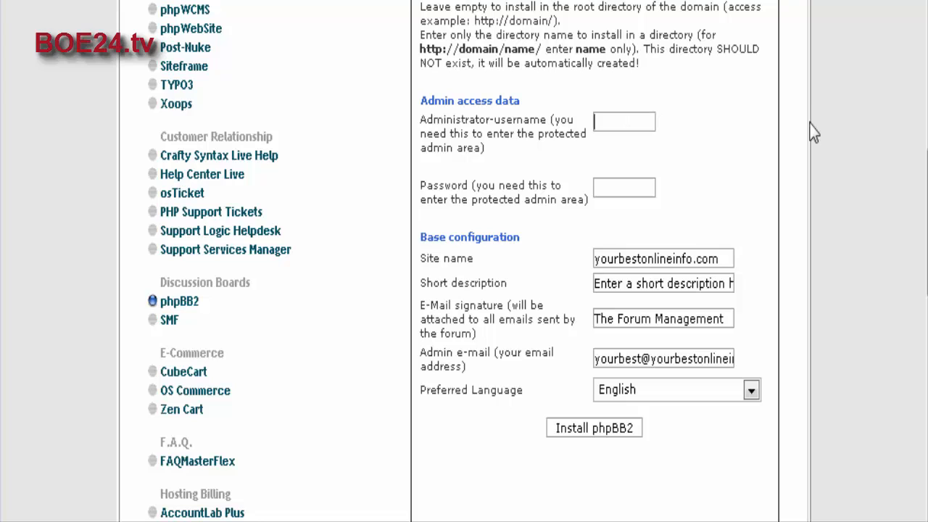
{"action": "mouse_move", "coordinate": [811, 138]}
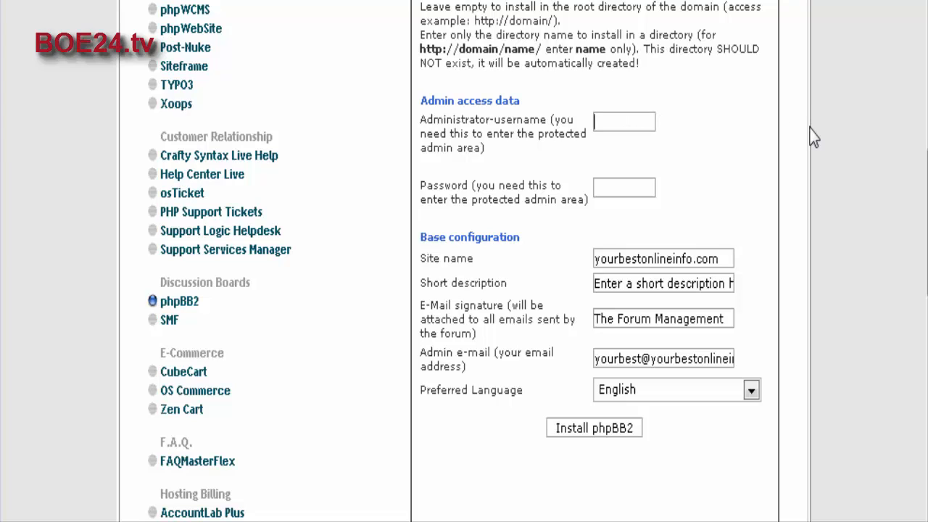
- Fill in the administrator username tim and its password
{"action": "type", "text": "tim"}
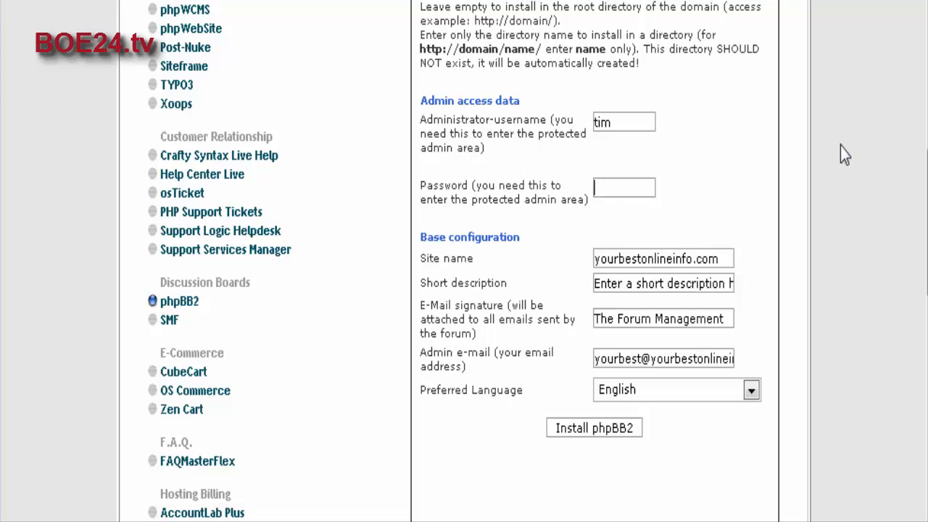
{"action": "type", "text": "p"}
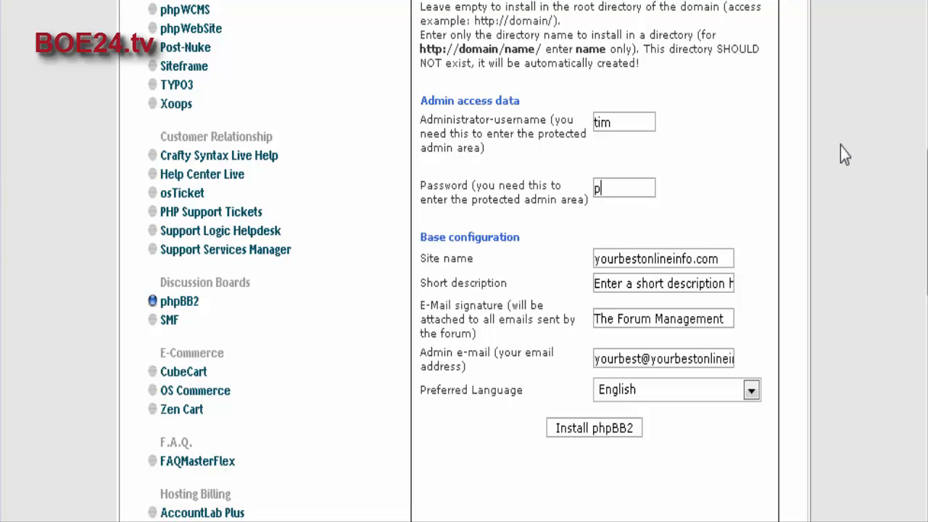
{"action": "type", "text": "assword"}
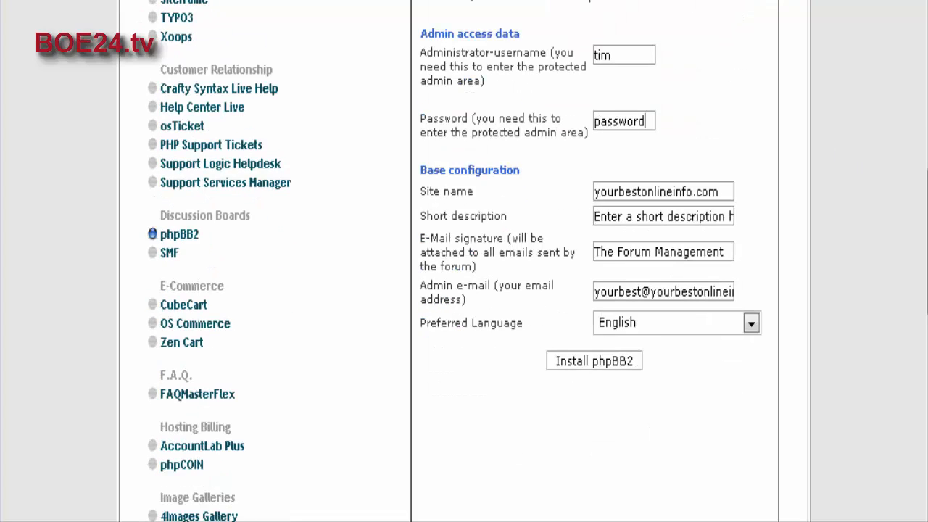
- Replace the default site name with Test Forum
{"action": "scroll", "scroll_direction": "down", "scroll_amount": 3}
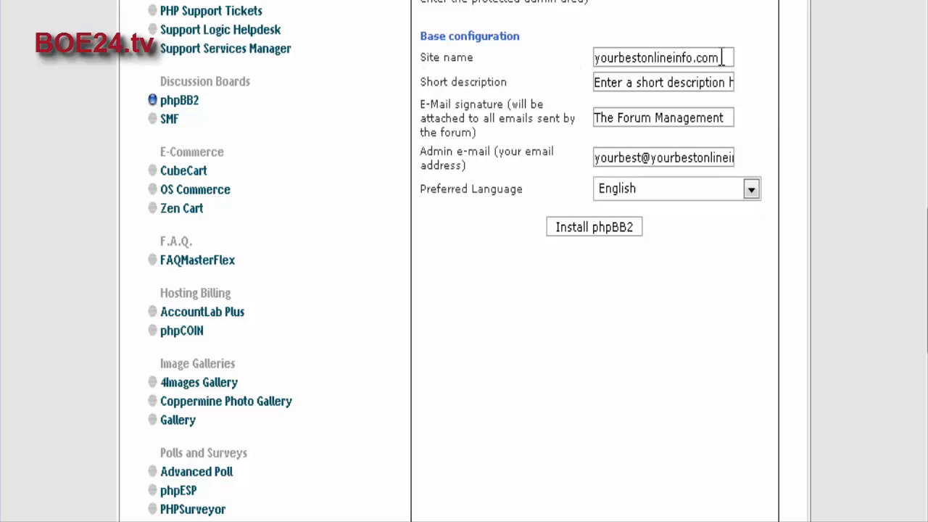
{"action": "triple_click", "coordinate": [655, 58]}
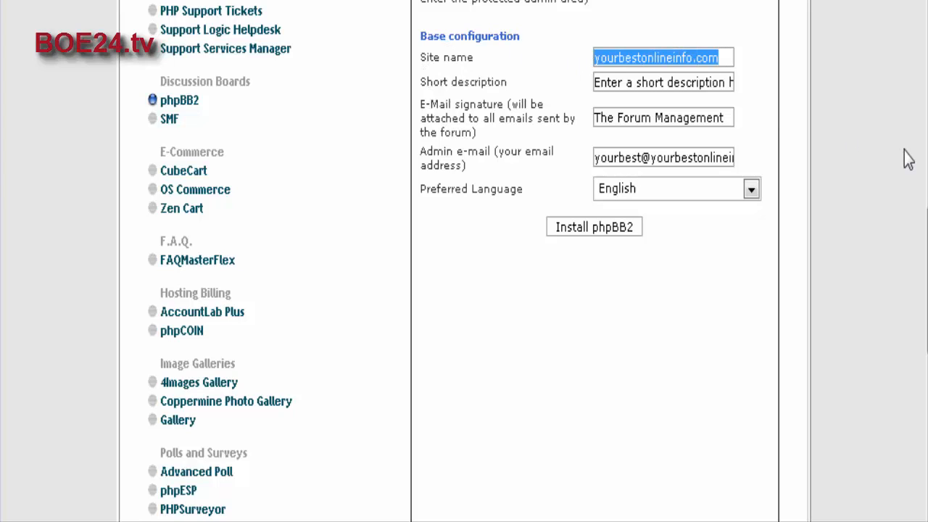
{"action": "type", "text": "Test F"}
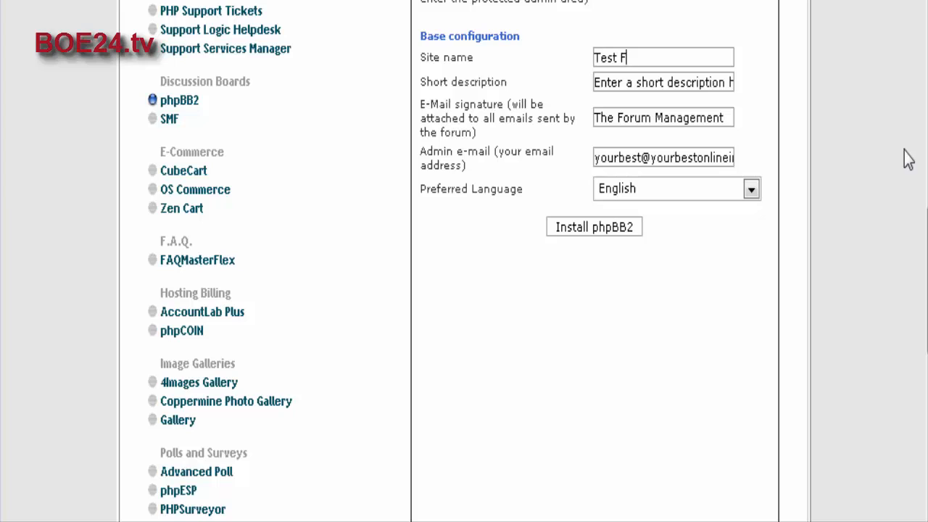
{"action": "type", "text": "oru"}
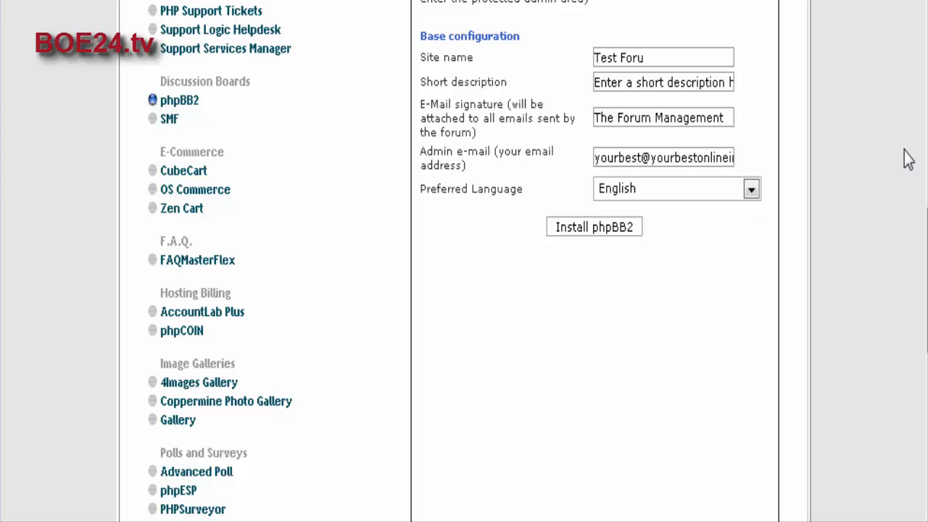
{"action": "type", "text": "m"}
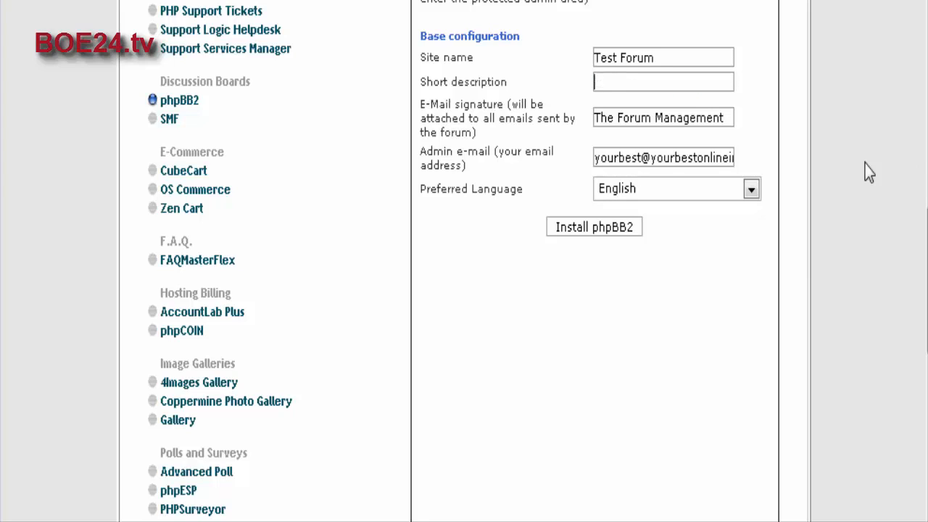
- Give the board the short description A test Forum
{"action": "type", "text": "A t"}
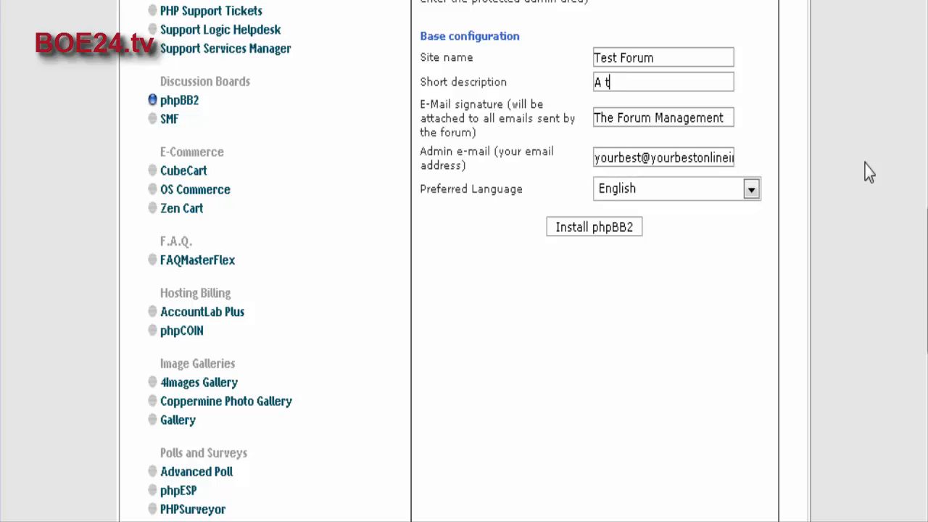
{"action": "type", "text": "est F"}
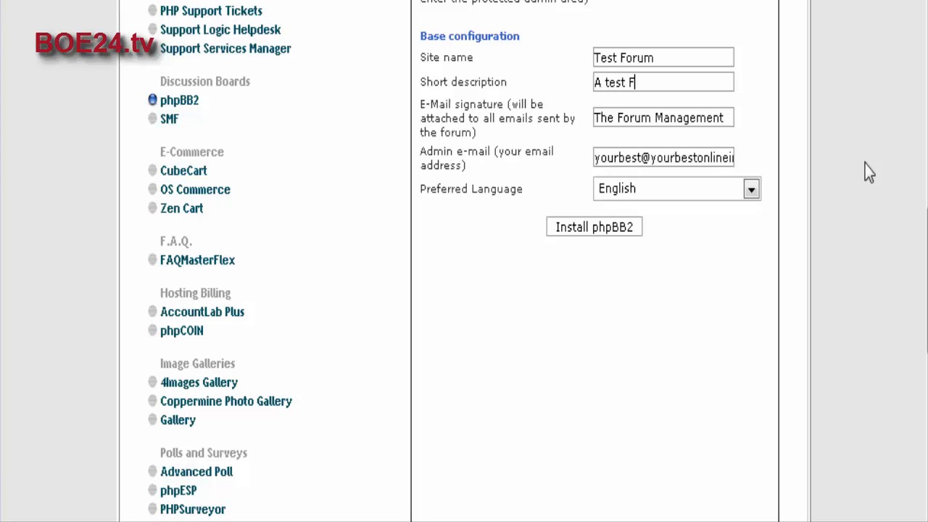
{"action": "type", "text": "orum"}
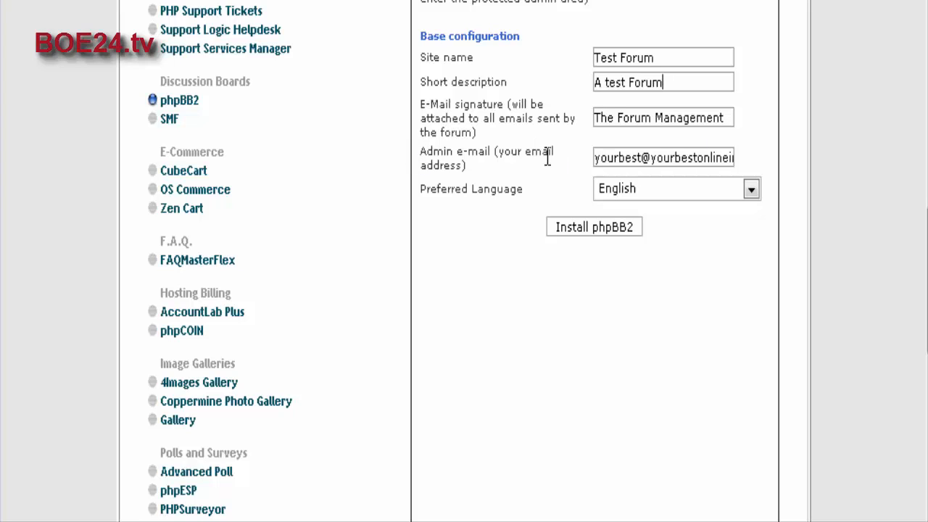
{"action": "mouse_move", "coordinate": [771, 152]}
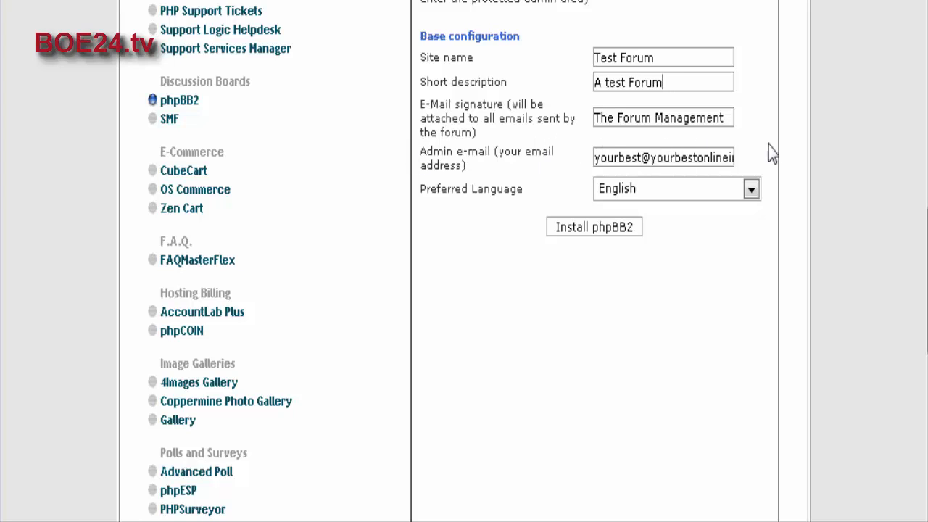
{"action": "scroll", "scroll_direction": "down", "scroll_amount": 3}
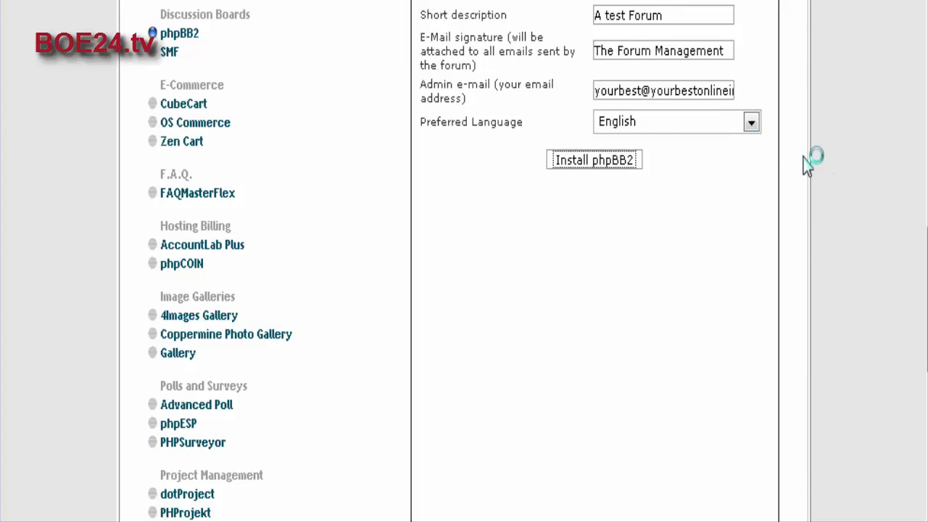
- Submit the board settings and confirm database user yourbest_phpb1 at yourbestonlineinfo.com/phpbb
{"action": "left_click", "coordinate": [594, 160]}
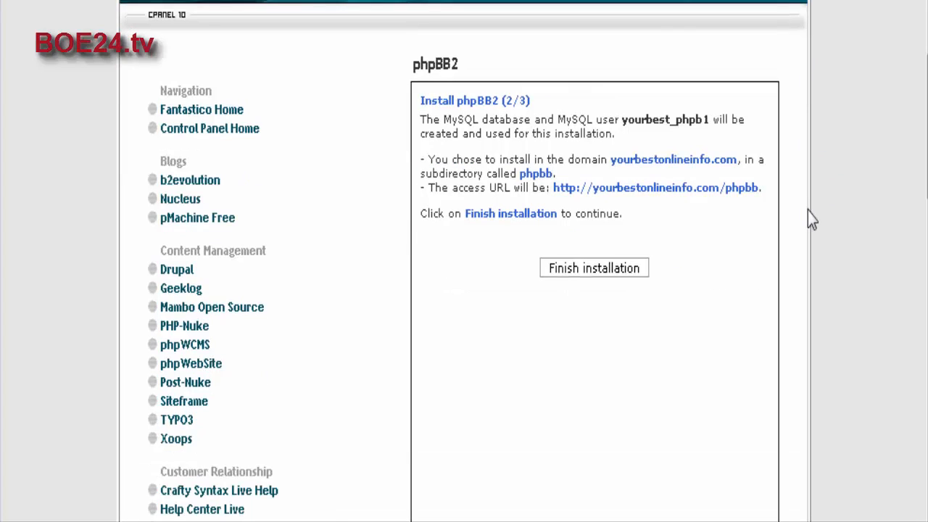
{"action": "mouse_move", "coordinate": [716, 234]}
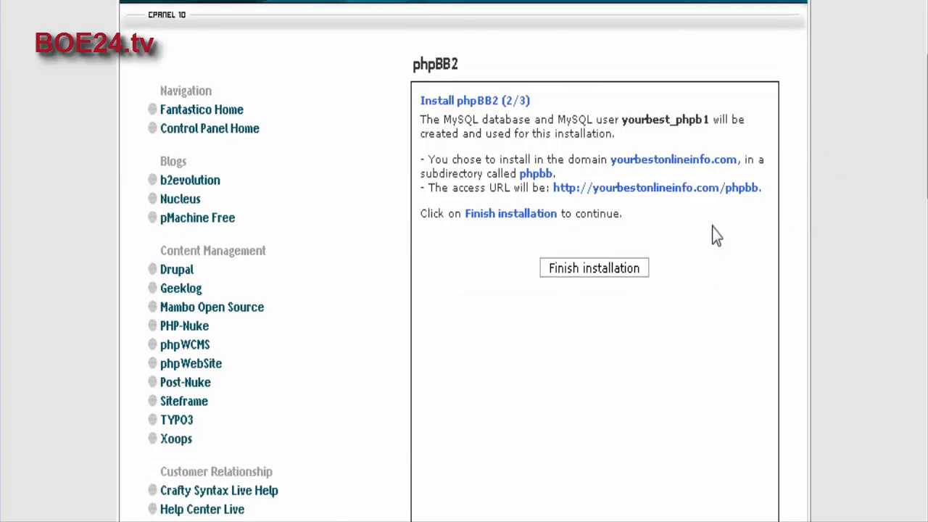
{"action": "scroll", "scroll_direction": "down", "scroll_amount": 3}
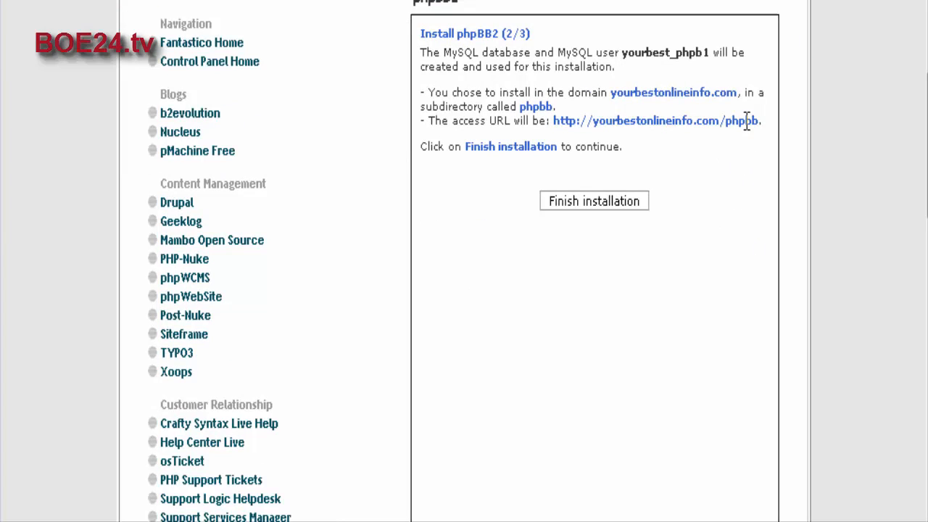
{"action": "mouse_move", "coordinate": [577, 204]}
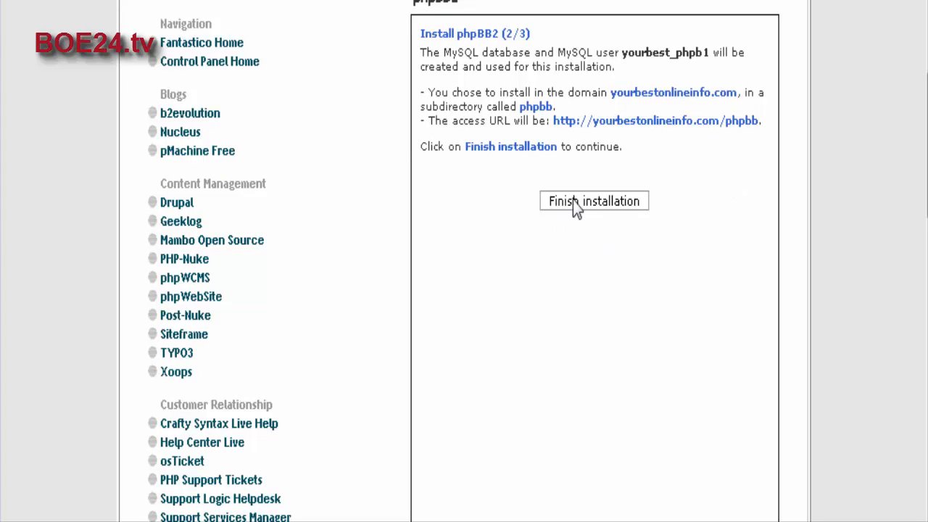
{"action": "left_click", "coordinate": [594, 200]}
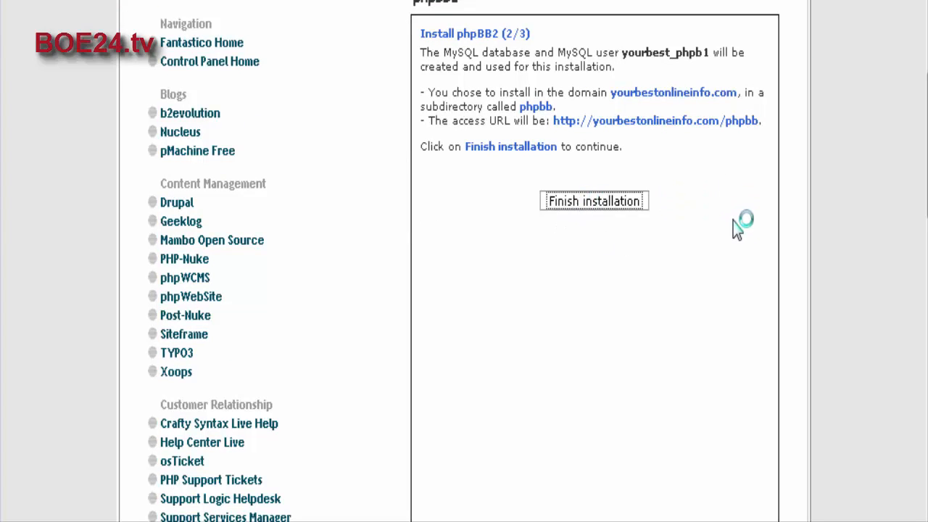
- Finish installation step 3 of 3 for the phpBB2 board
{"action": "left_click", "coordinate": [594, 200]}
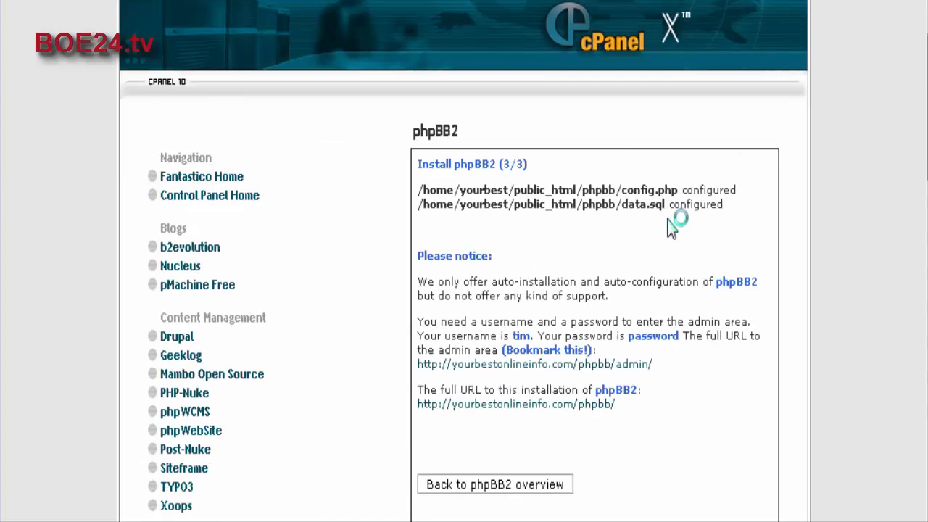
{"action": "scroll", "scroll_direction": "down", "scroll_amount": 3}
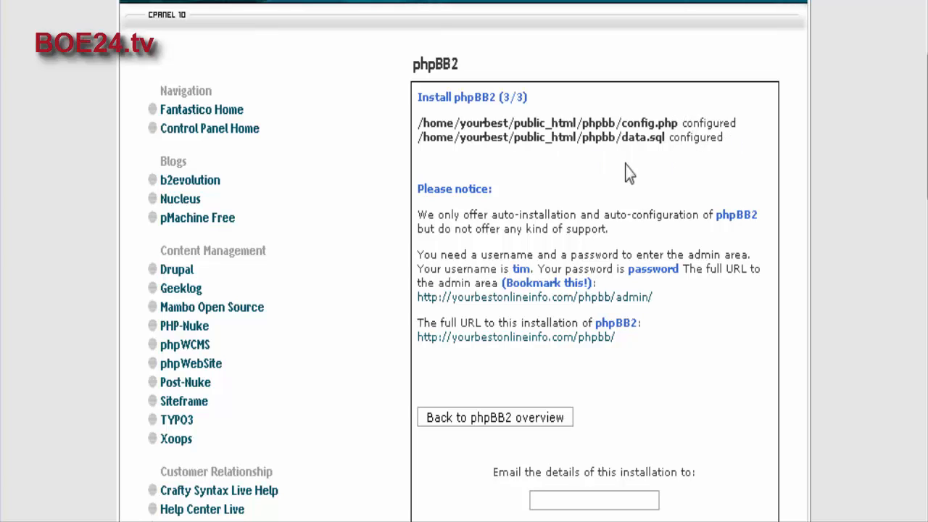
{"action": "mouse_move", "coordinate": [646, 233]}
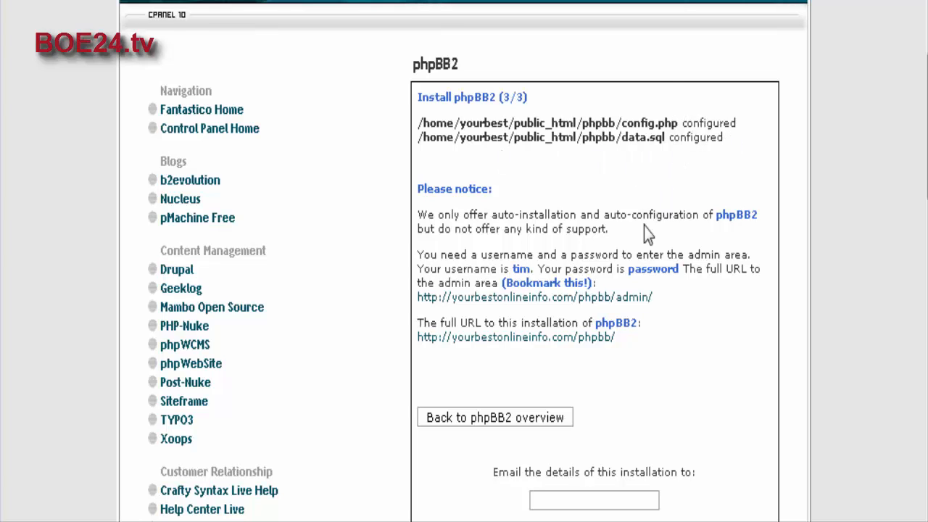
{"action": "scroll", "scroll_direction": "down", "scroll_amount": 3}
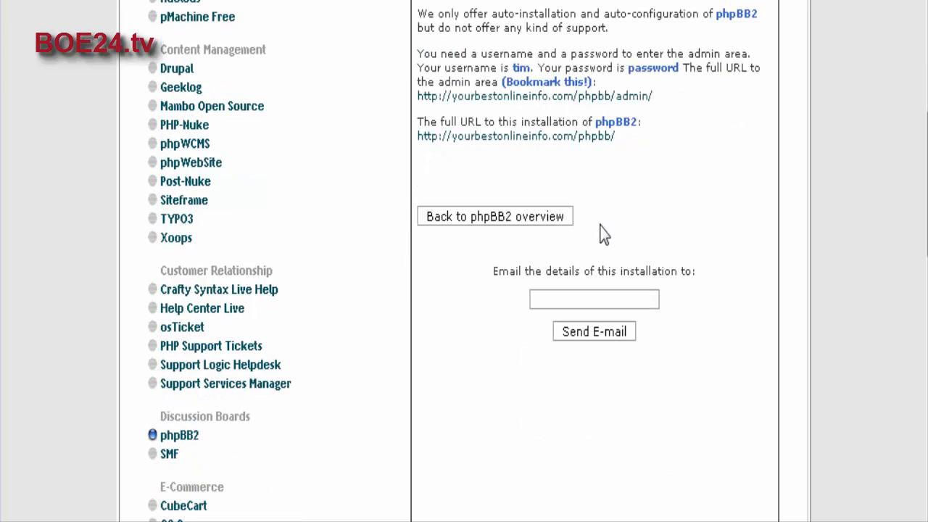
{"action": "mouse_move", "coordinate": [516, 159]}
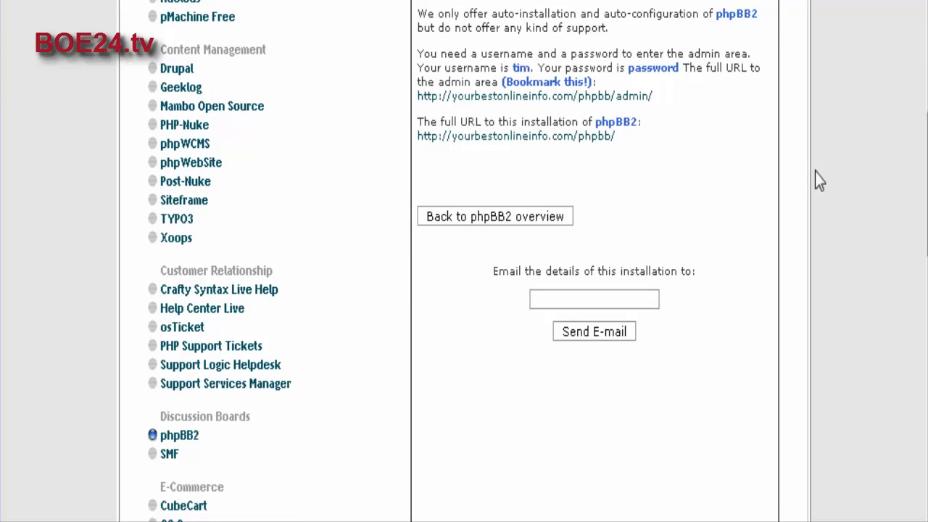
{"action": "mouse_move", "coordinate": [579, 142]}
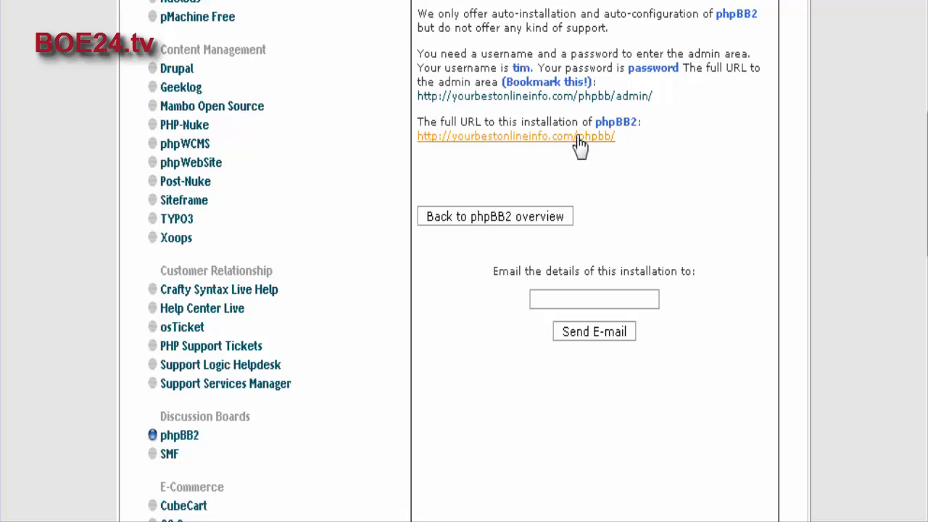
- Open the new Test Forum's address in a separate browser tab
{"action": "right_click", "coordinate": [516, 136]}
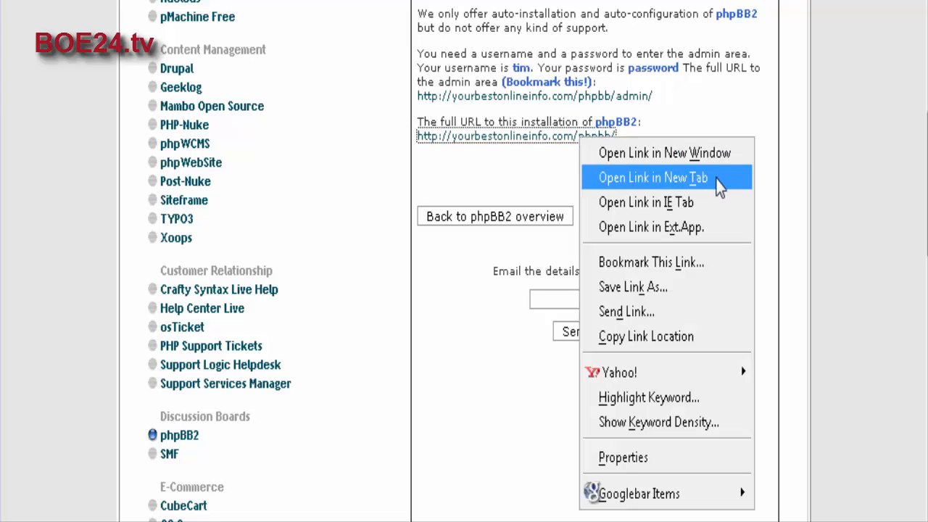
{"action": "left_click", "coordinate": [651, 177]}
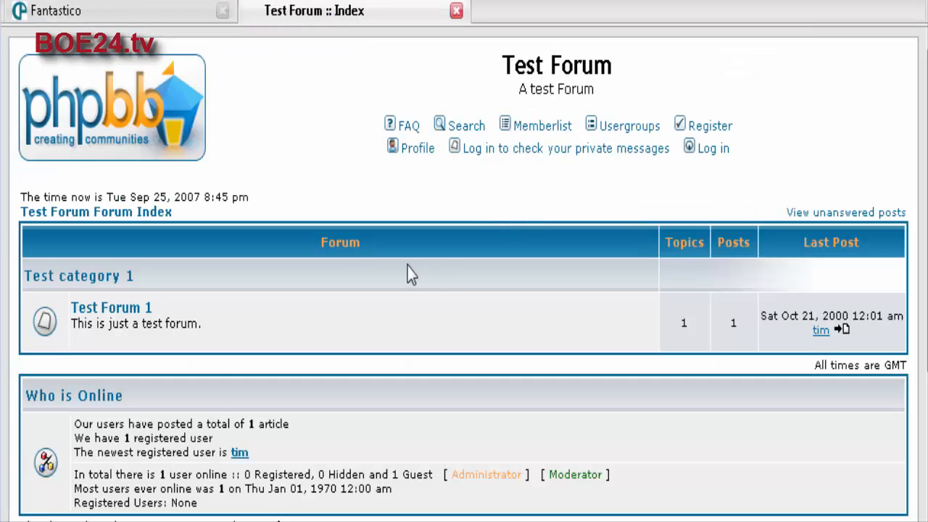
{"action": "scroll", "scroll_direction": "down", "scroll_amount": 3}
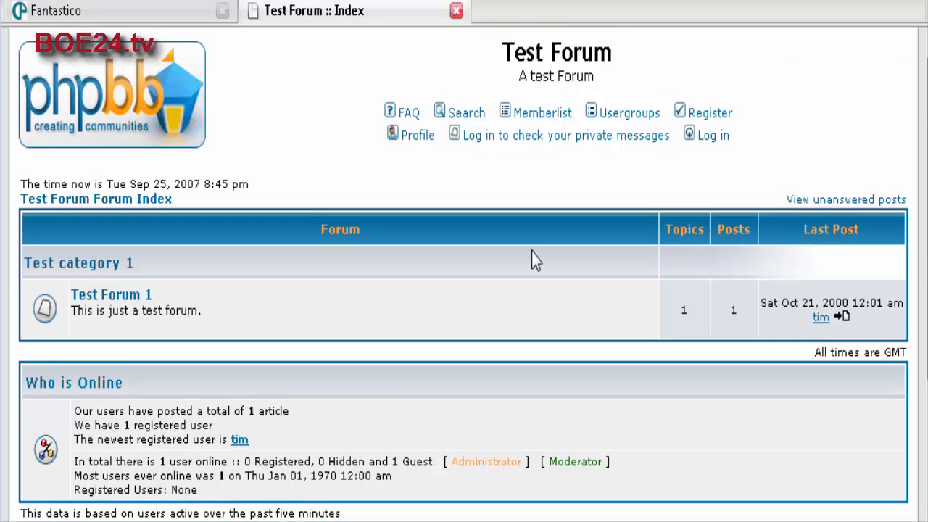
{"action": "scroll", "scroll_direction": "down", "scroll_amount": 3}
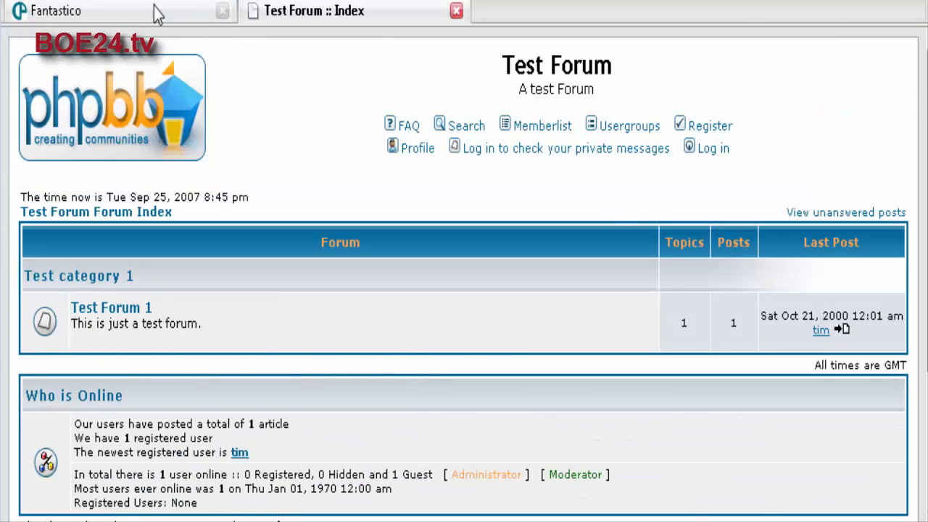
- Go from the installation details page into the phpBB2 Admin Index with board statistics
{"action": "left_click", "coordinate": [80, 12]}
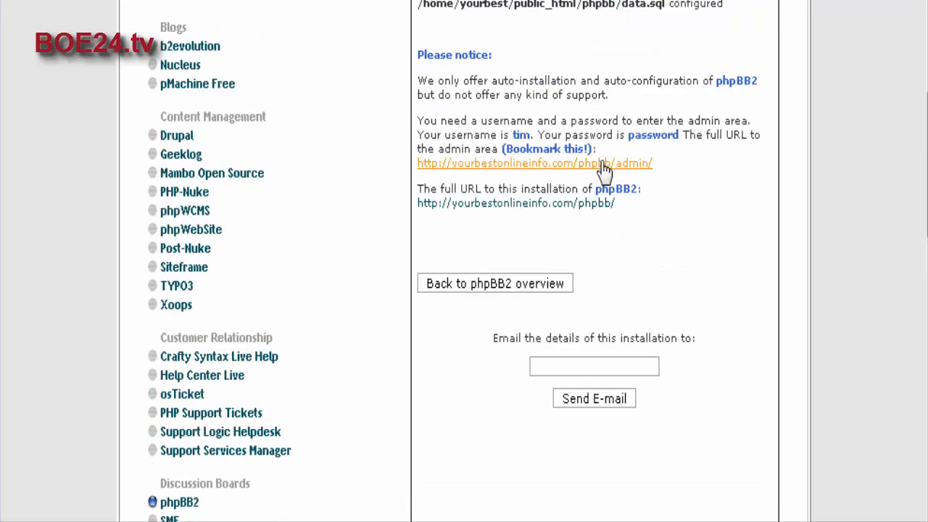
{"action": "mouse_move", "coordinate": [602, 218]}
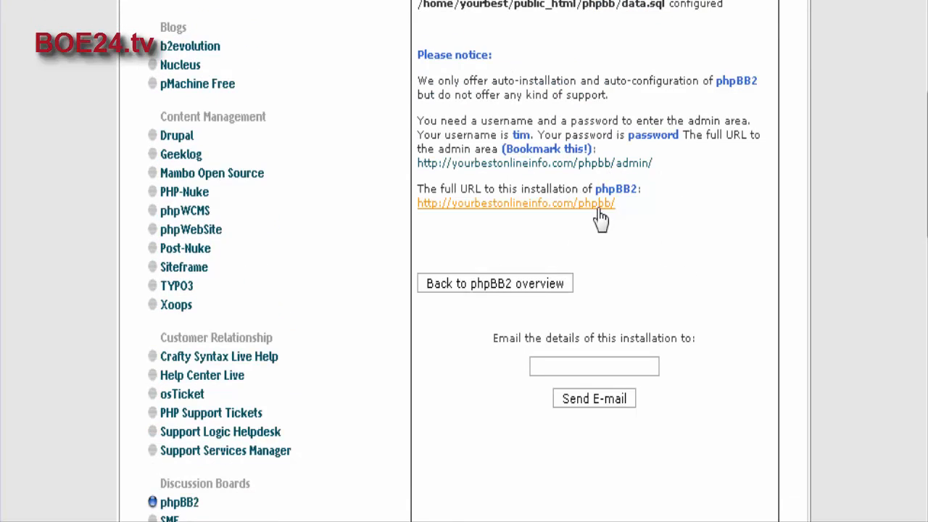
{"action": "left_click", "coordinate": [516, 203]}
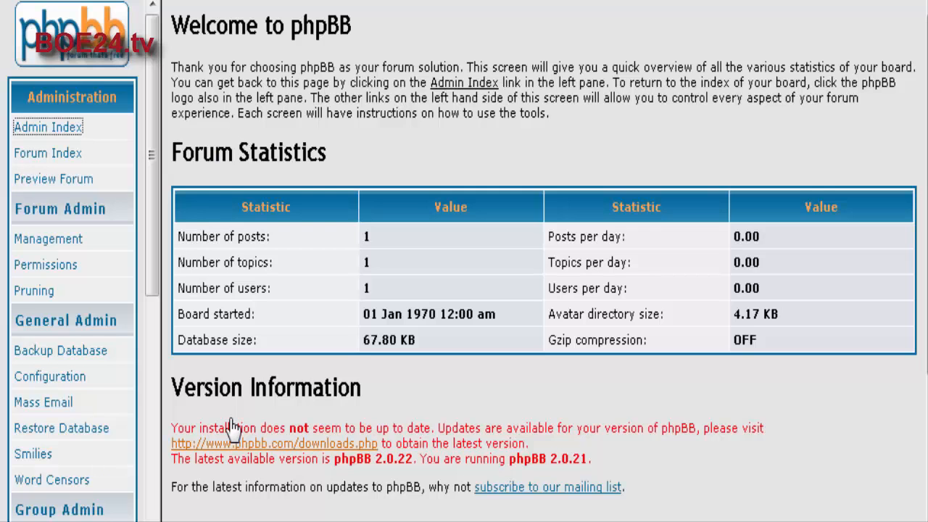
{"action": "mouse_move", "coordinate": [402, 297]}
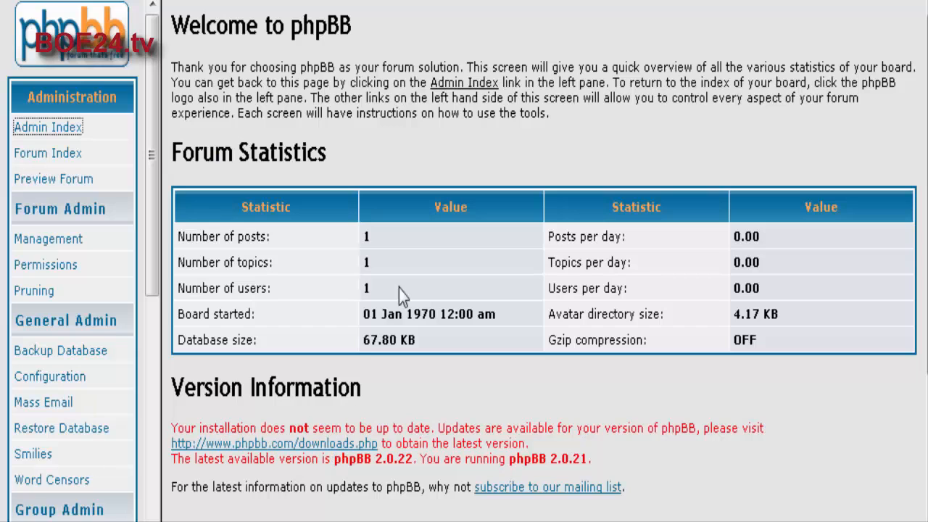
{"action": "mouse_move", "coordinate": [93, 201]}
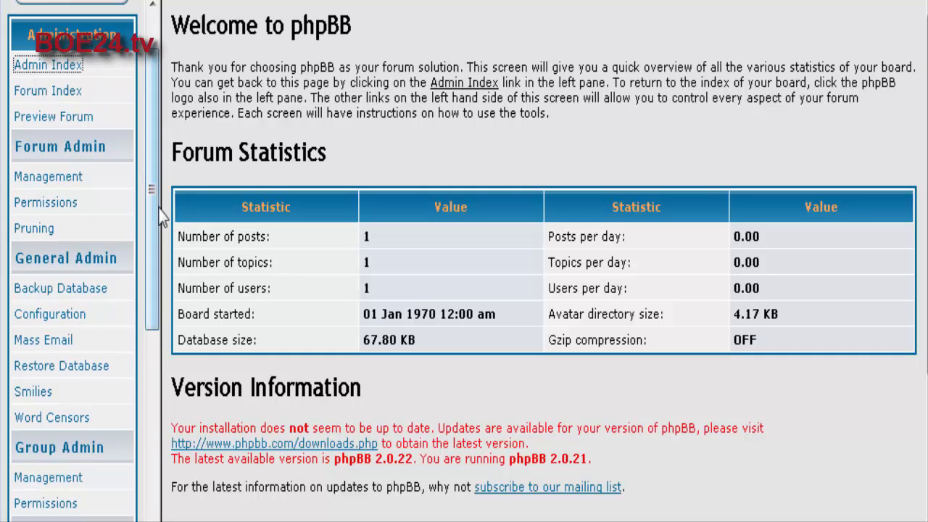
{"action": "mouse_move", "coordinate": [109, 224]}
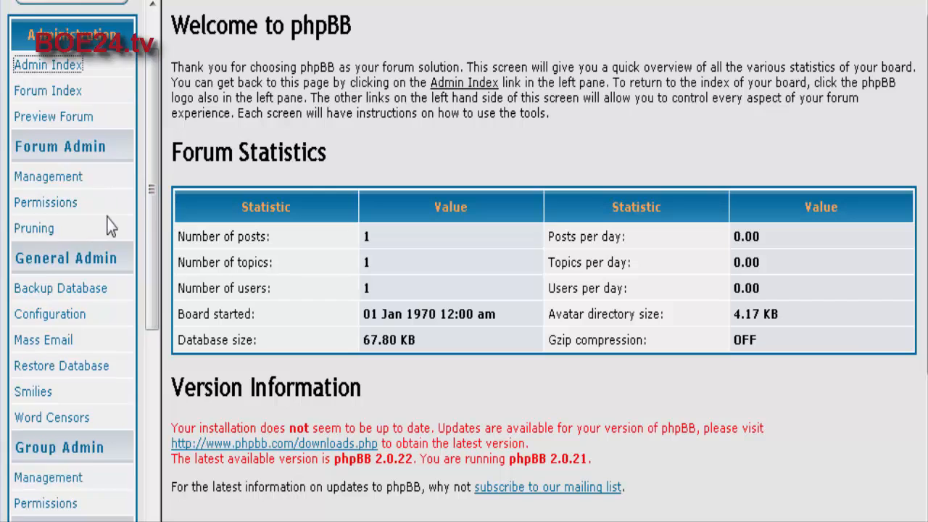
{"action": "scroll", "scroll_direction": "down", "scroll_amount": 3}
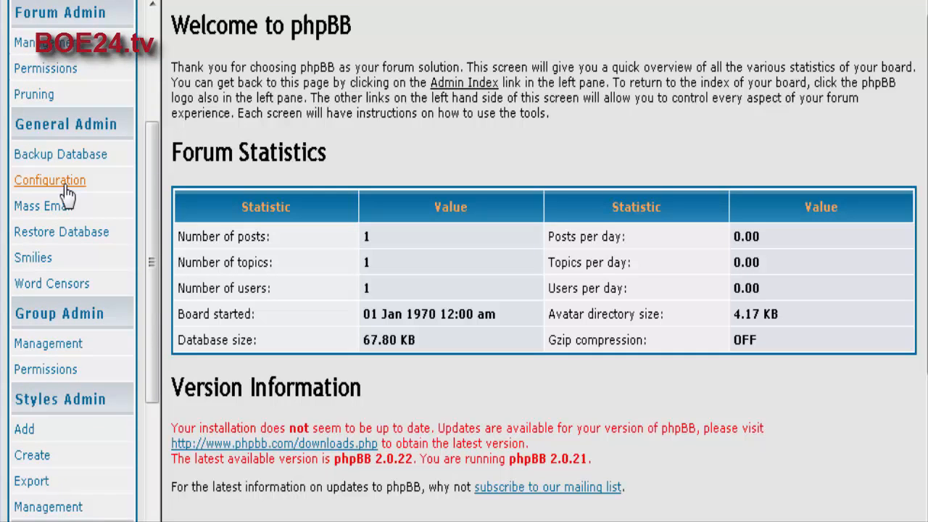
- View General Configuration under General Admin, reviewing site name Test Forum and board settings
{"action": "left_click", "coordinate": [49, 180]}
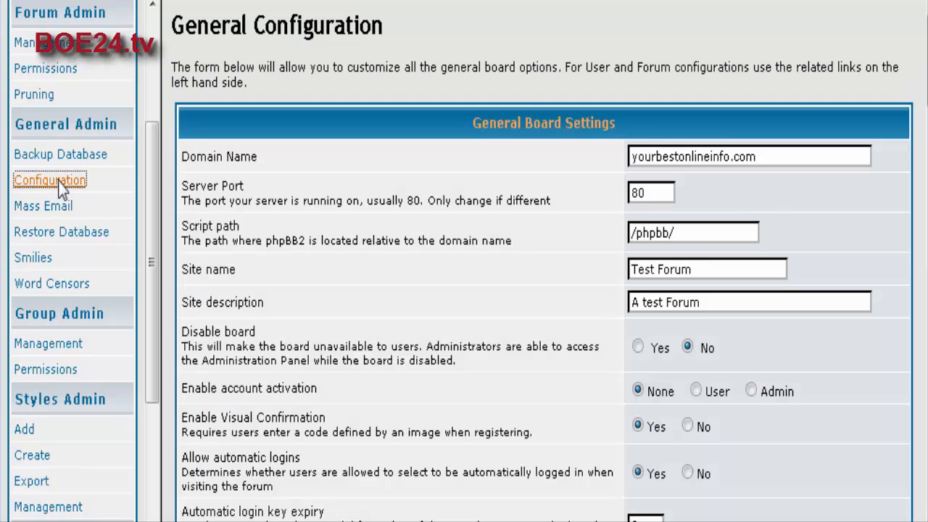
{"action": "scroll", "scroll_direction": "down", "scroll_amount": 3}
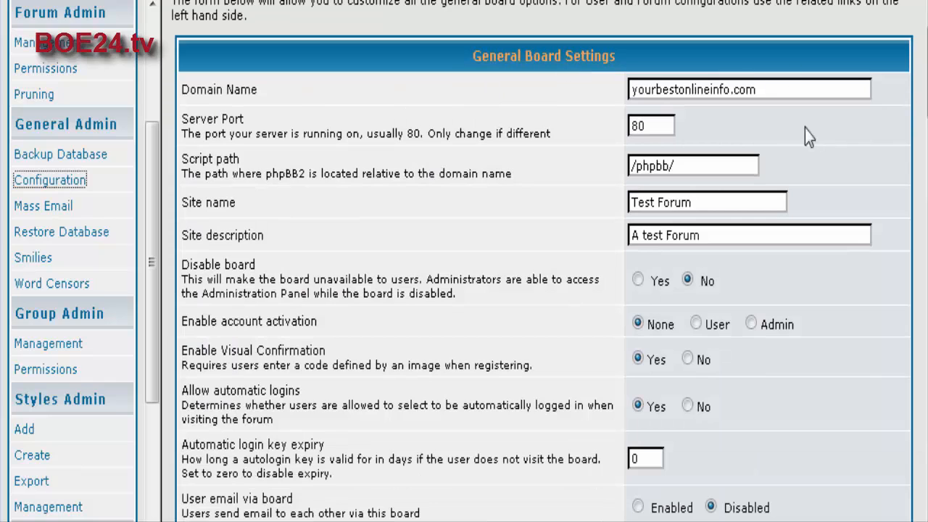
{"action": "scroll", "scroll_direction": "down", "scroll_amount": 3}
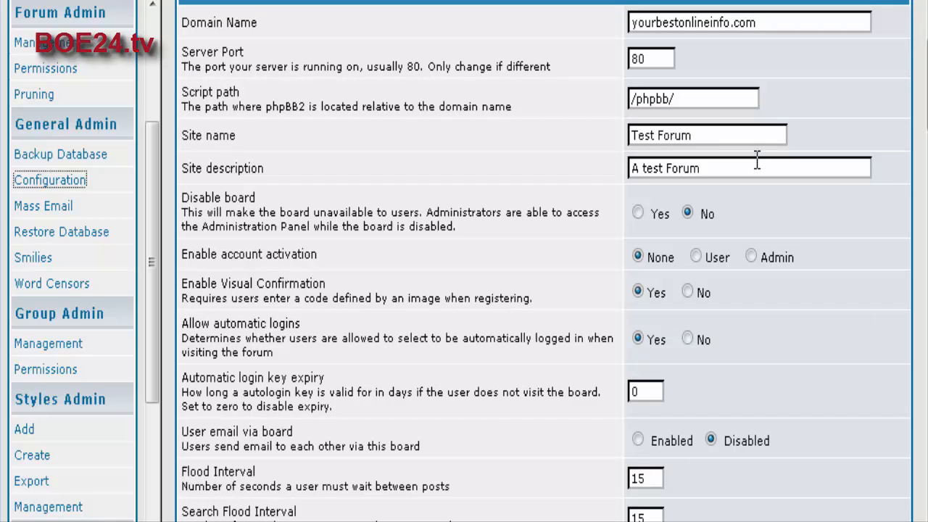
{"action": "scroll", "scroll_direction": "down", "scroll_amount": 3}
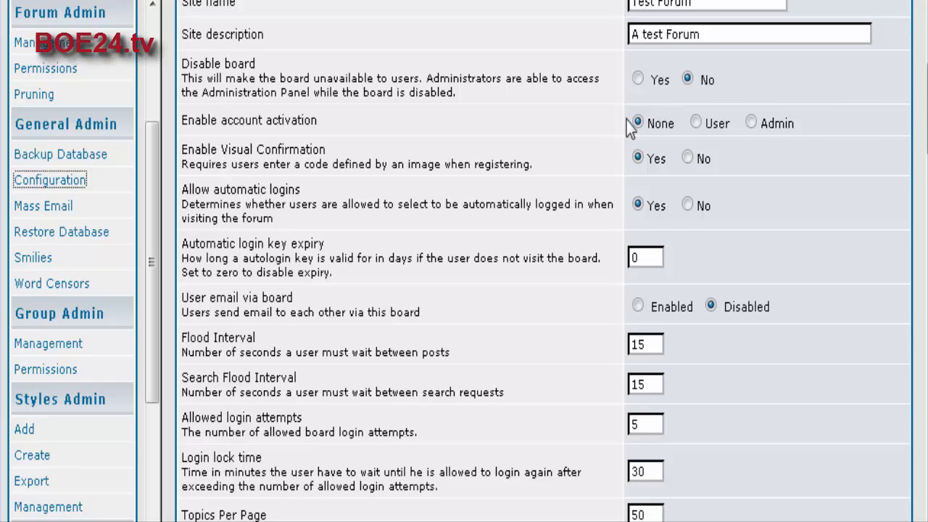
{"action": "scroll", "scroll_direction": "down", "scroll_amount": 3}
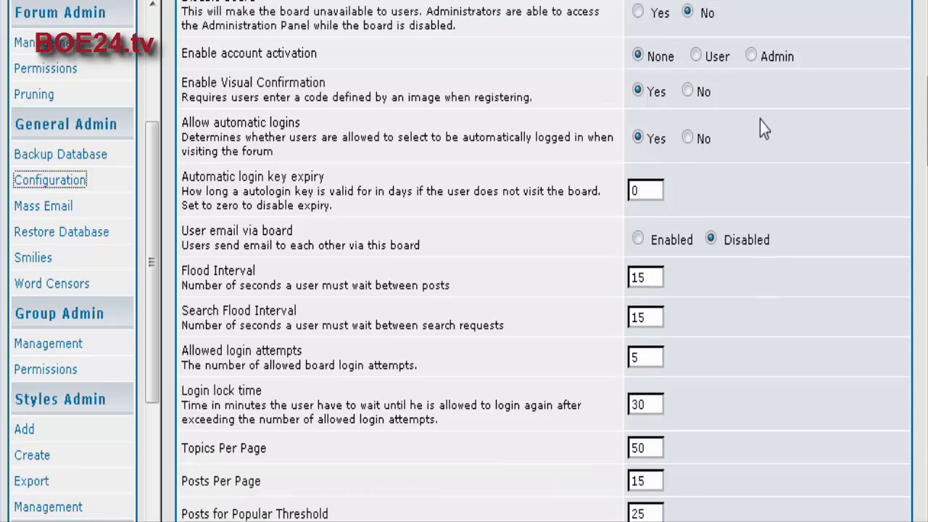
{"action": "mouse_move", "coordinate": [529, 55]}
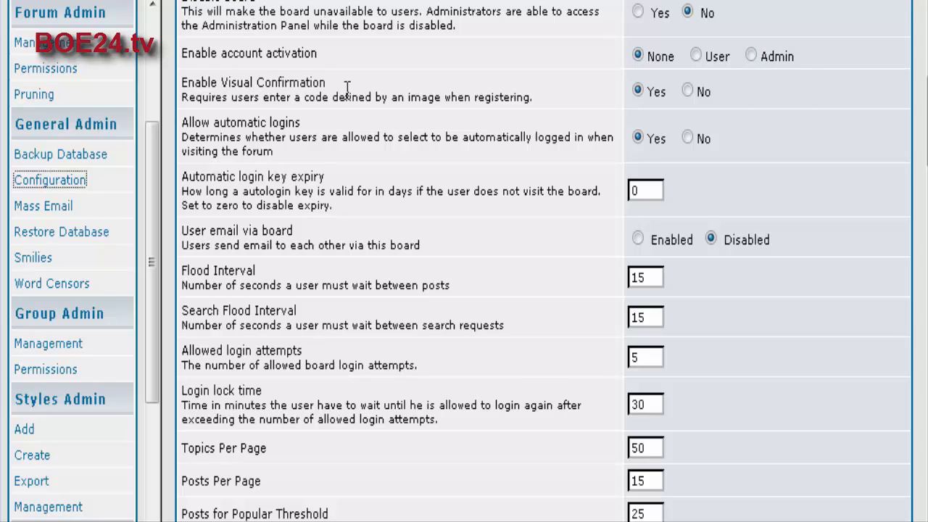
{"action": "mouse_move", "coordinate": [202, 116]}
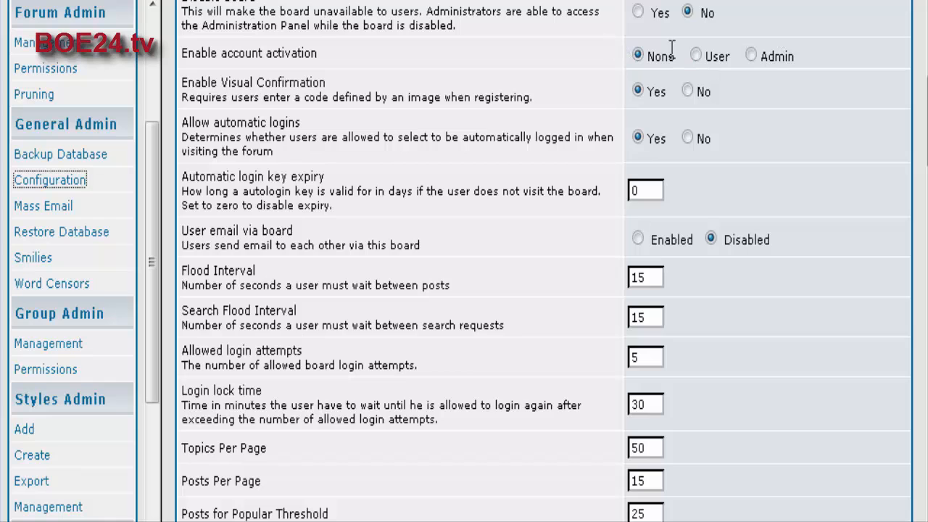
{"action": "scroll", "scroll_direction": "down", "scroll_amount": 3}
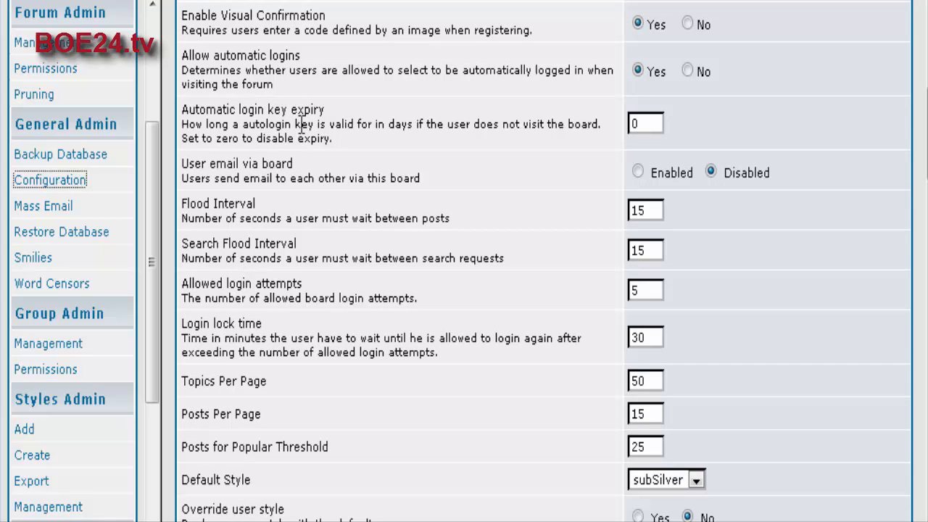
{"action": "mouse_move", "coordinate": [498, 115]}
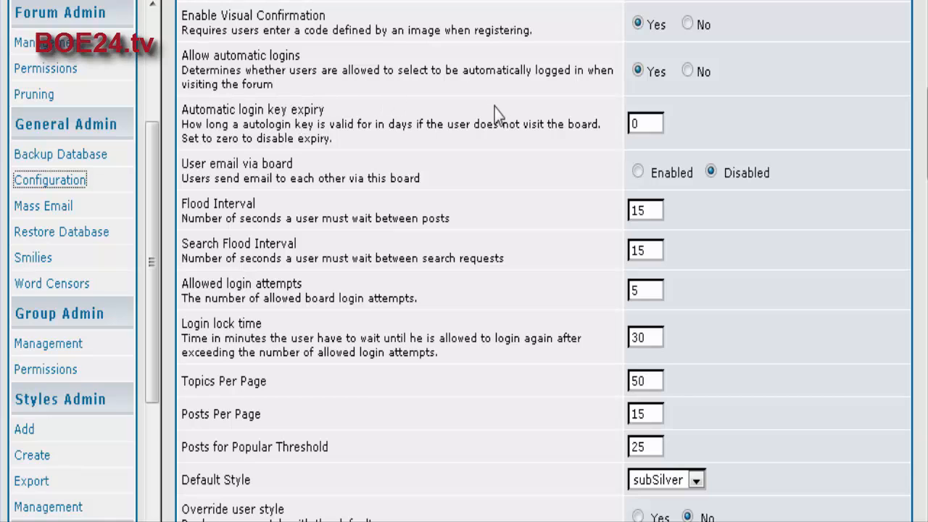
{"action": "mouse_move", "coordinate": [525, 110]}
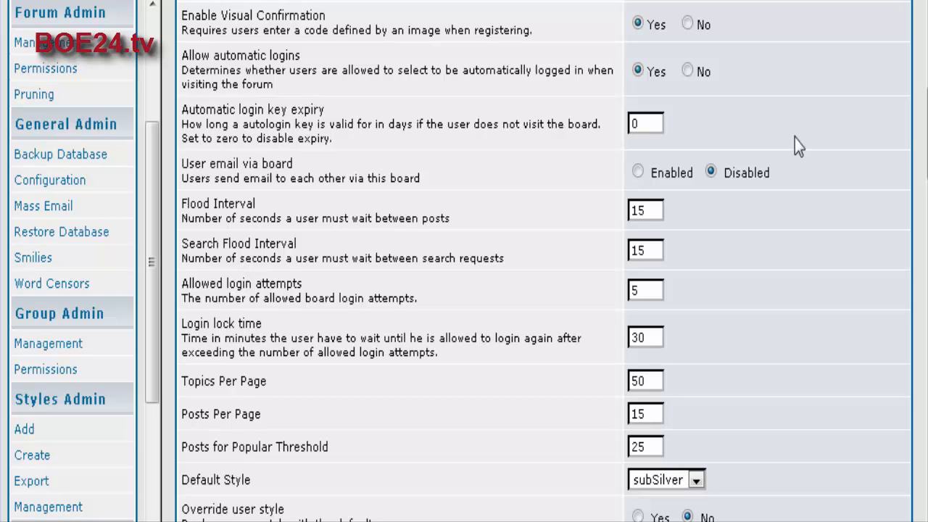
{"action": "mouse_move", "coordinate": [553, 179]}
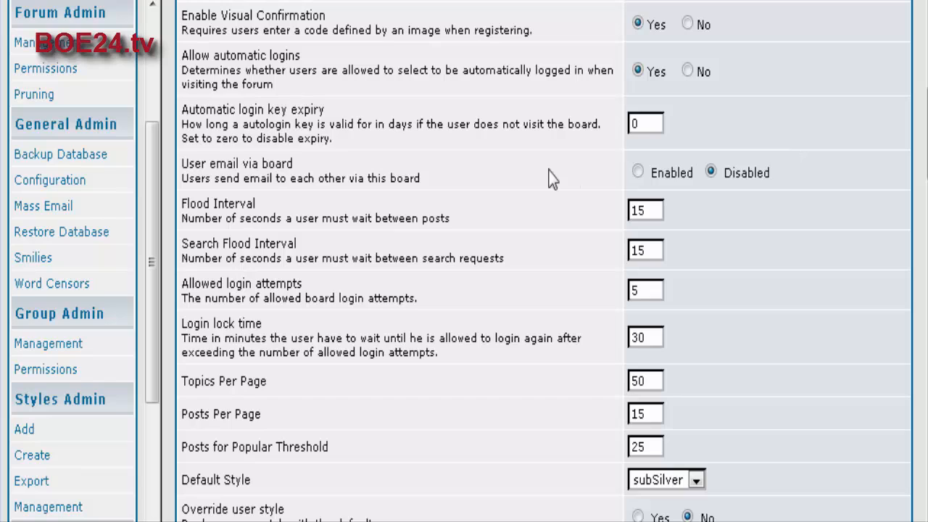
{"action": "mouse_move", "coordinate": [271, 171]}
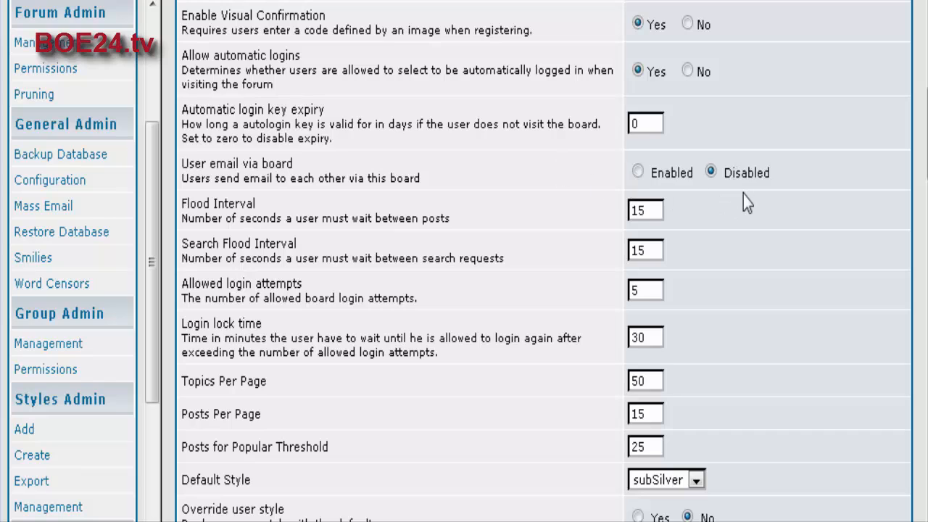
{"action": "mouse_move", "coordinate": [377, 241]}
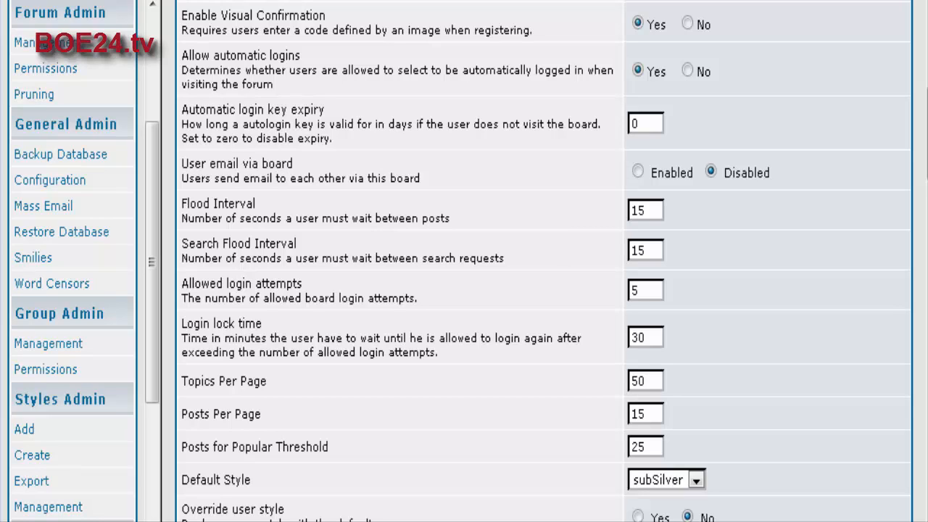
{"action": "mouse_move", "coordinate": [915, 391]}
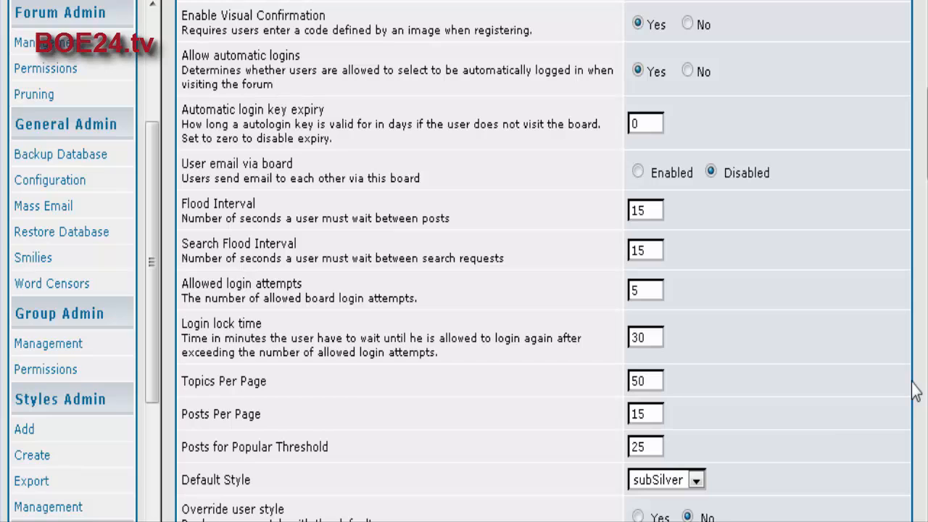
{"action": "mouse_move", "coordinate": [316, 325]}
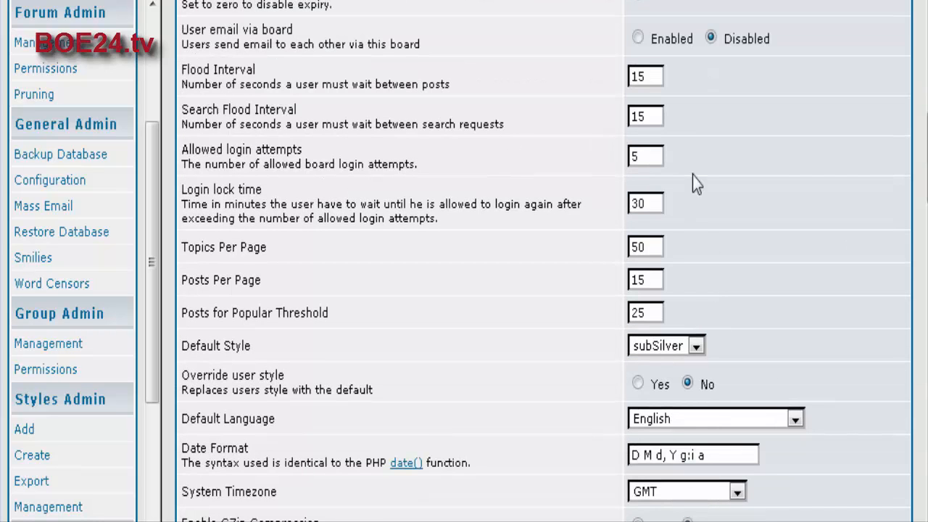
{"action": "mouse_move", "coordinate": [752, 200]}
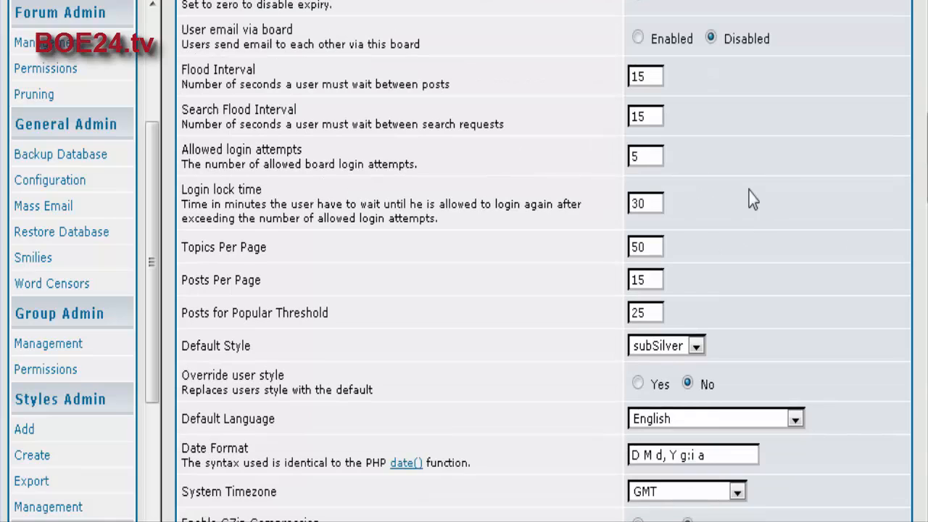
{"action": "mouse_move", "coordinate": [334, 209]}
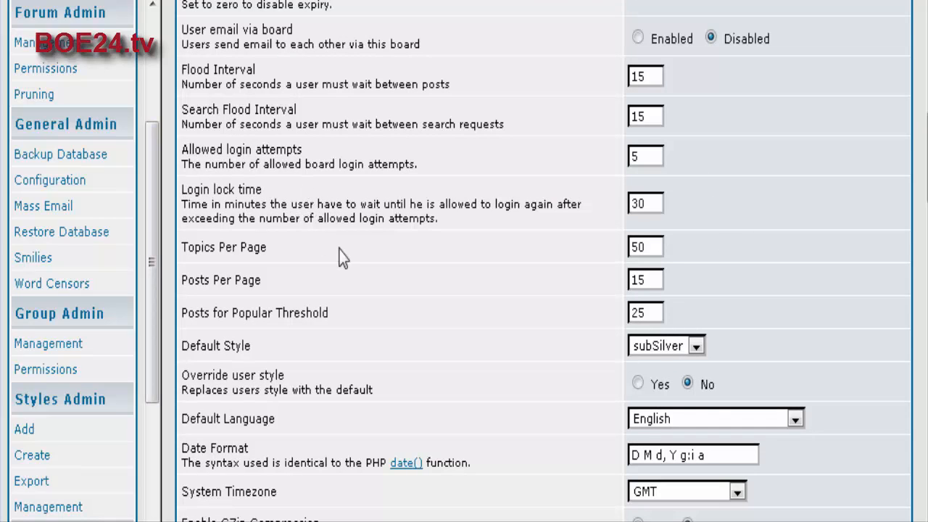
{"action": "scroll", "scroll_direction": "down", "scroll_amount": 3}
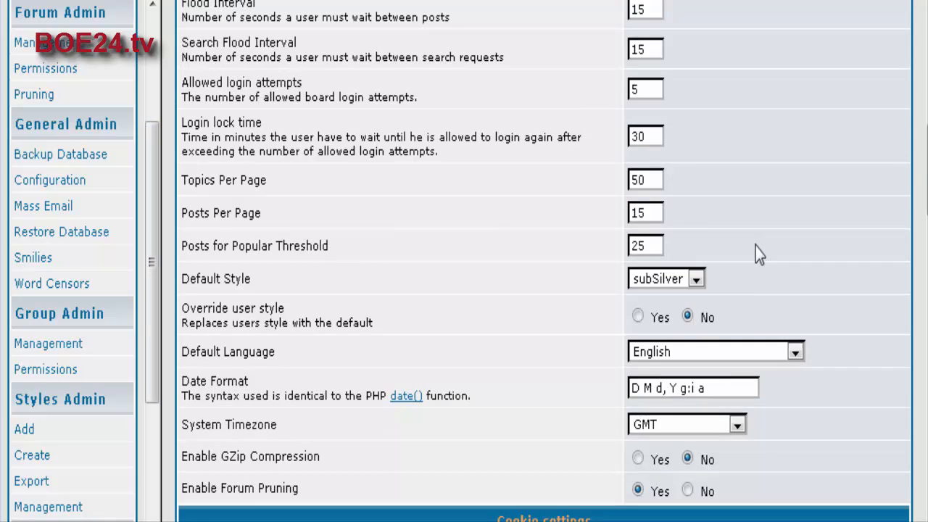
{"action": "scroll", "scroll_direction": "down", "scroll_amount": 3}
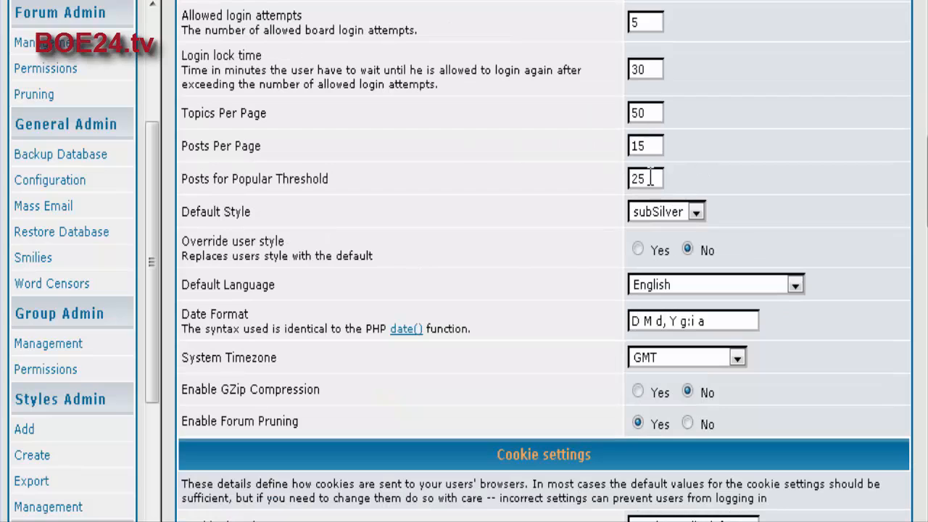
{"action": "mouse_move", "coordinate": [341, 180]}
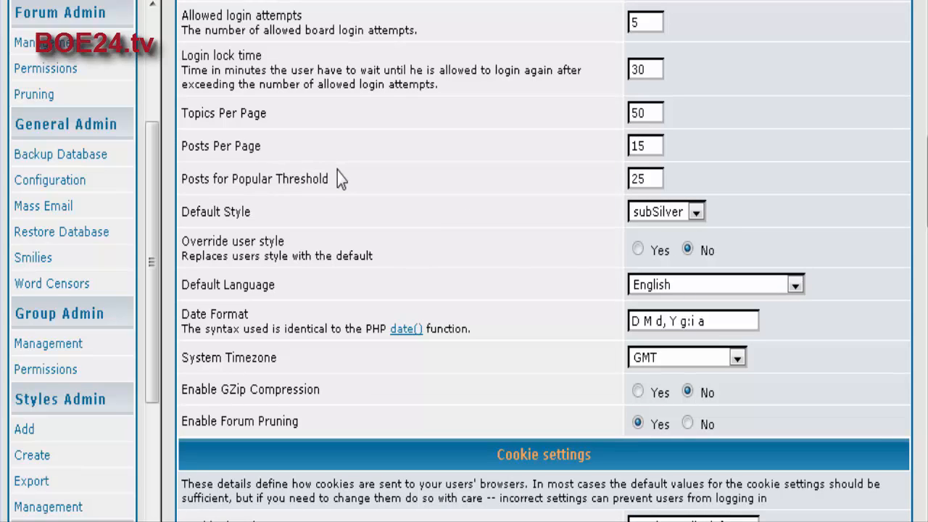
{"action": "mouse_move", "coordinate": [429, 192]}
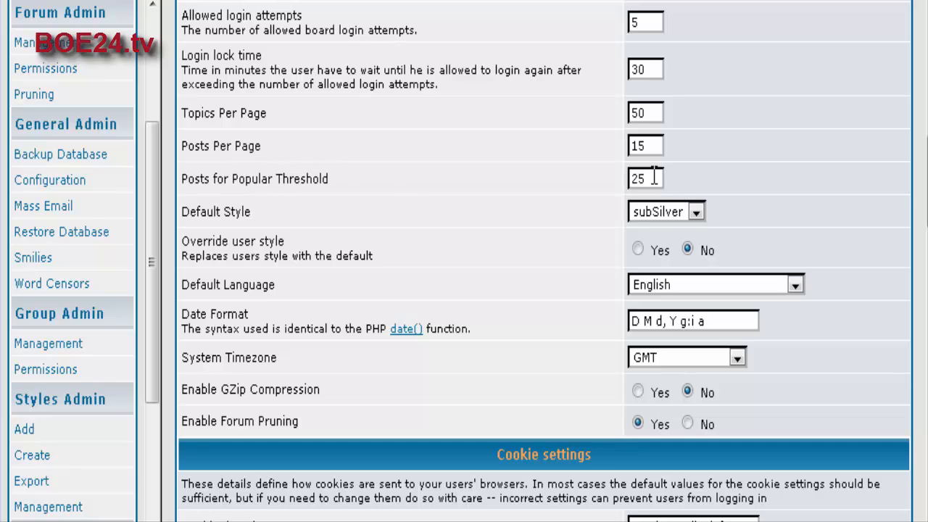
{"action": "mouse_move", "coordinate": [680, 187]}
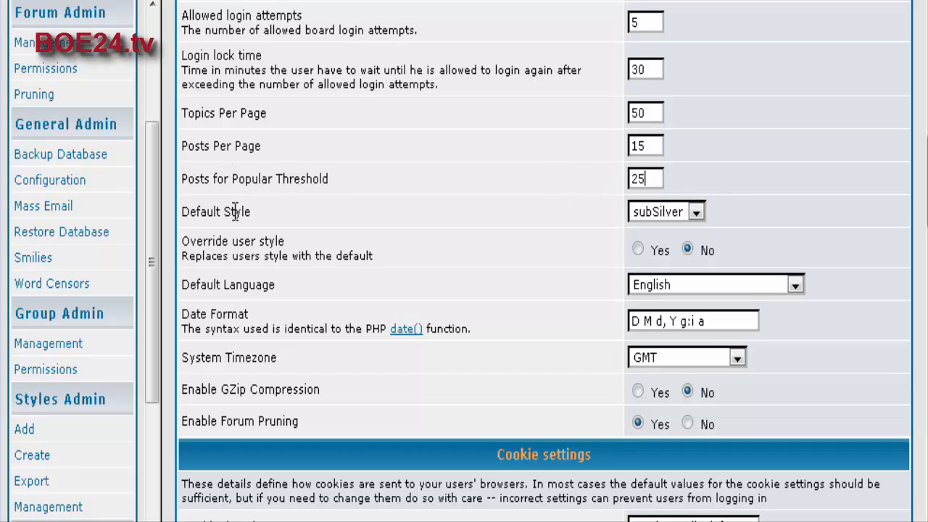
{"action": "left_click", "coordinate": [697, 212]}
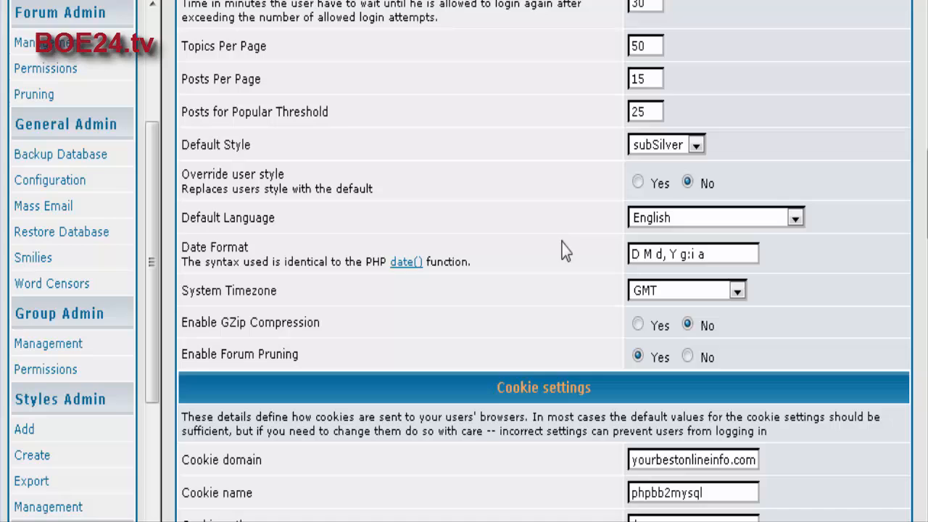
{"action": "mouse_move", "coordinate": [195, 210]}
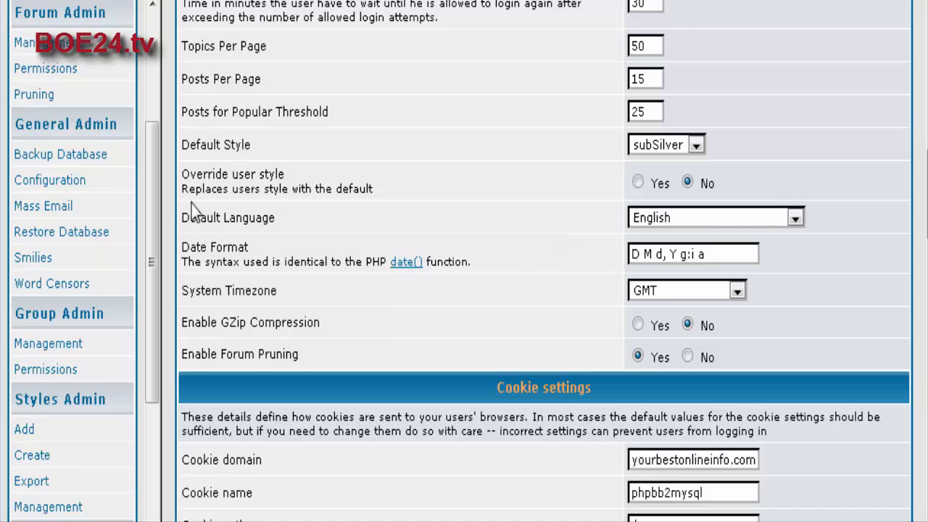
{"action": "mouse_move", "coordinate": [714, 240]}
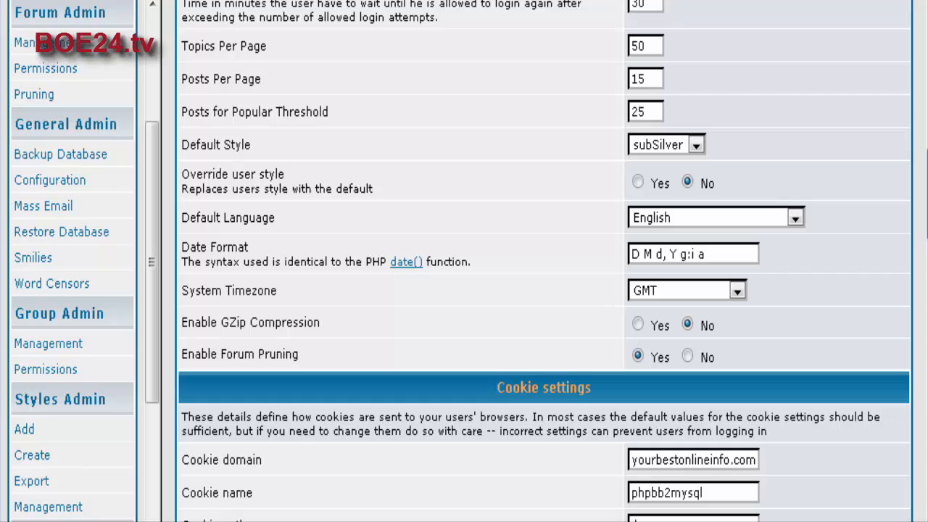
{"action": "left_click", "coordinate": [637, 182]}
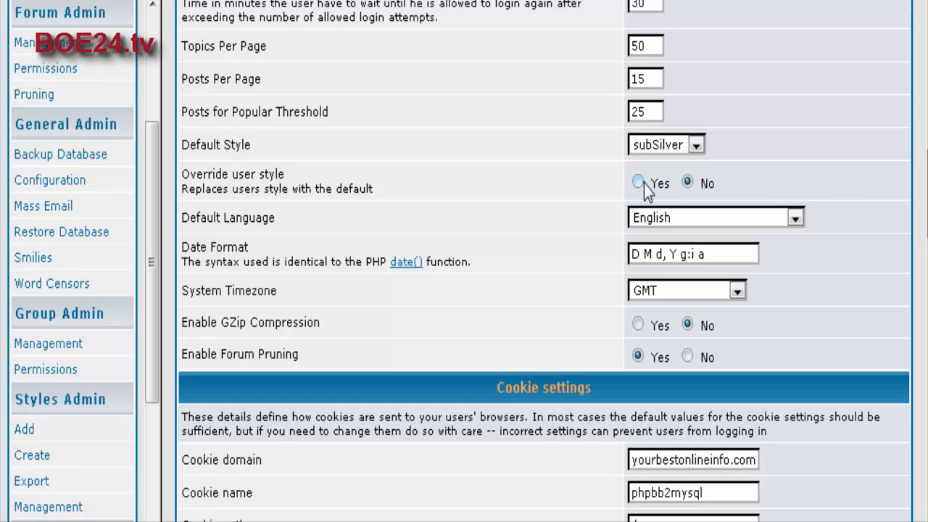
{"action": "scroll", "scroll_direction": "down", "scroll_amount": 3}
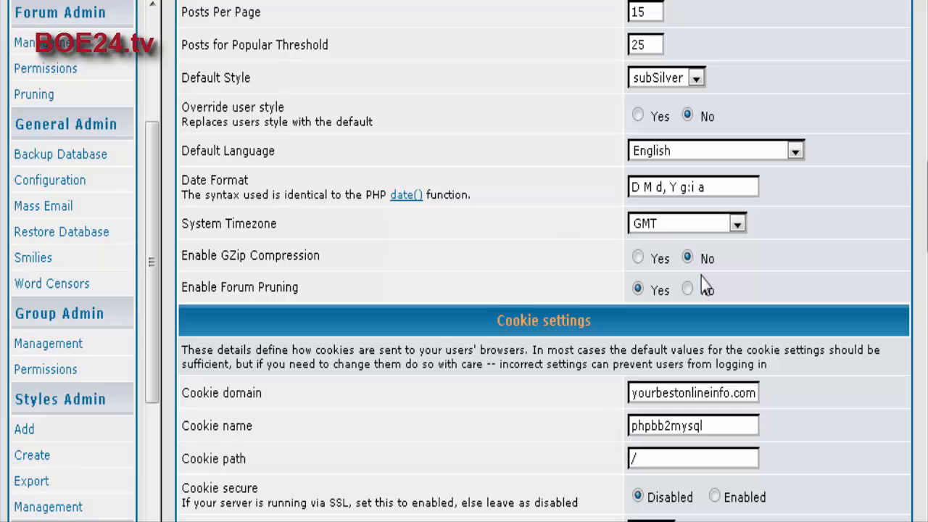
{"action": "scroll", "scroll_direction": "down", "scroll_amount": 3}
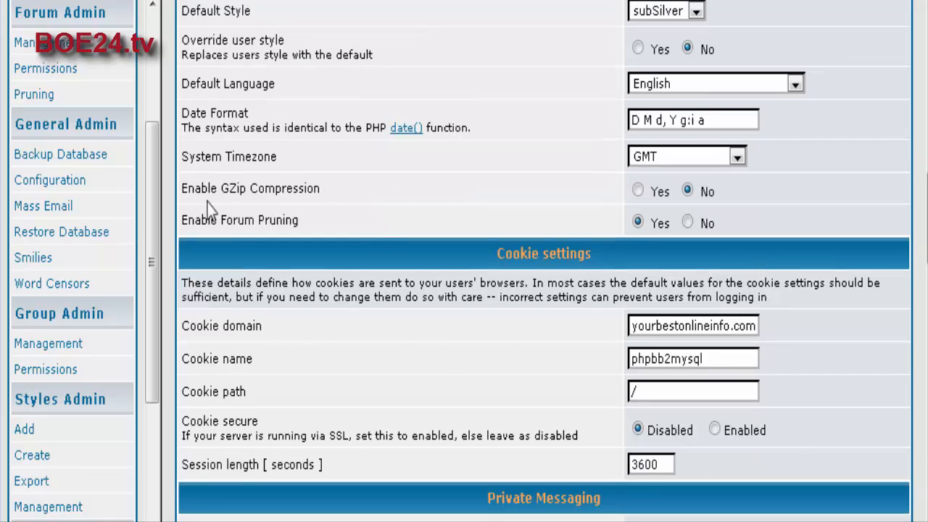
{"action": "scroll", "scroll_direction": "down", "scroll_amount": 3}
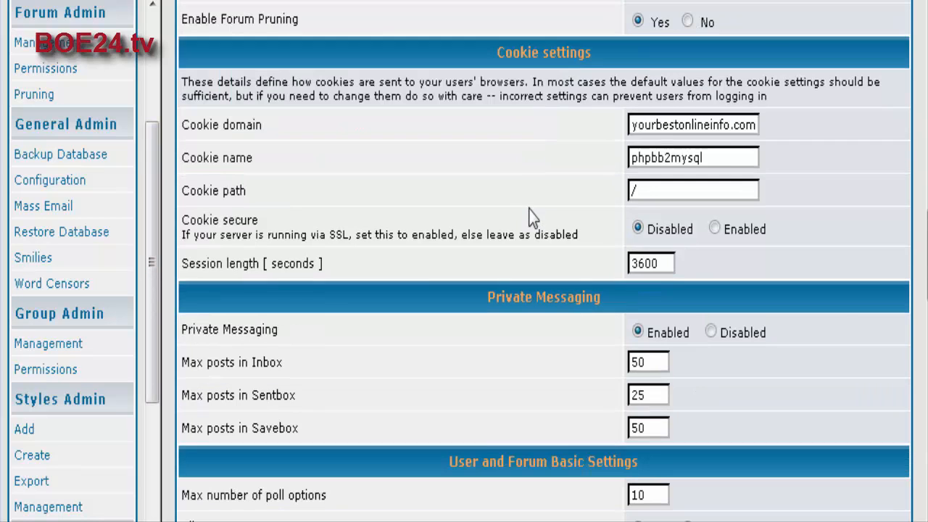
{"action": "mouse_move", "coordinate": [848, 200]}
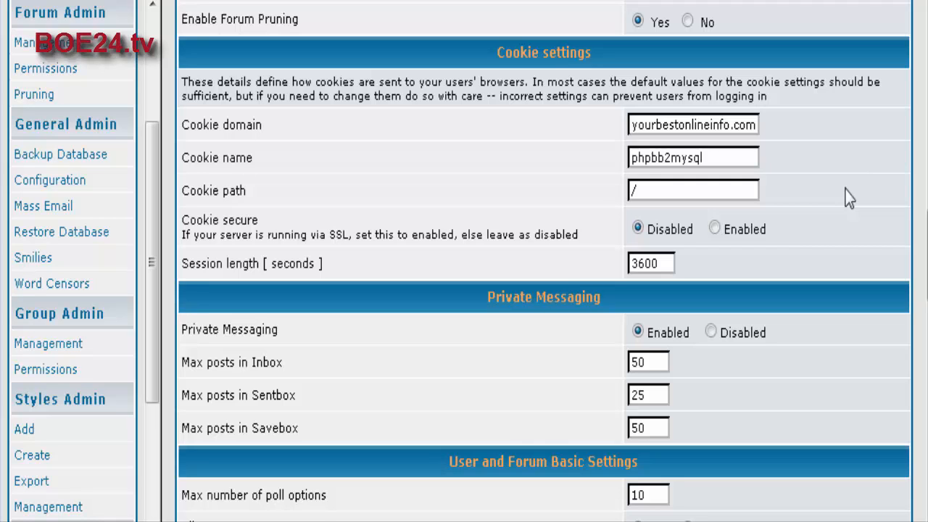
{"action": "scroll", "scroll_direction": "down", "scroll_amount": 3}
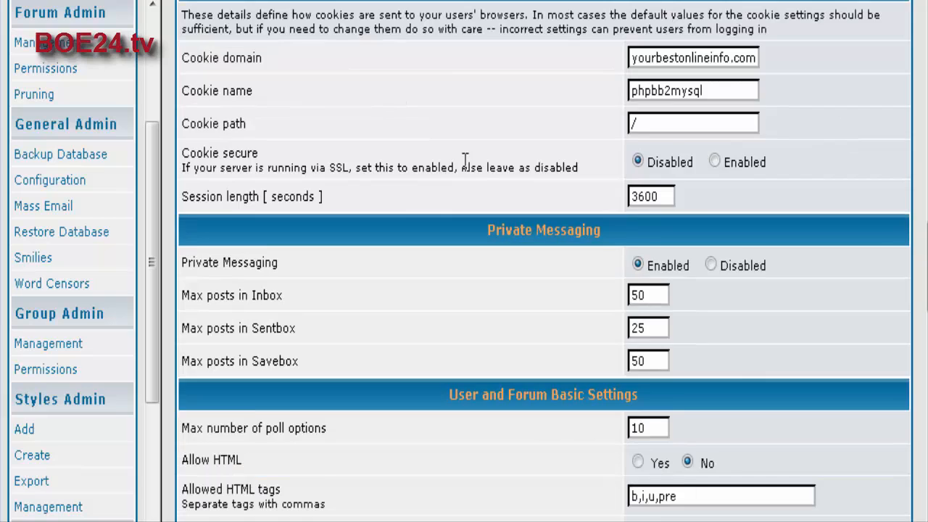
{"action": "scroll", "scroll_direction": "down", "scroll_amount": 3}
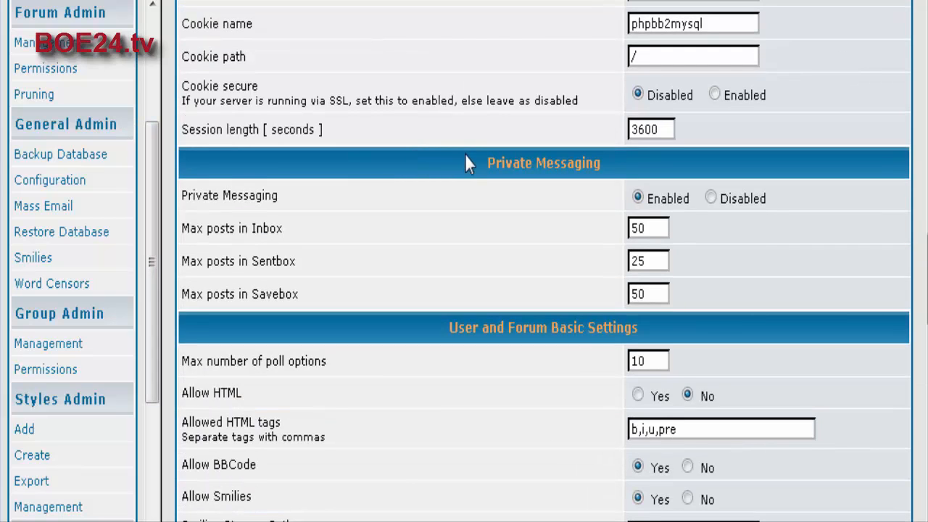
{"action": "scroll", "scroll_direction": "down", "scroll_amount": 3}
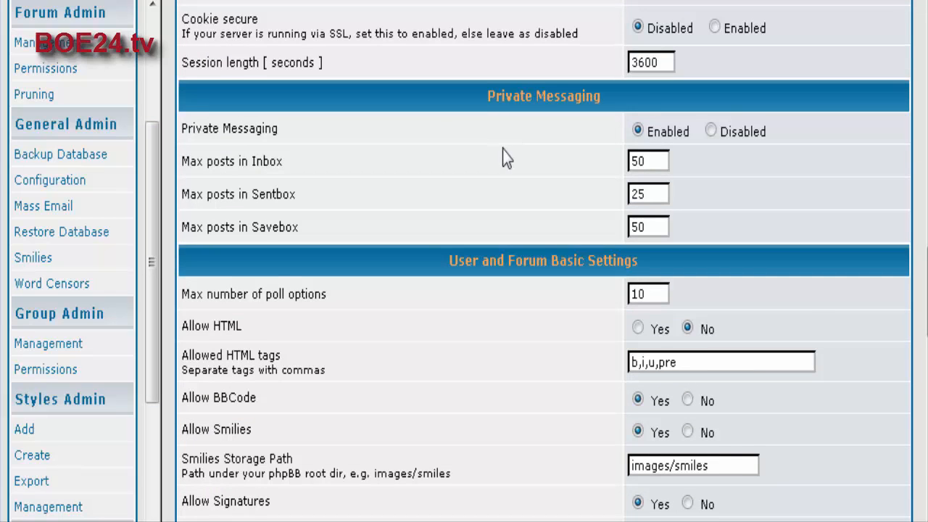
{"action": "scroll", "scroll_direction": "down", "scroll_amount": 3}
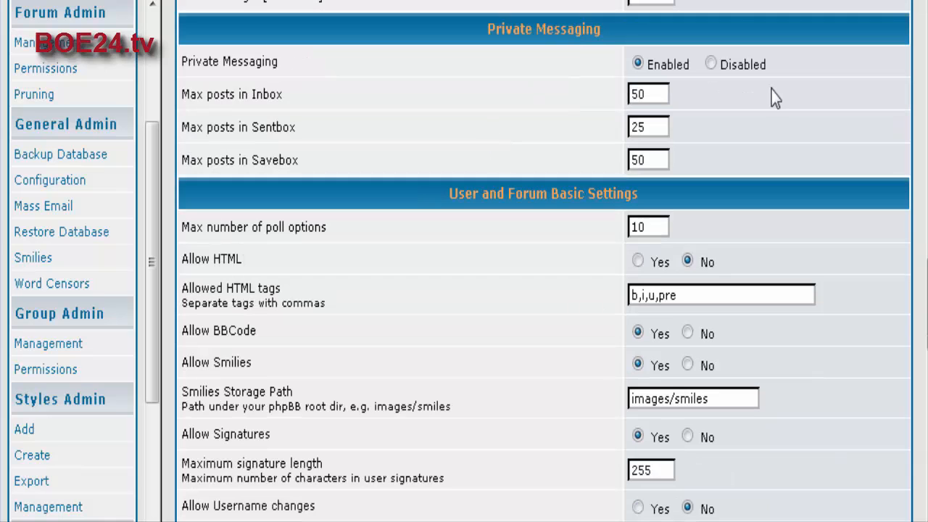
{"action": "mouse_move", "coordinate": [394, 163]}
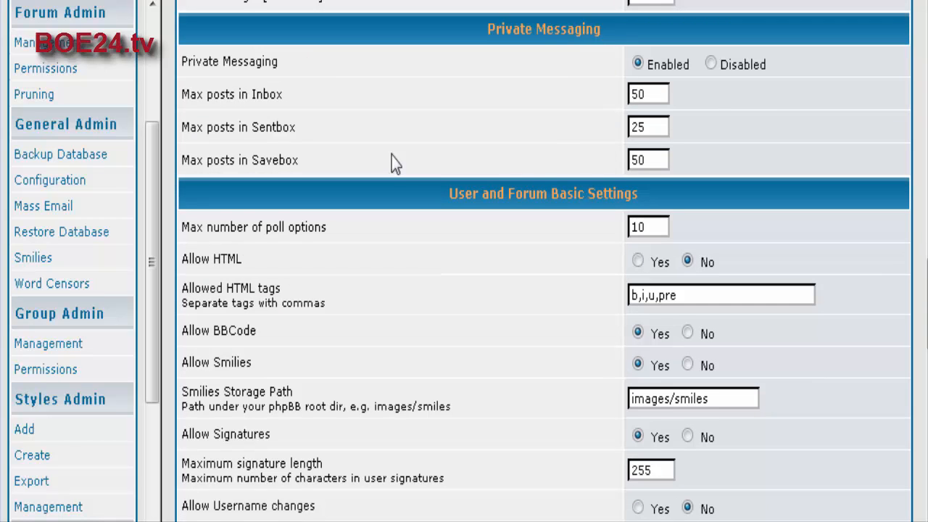
{"action": "scroll", "scroll_direction": "down", "scroll_amount": 3}
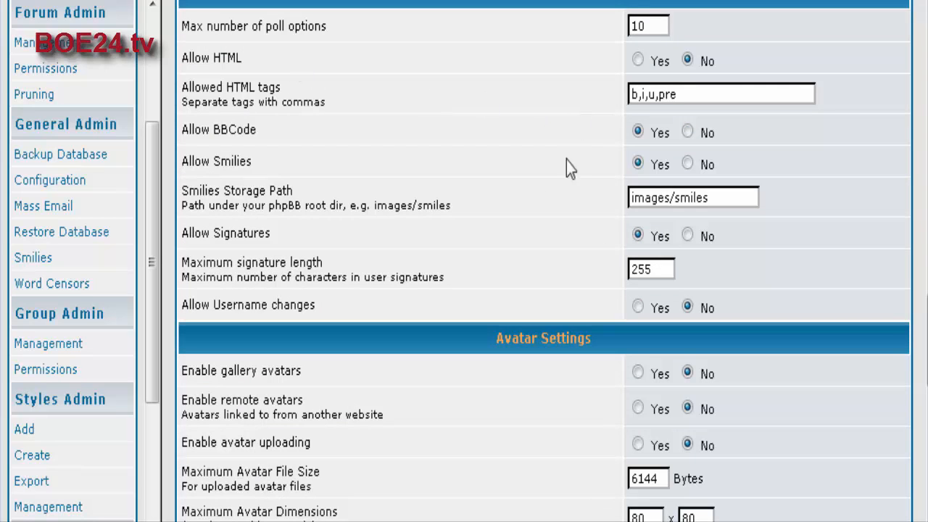
{"action": "scroll", "scroll_direction": "down", "scroll_amount": 3}
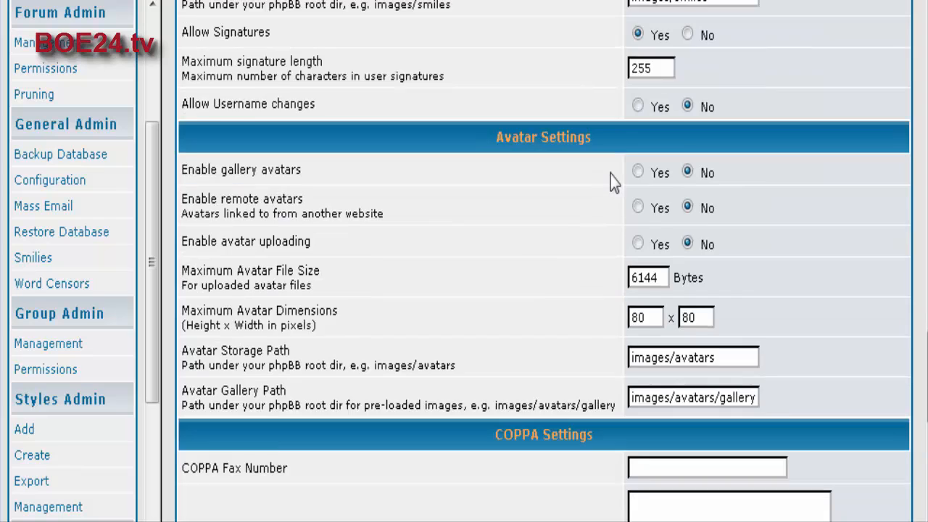
{"action": "scroll", "scroll_direction": "down", "scroll_amount": 3}
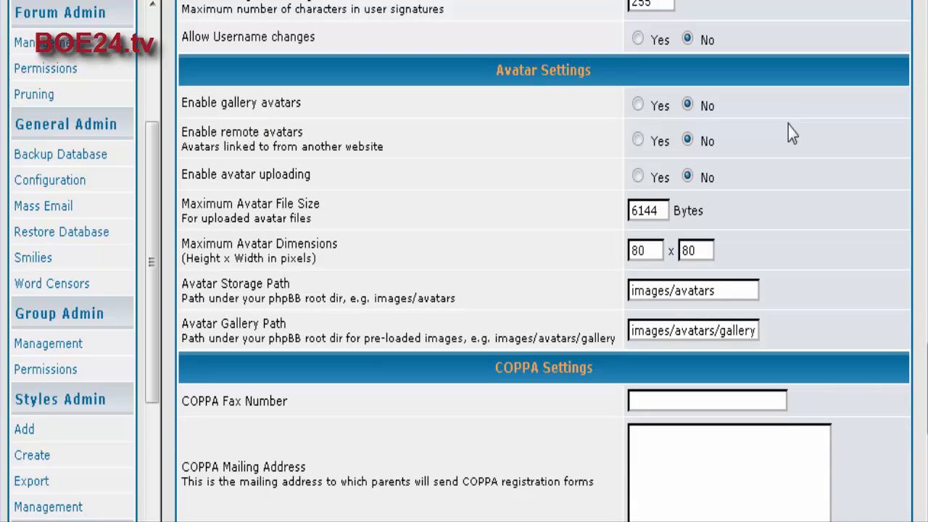
{"action": "mouse_move", "coordinate": [391, 99]}
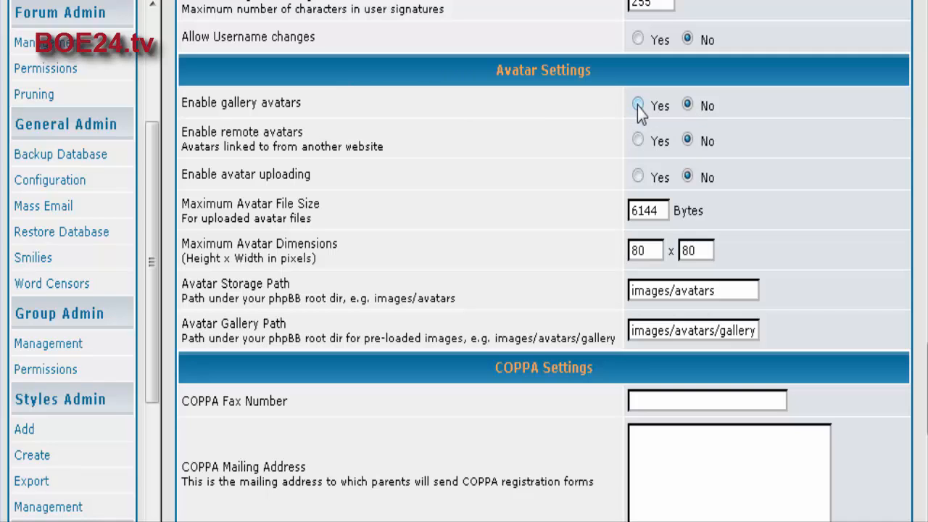
{"action": "scroll", "scroll_direction": "down", "scroll_amount": 3}
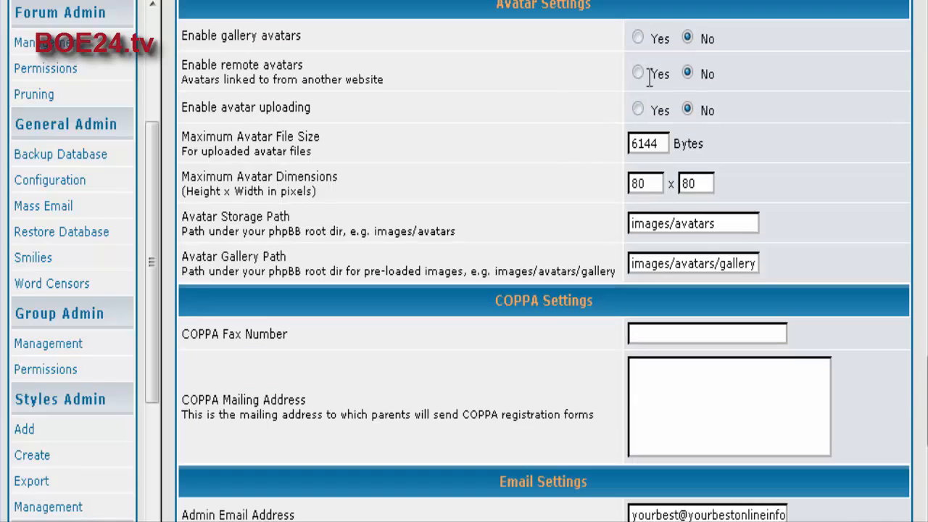
{"action": "mouse_move", "coordinate": [495, 100]}
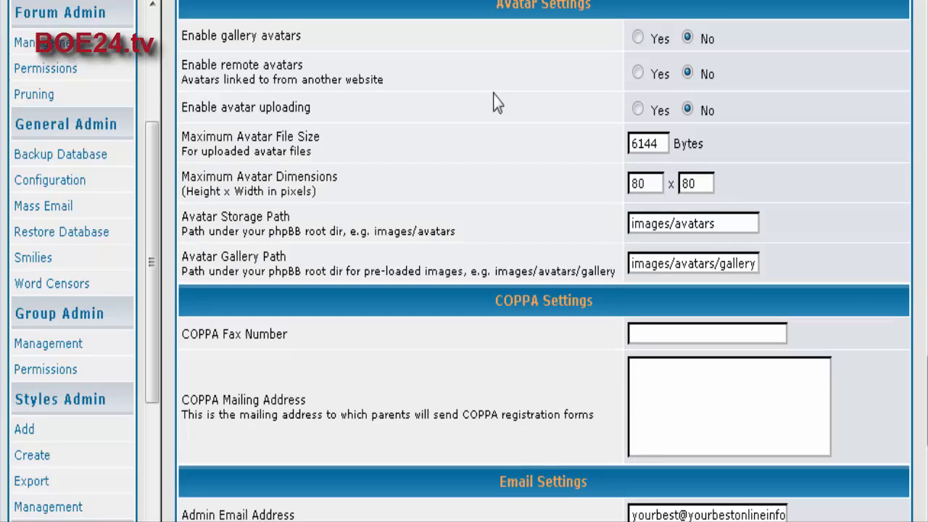
{"action": "mouse_move", "coordinate": [524, 114]}
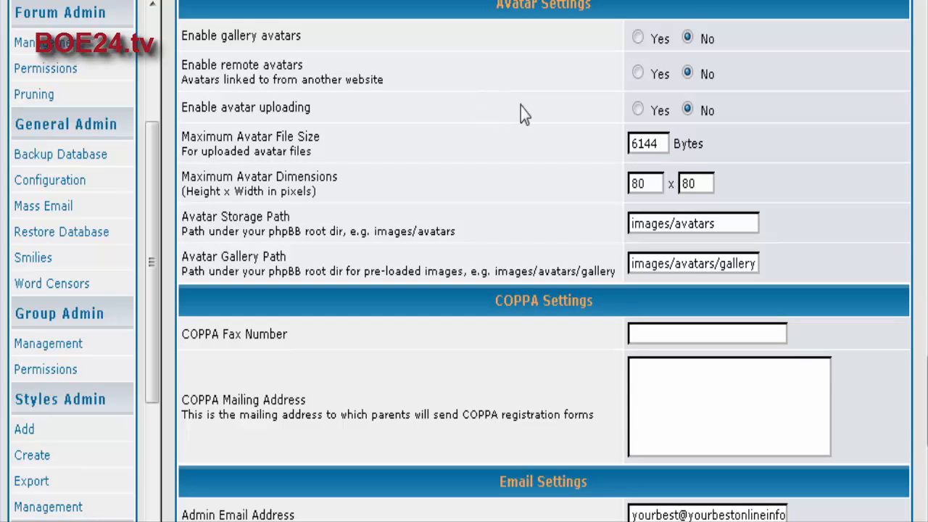
{"action": "scroll", "scroll_direction": "down", "scroll_amount": 3}
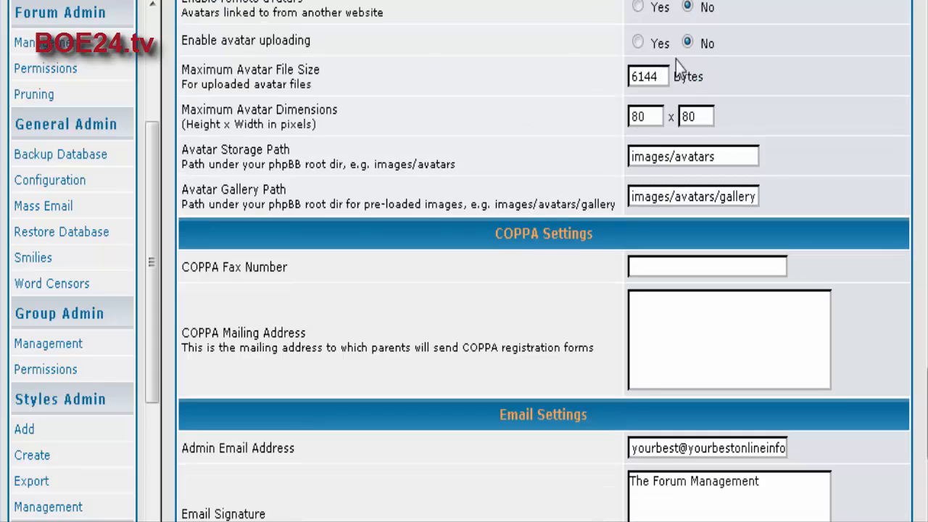
{"action": "mouse_move", "coordinate": [636, 42]}
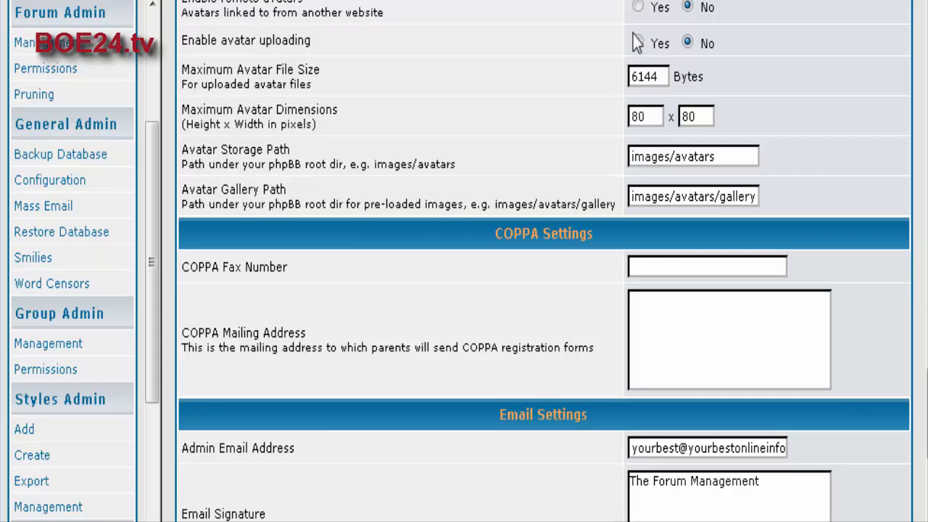
{"action": "scroll", "scroll_direction": "down", "scroll_amount": 3}
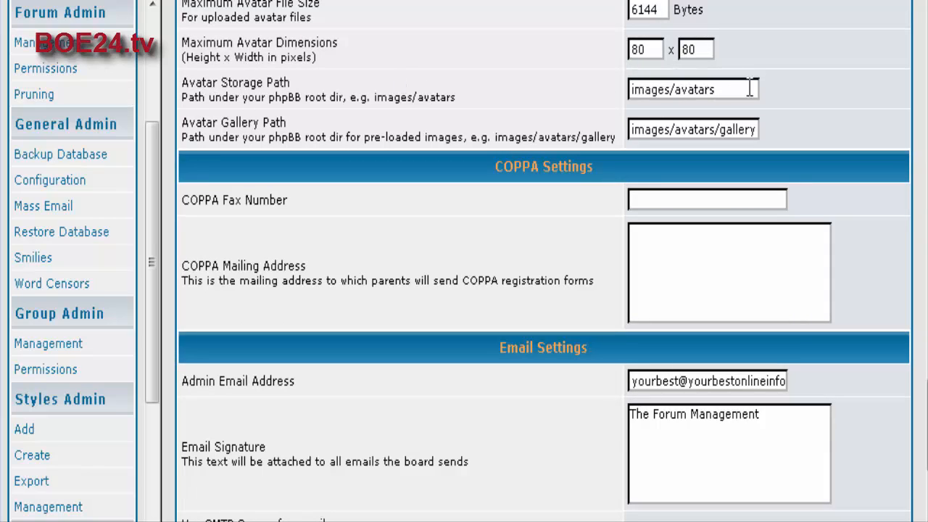
{"action": "scroll", "scroll_direction": "down", "scroll_amount": 3}
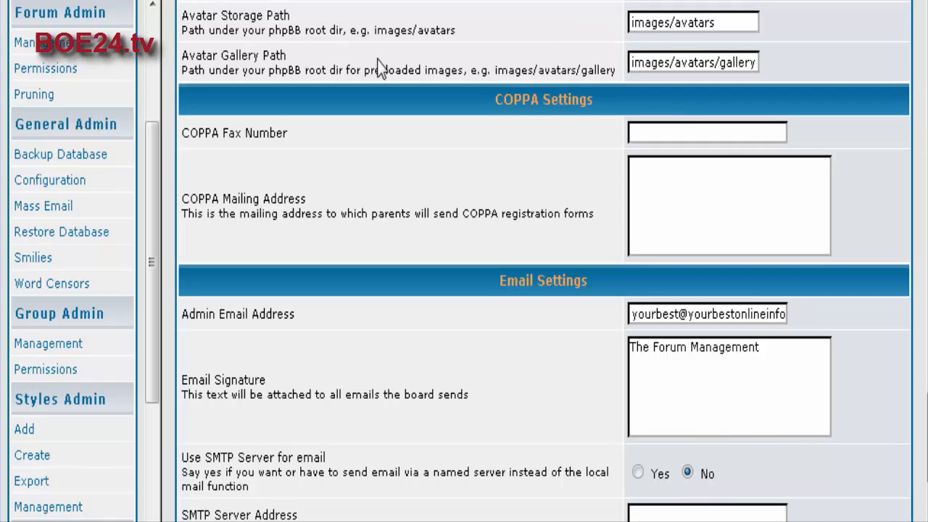
{"action": "scroll", "scroll_direction": "down", "scroll_amount": 3}
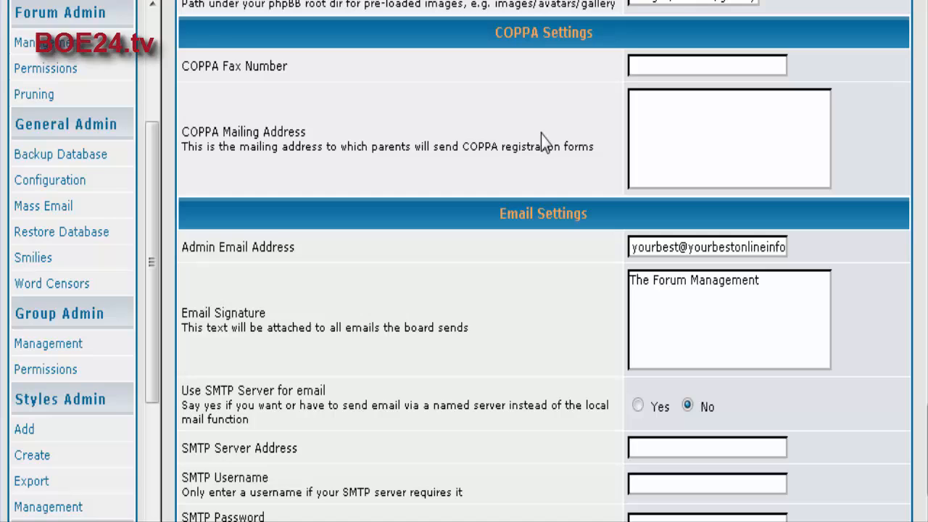
{"action": "mouse_move", "coordinate": [426, 148]}
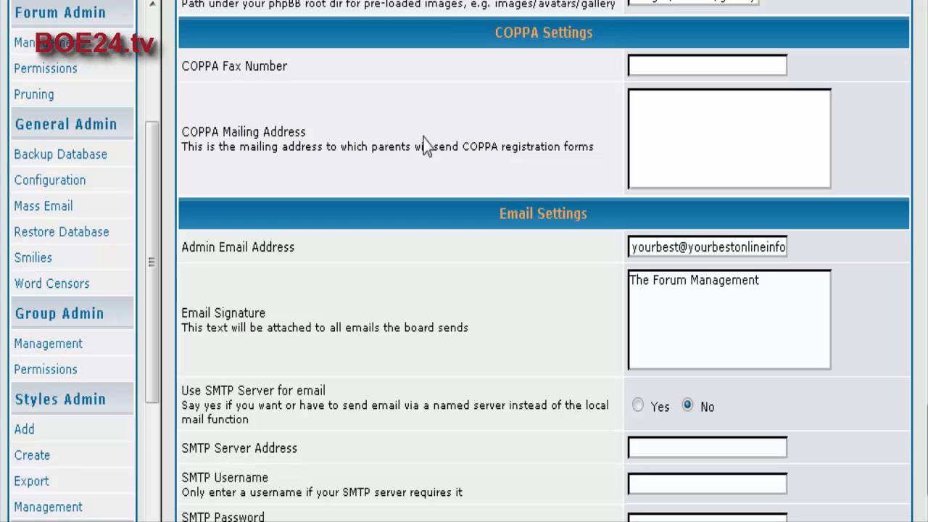
{"action": "scroll", "scroll_direction": "down", "scroll_amount": 3}
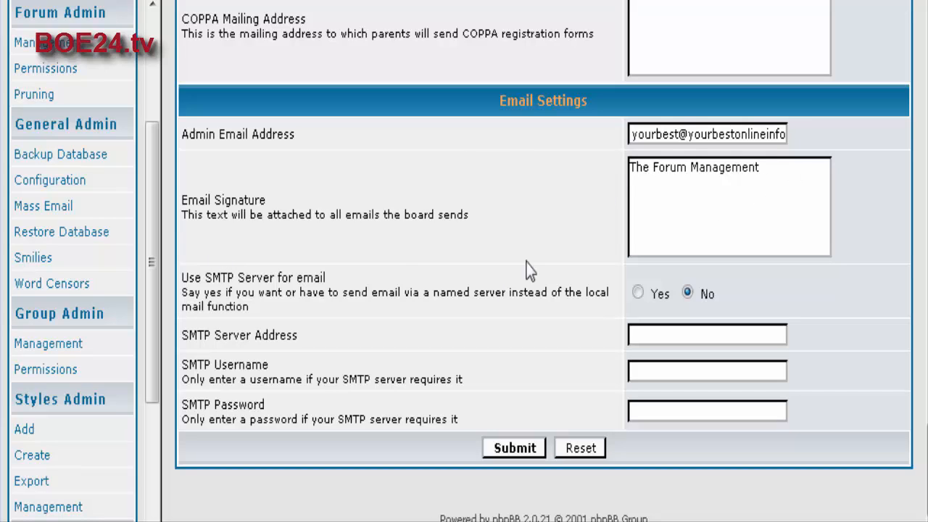
{"action": "mouse_move", "coordinate": [727, 303]}
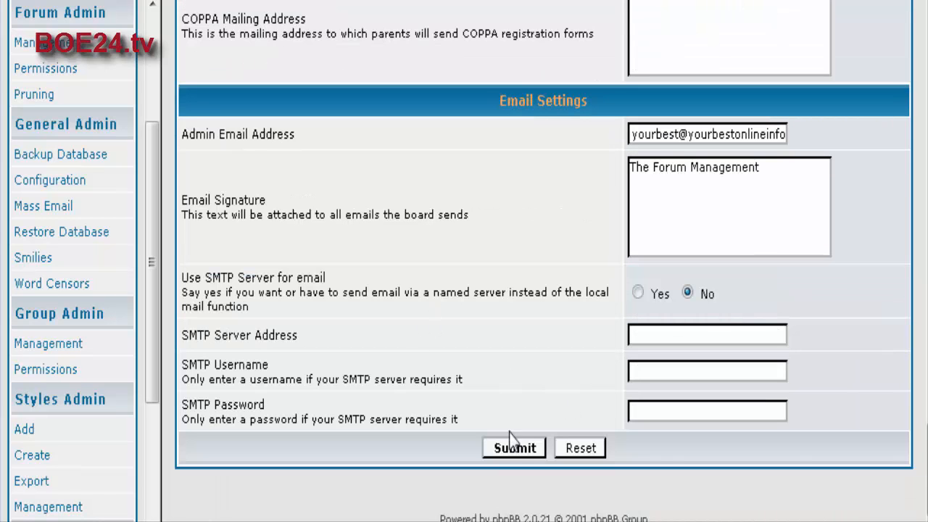
{"action": "mouse_move", "coordinate": [516, 452]}
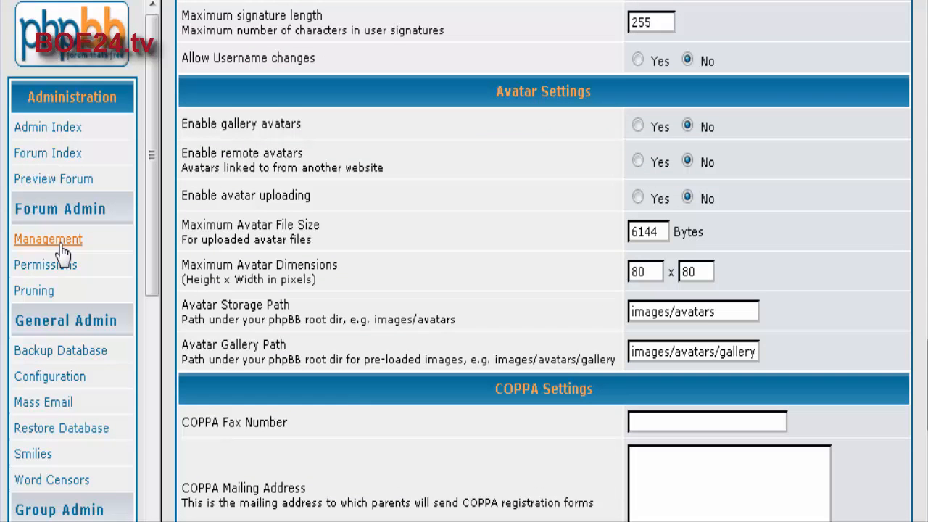
{"action": "mouse_move", "coordinate": [102, 267]}
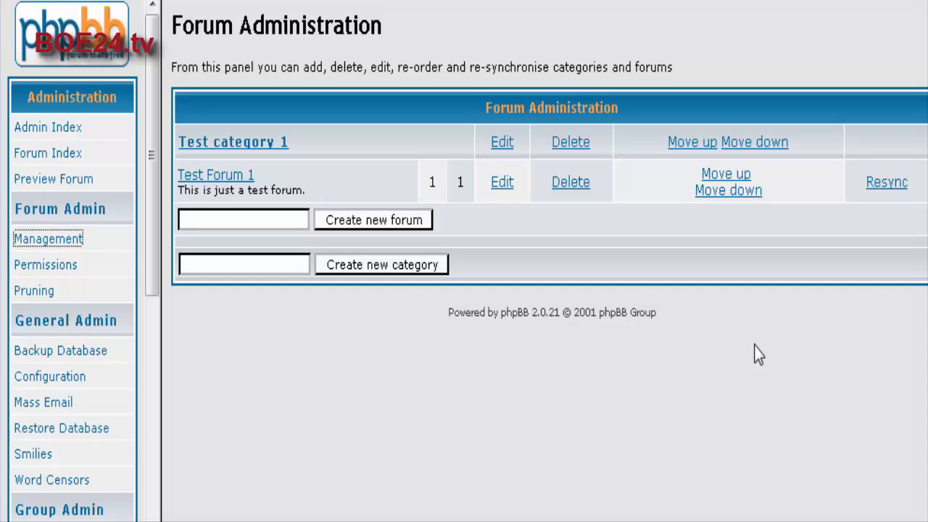
{"action": "mouse_move", "coordinate": [431, 83]}
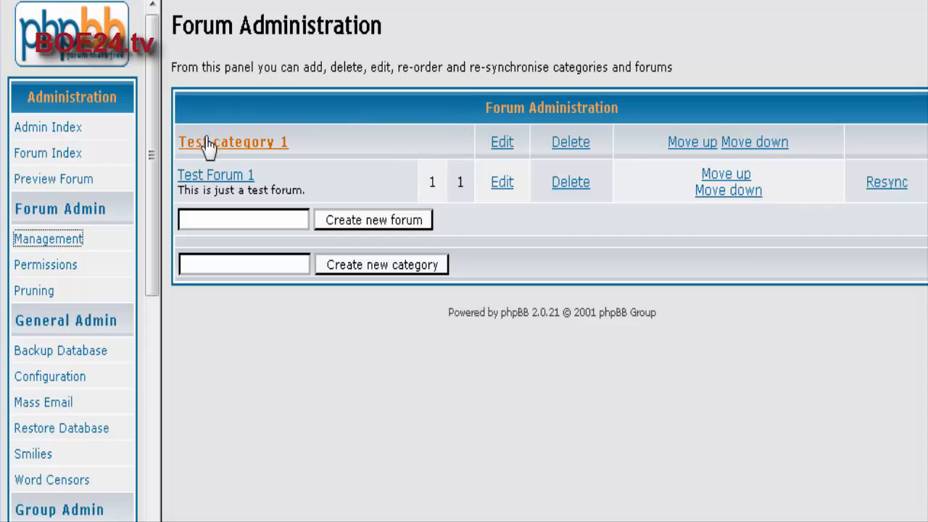
{"action": "mouse_move", "coordinate": [224, 188]}
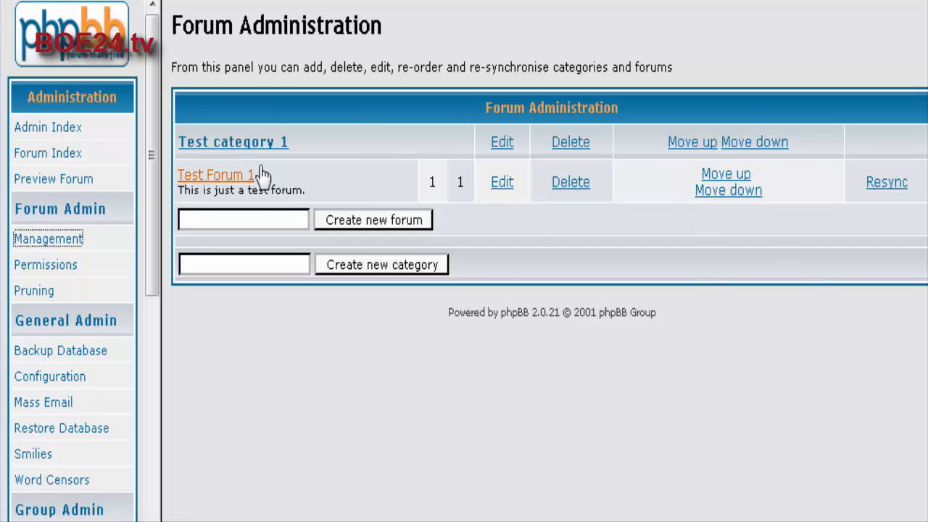
{"action": "mouse_move", "coordinate": [587, 431]}
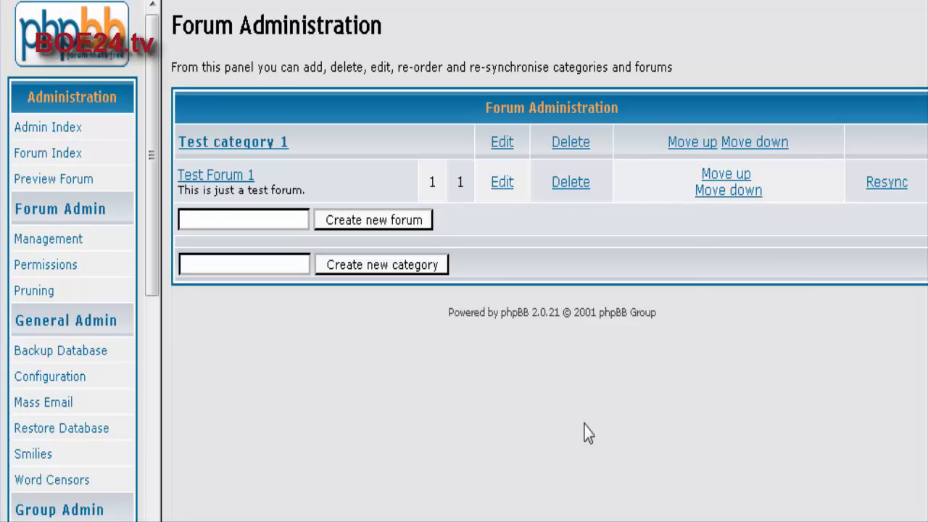
{"action": "mouse_move", "coordinate": [552, 423]}
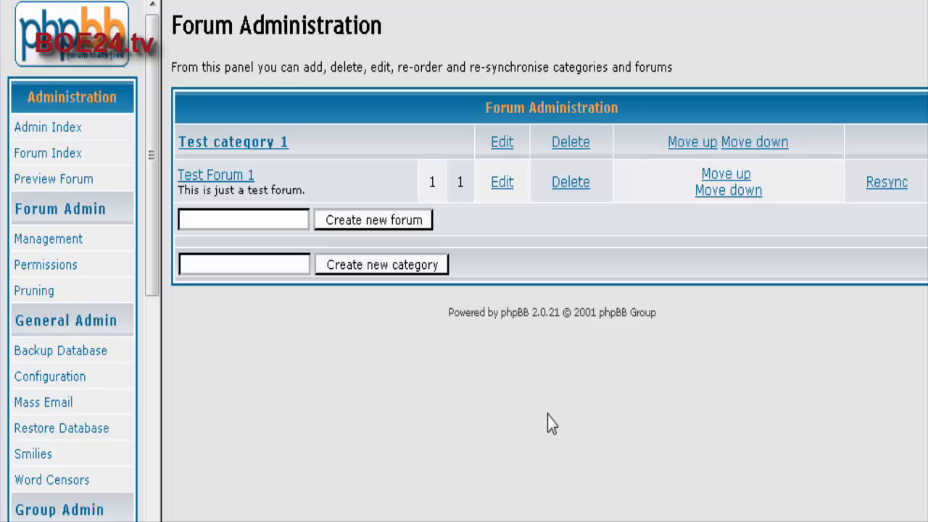
- Enter General Discussion as a new forum name under Test category 1
{"action": "type", "text": "G"}
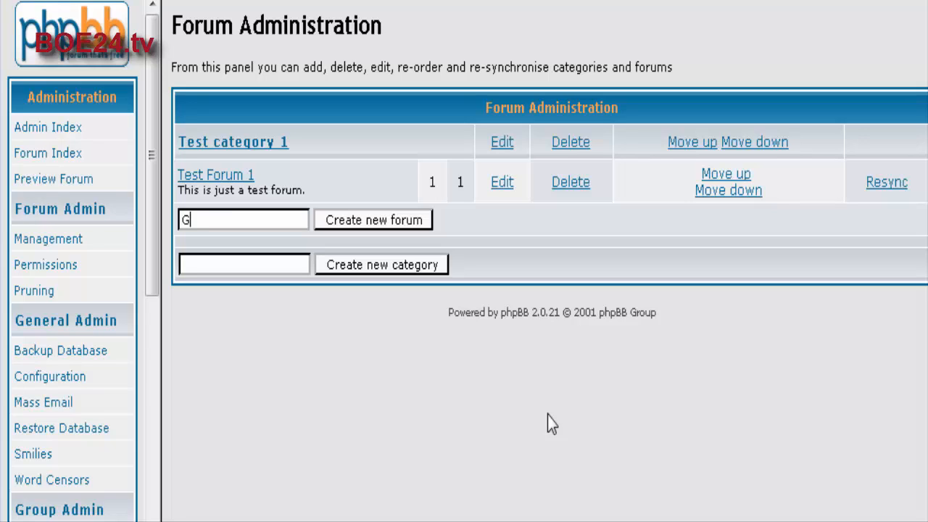
{"action": "type", "text": "eneral Discussi"}
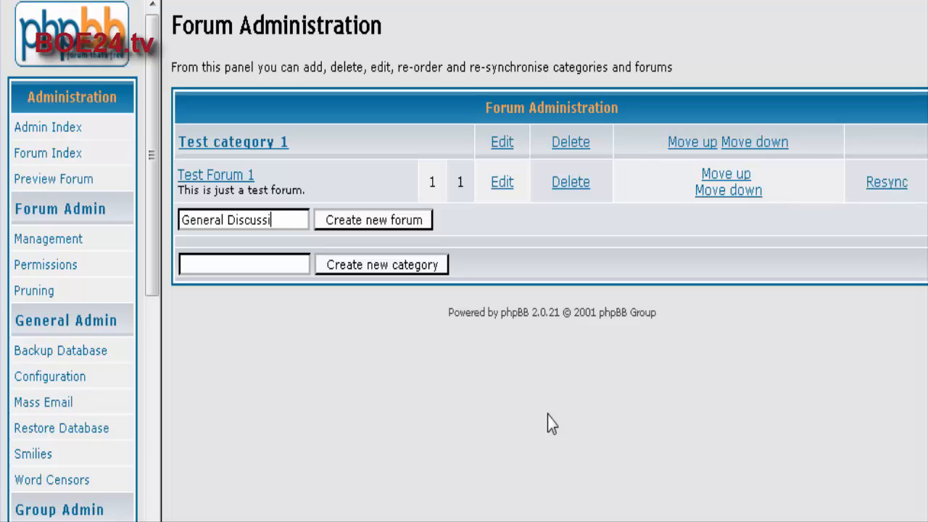
{"action": "type", "text": "on"}
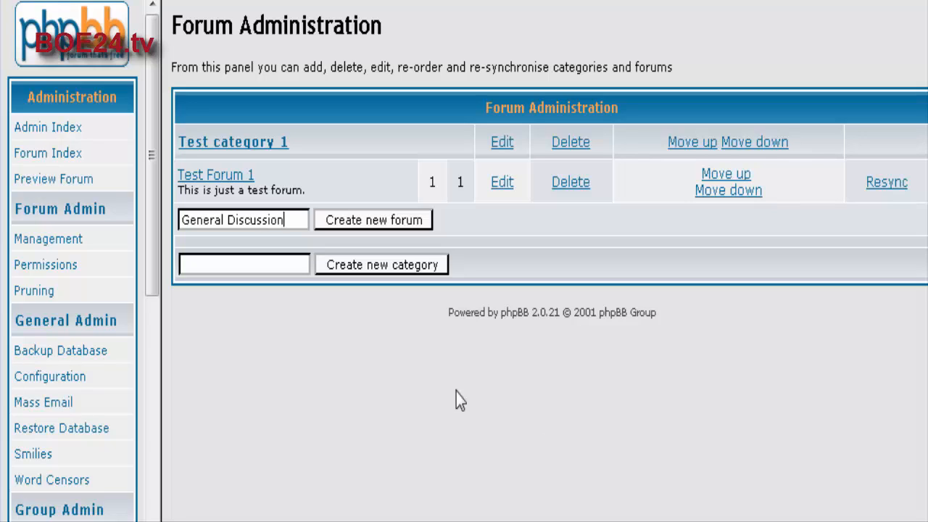
{"action": "mouse_move", "coordinate": [382, 223]}
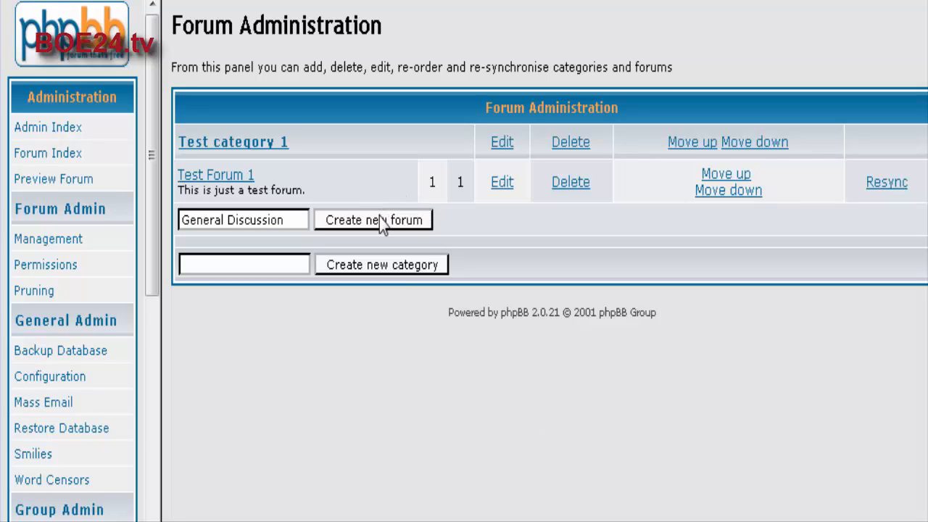
{"action": "mouse_move", "coordinate": [299, 215]}
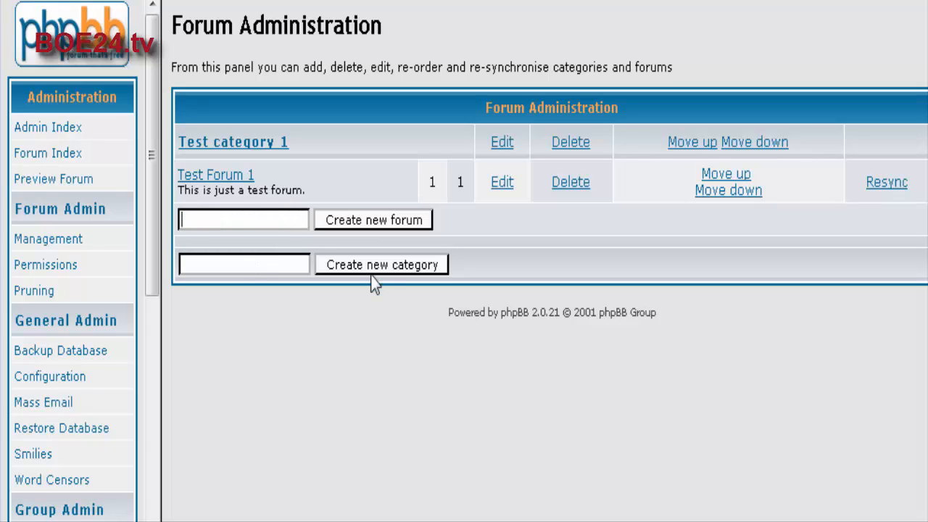
{"action": "mouse_move", "coordinate": [109, 305]}
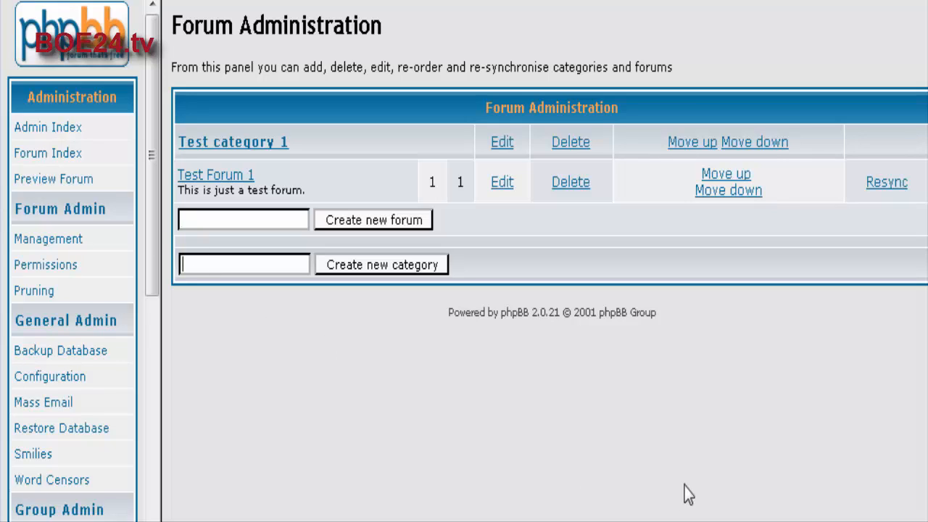
- Create a new category named Discussion and return to Forum Administration
{"action": "type", "text": "Discu"}
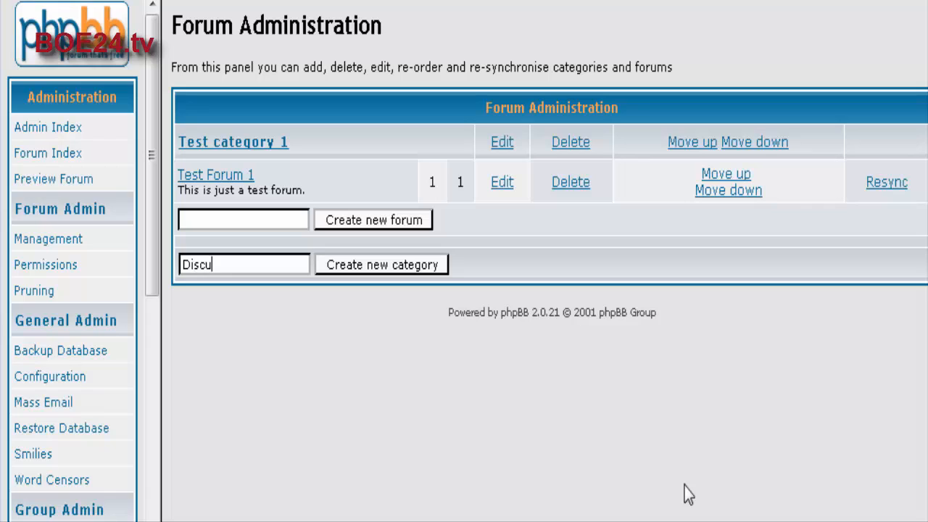
{"action": "type", "text": "ssion"}
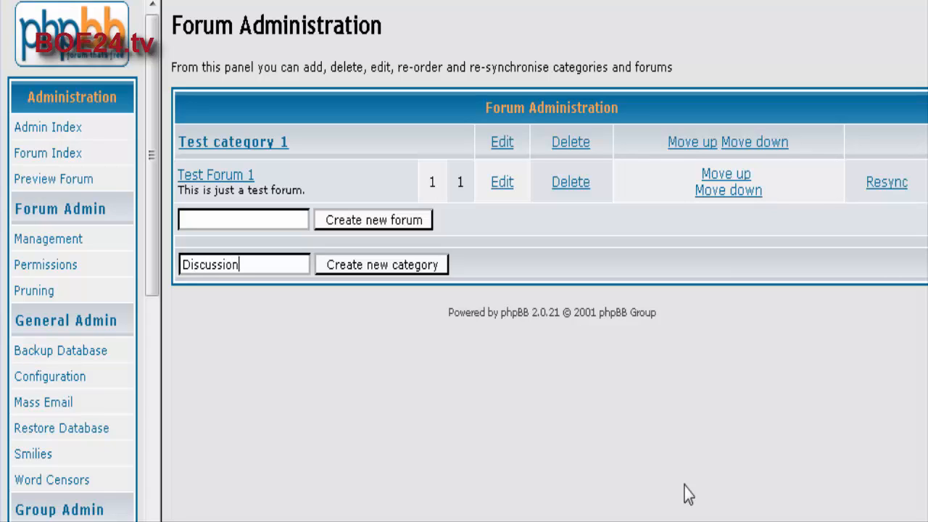
{"action": "left_click", "coordinate": [381, 264]}
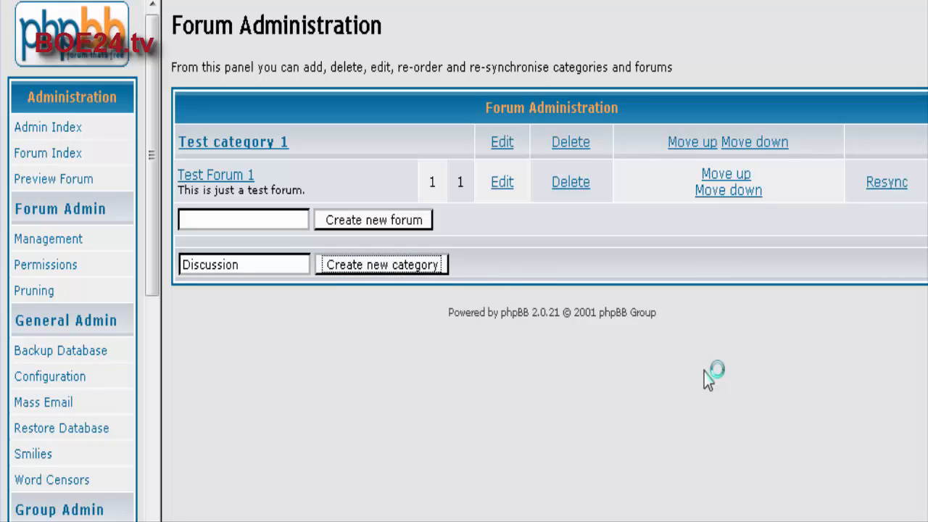
{"action": "left_click", "coordinate": [381, 264]}
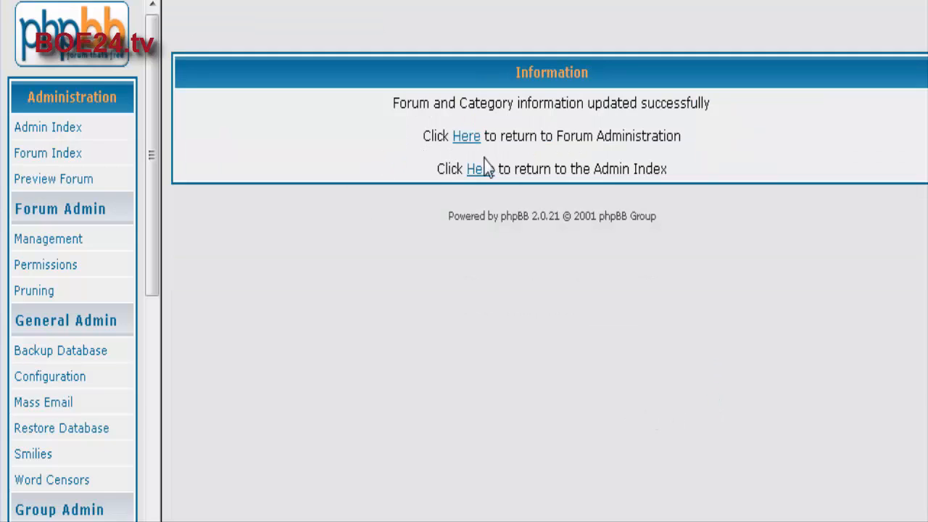
{"action": "left_click", "coordinate": [467, 136]}
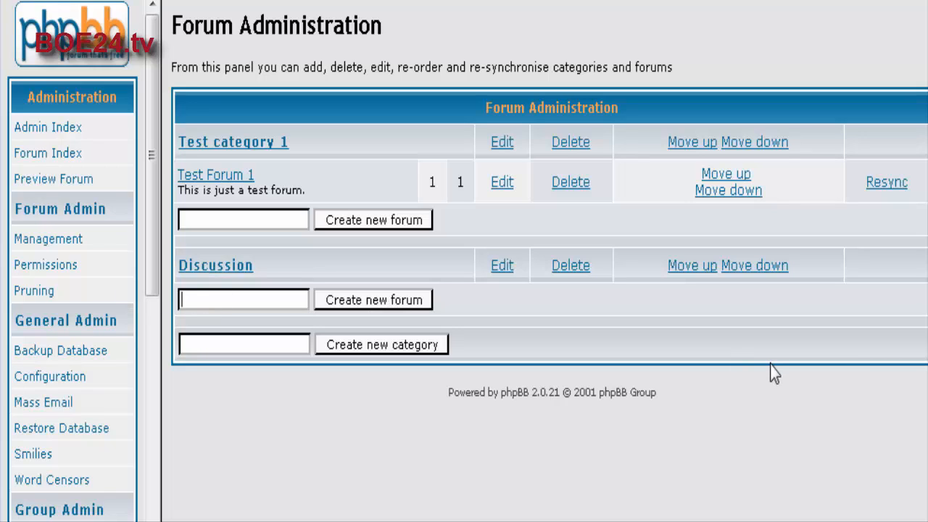
- Name the new forum General Discussion and assign it to the Discussion category
{"action": "type", "text": "General Dis"}
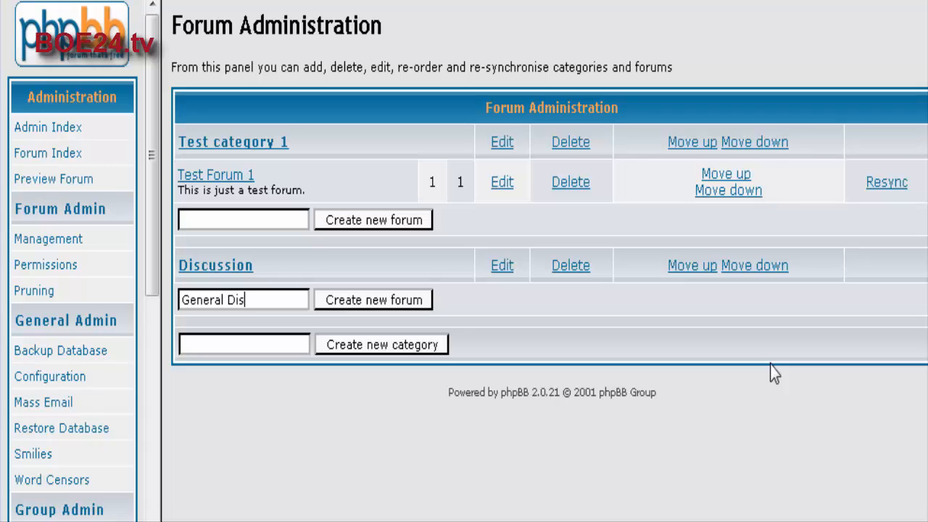
{"action": "type", "text": "cussion"}
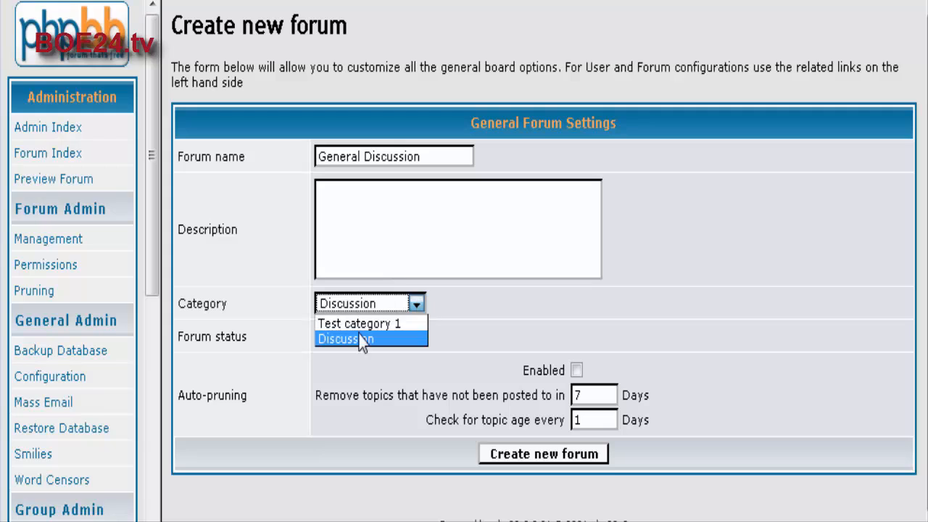
{"action": "left_click", "coordinate": [345, 339]}
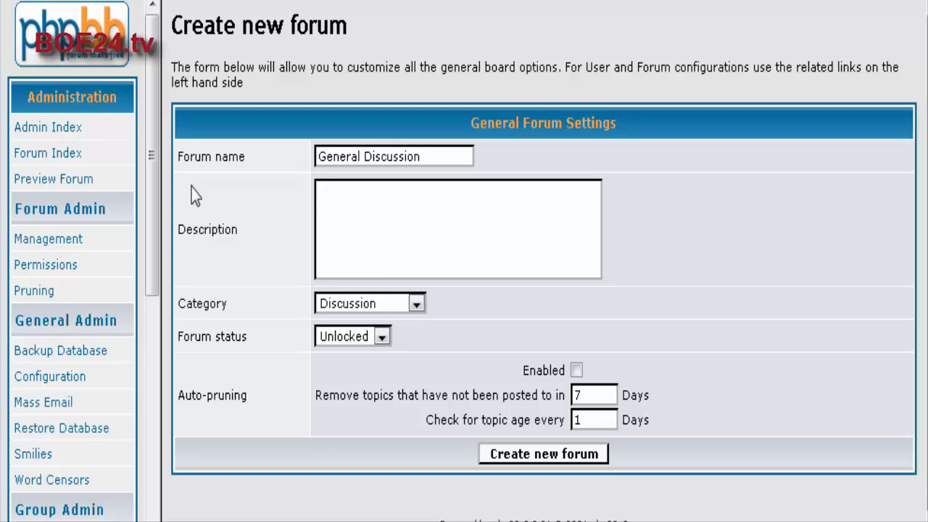
{"action": "mouse_move", "coordinate": [316, 341]}
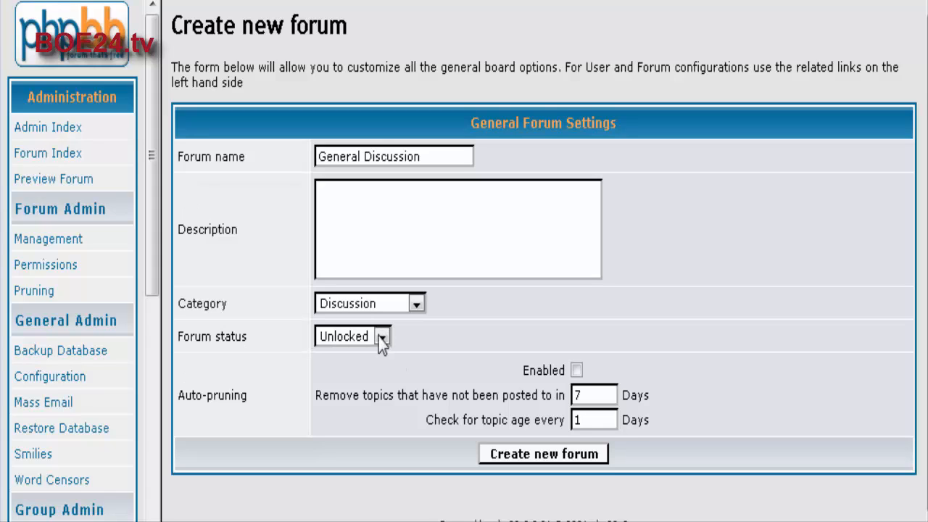
{"action": "mouse_move", "coordinate": [631, 371]}
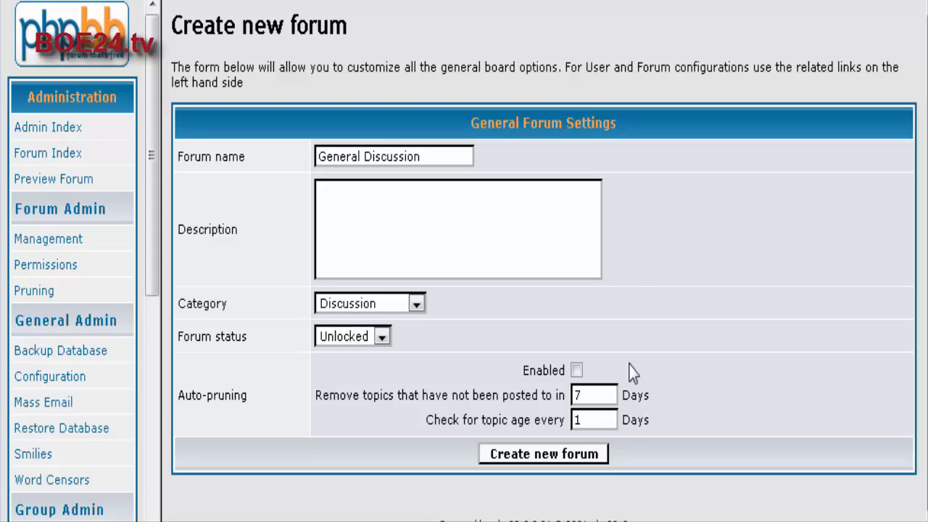
{"action": "left_click", "coordinate": [577, 370]}
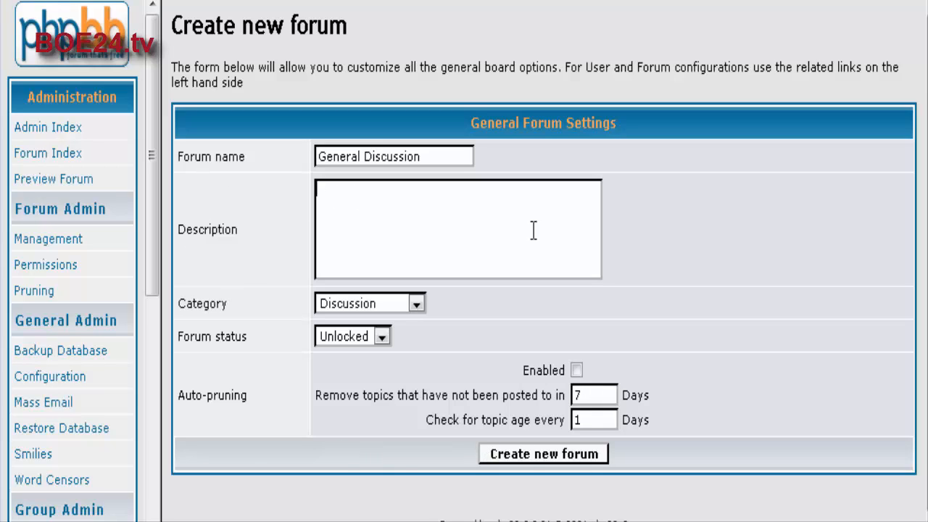
{"action": "mouse_move", "coordinate": [550, 230]}
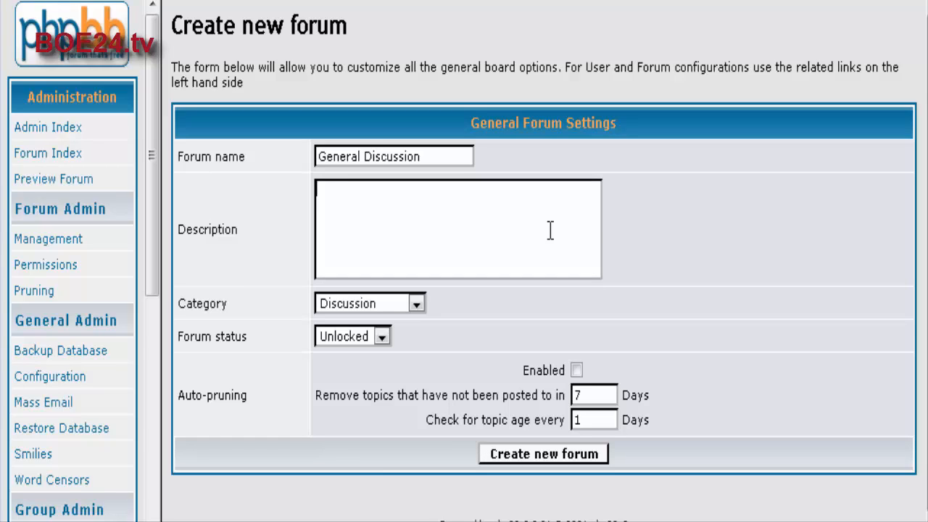
- Describe the forum as Talk about anything and create it
{"action": "left_click", "coordinate": [326, 190]}
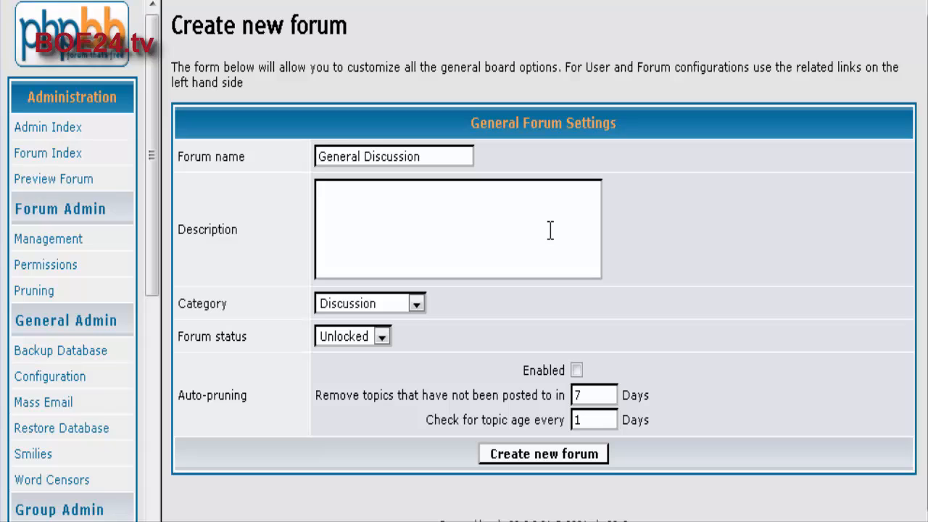
{"action": "type", "text": "Talk ab"}
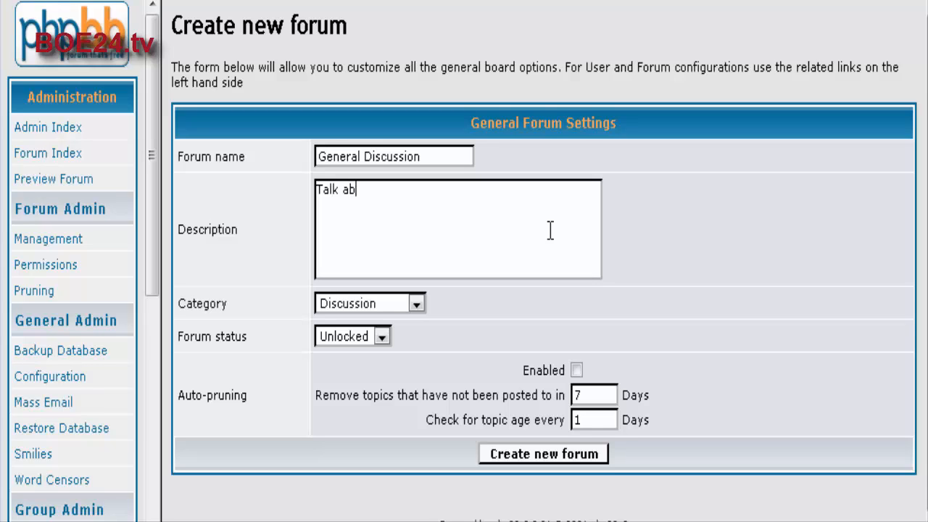
{"action": "type", "text": "out an"}
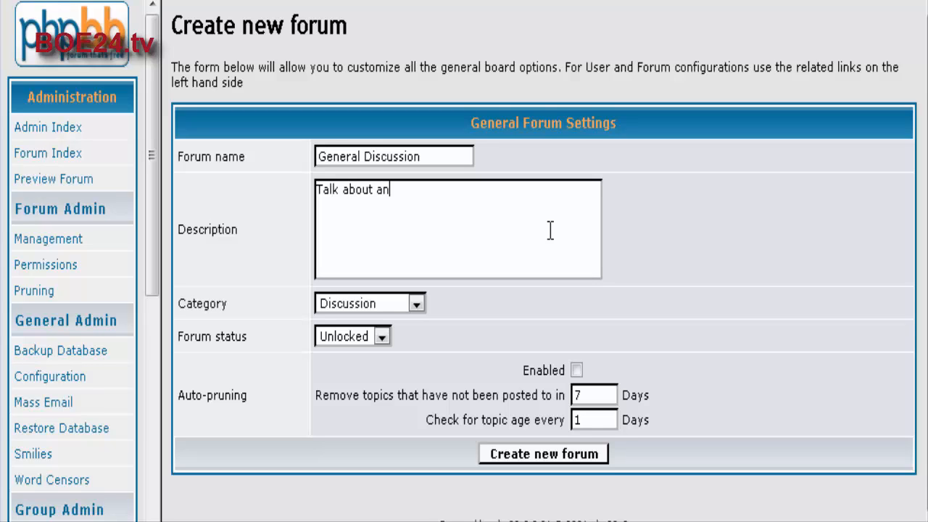
{"action": "type", "text": "ything"}
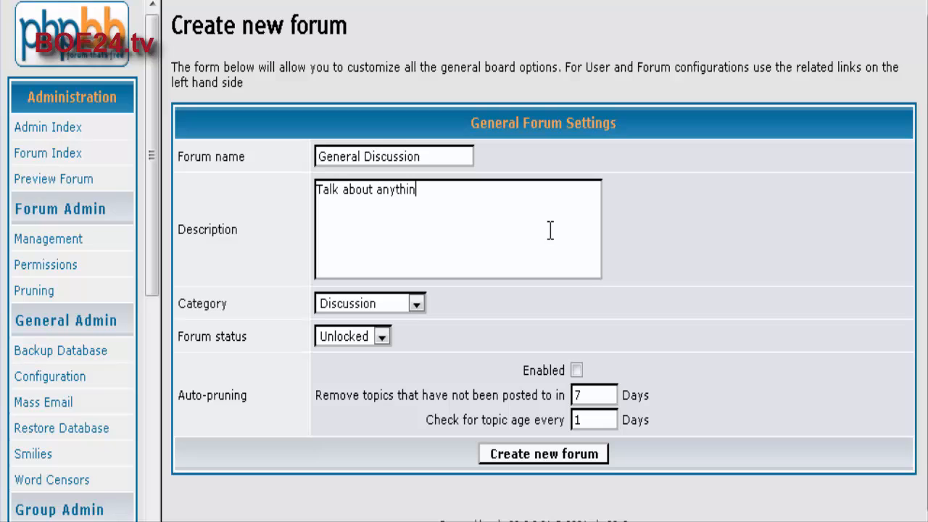
{"action": "type", "text": "g"}
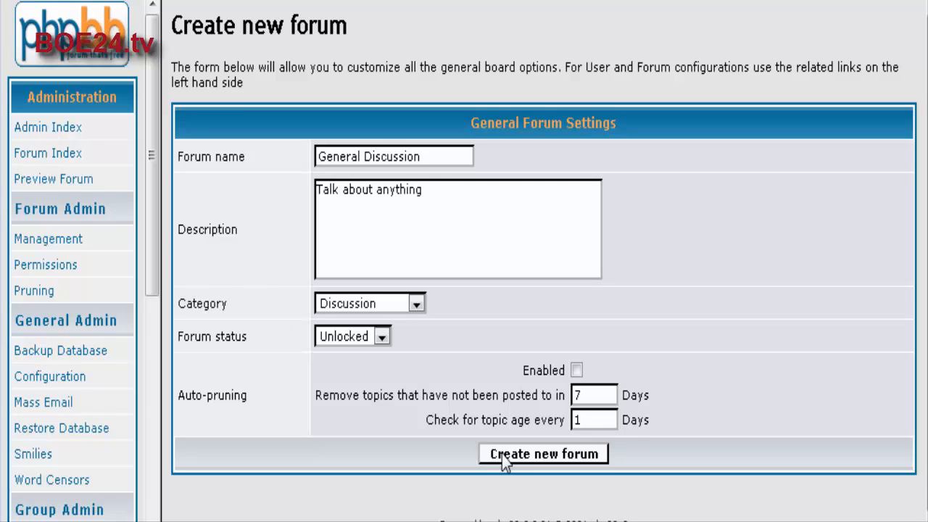
{"action": "left_click", "coordinate": [542, 453]}
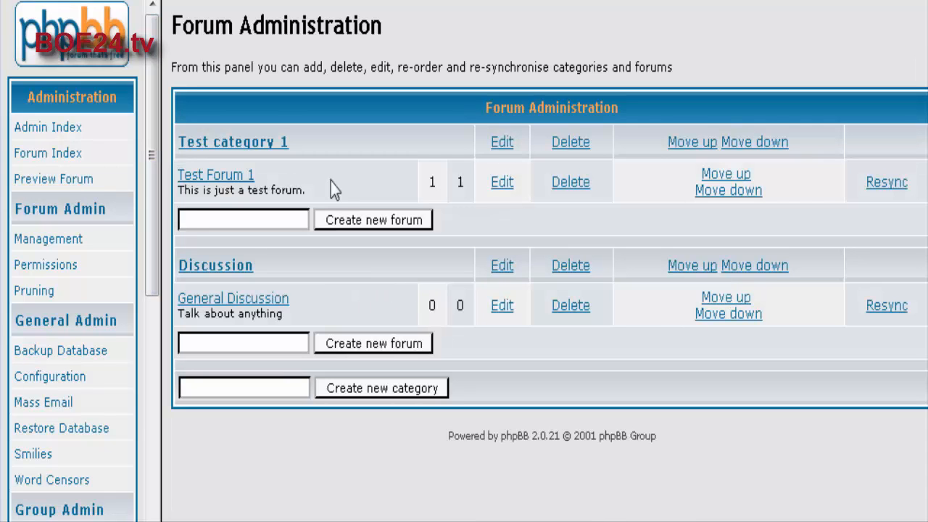
{"action": "mouse_move", "coordinate": [215, 174]}
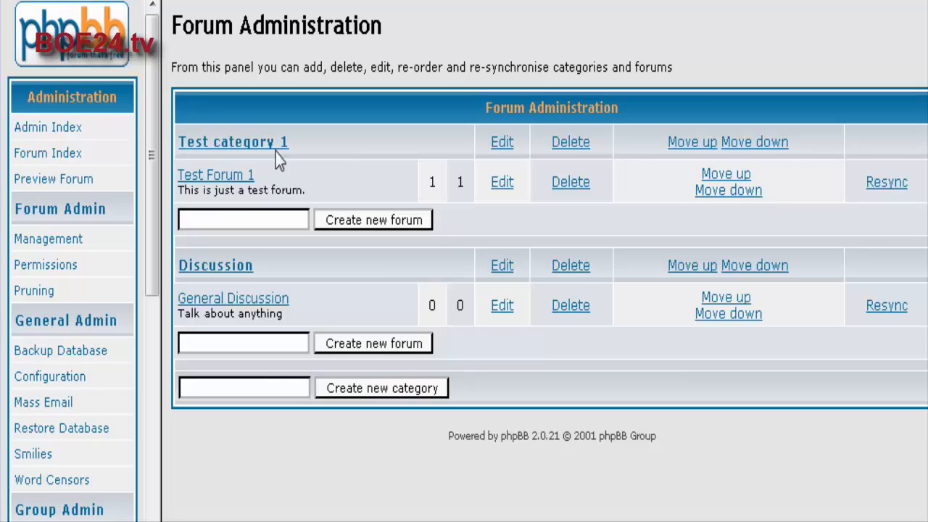
{"action": "mouse_move", "coordinate": [295, 153]}
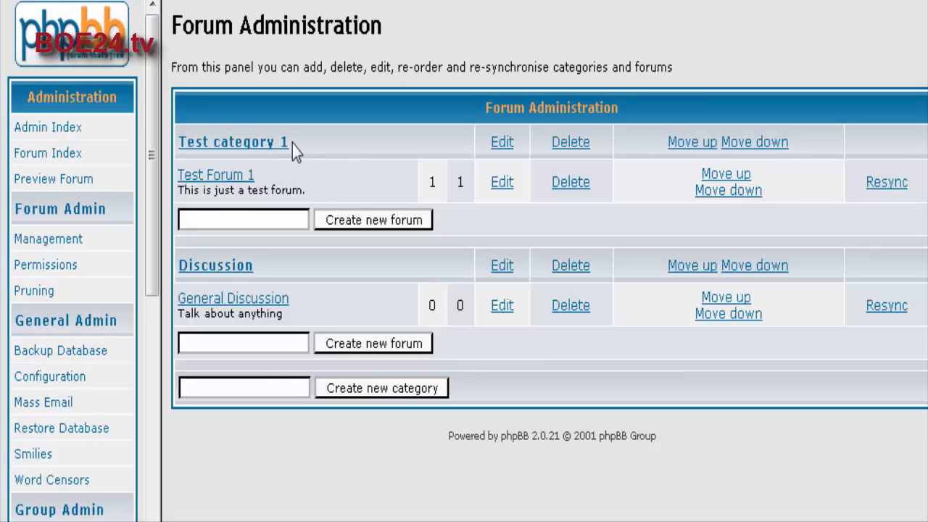
{"action": "mouse_move", "coordinate": [241, 187]}
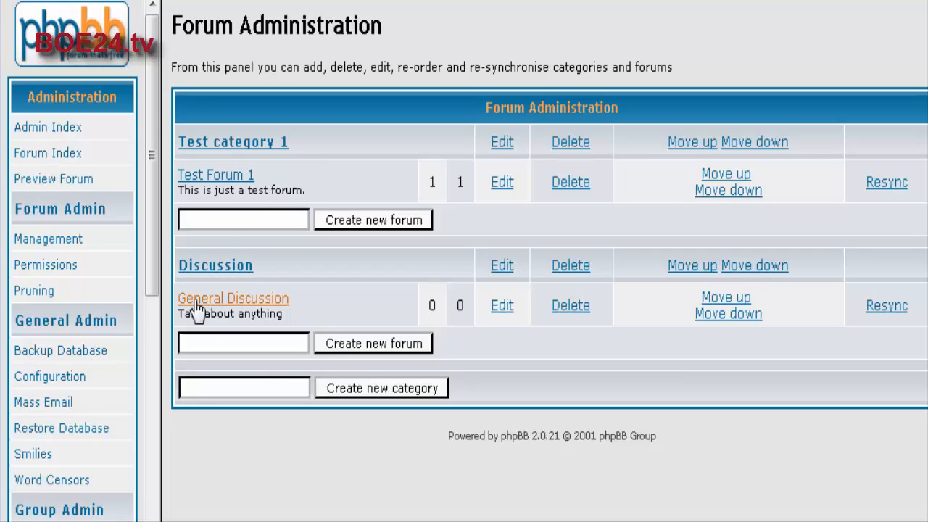
{"action": "mouse_move", "coordinate": [571, 182]}
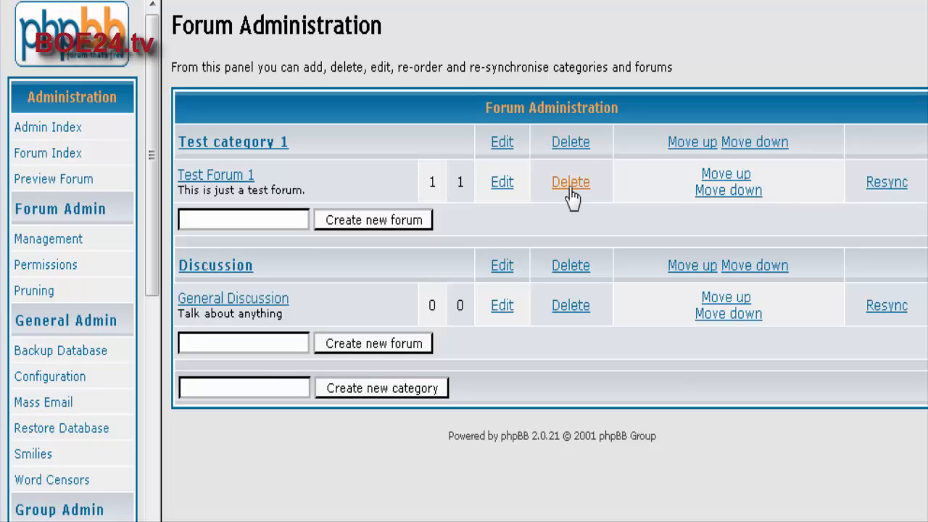
- Delete Test Forum 1 together with all its posts and return to the overview
{"action": "left_click", "coordinate": [571, 183]}
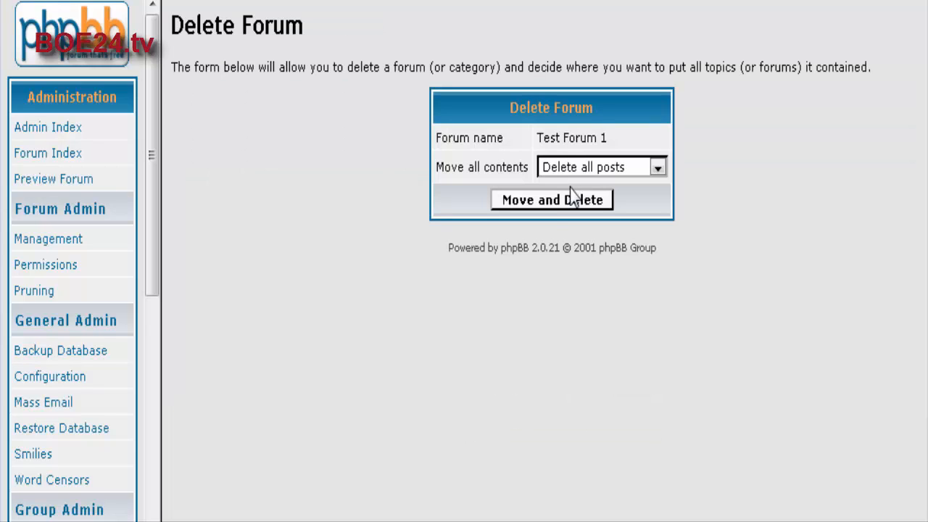
{"action": "left_click", "coordinate": [550, 200]}
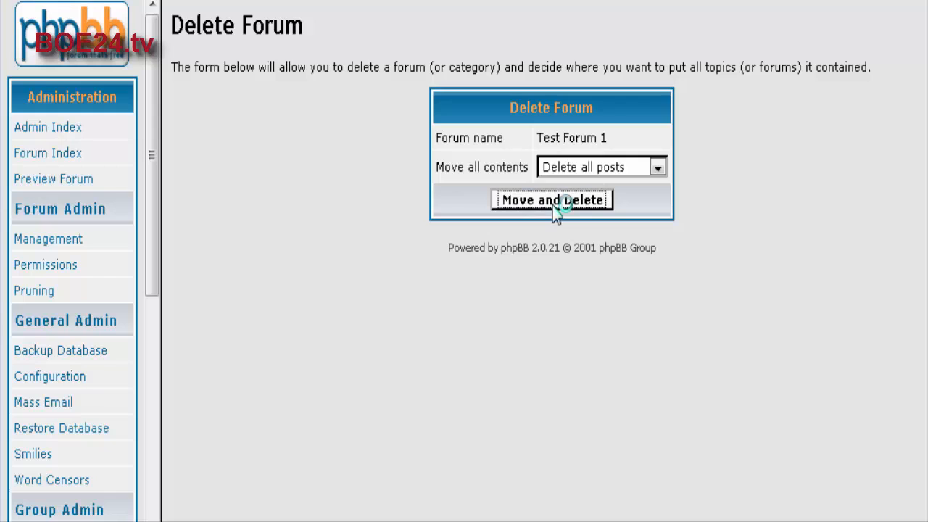
{"action": "left_click", "coordinate": [551, 200]}
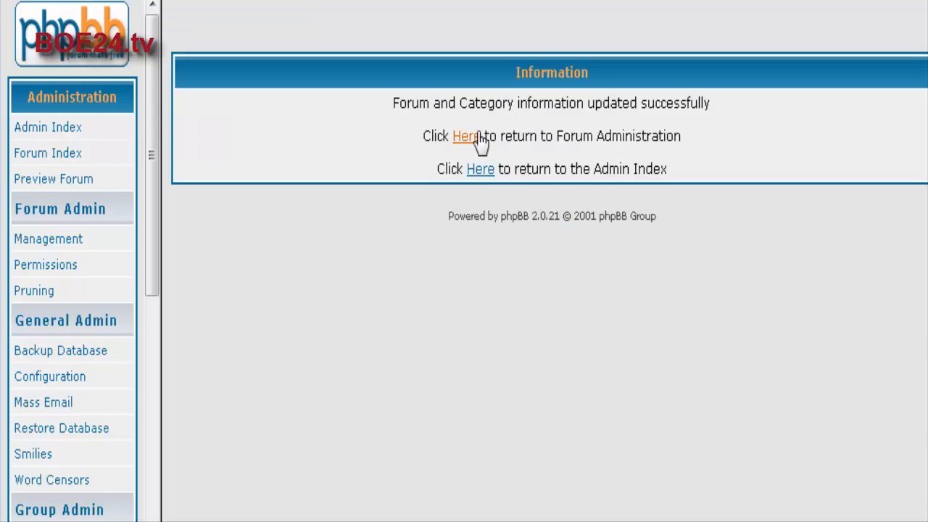
{"action": "left_click", "coordinate": [464, 136]}
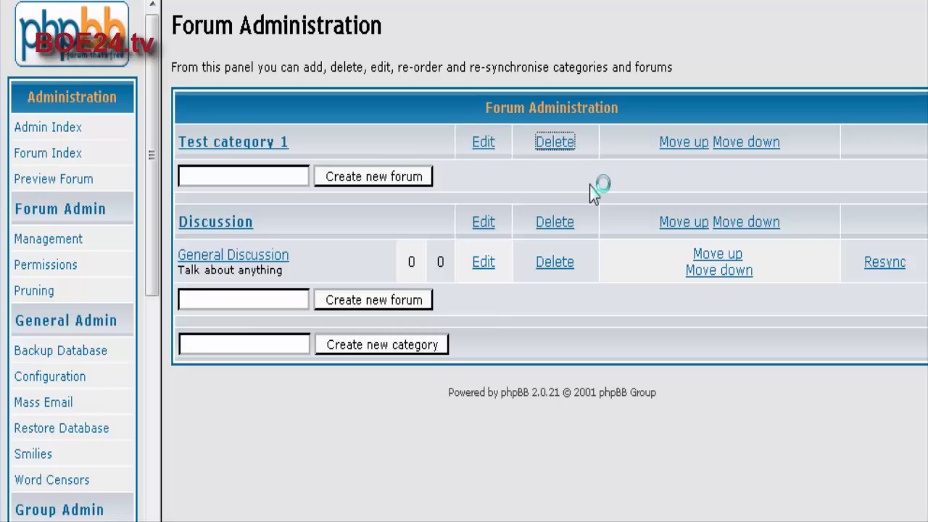
- Delete Test category 1, moving its contents to Discussion, leaving only Discussion
{"action": "left_click", "coordinate": [553, 142]}
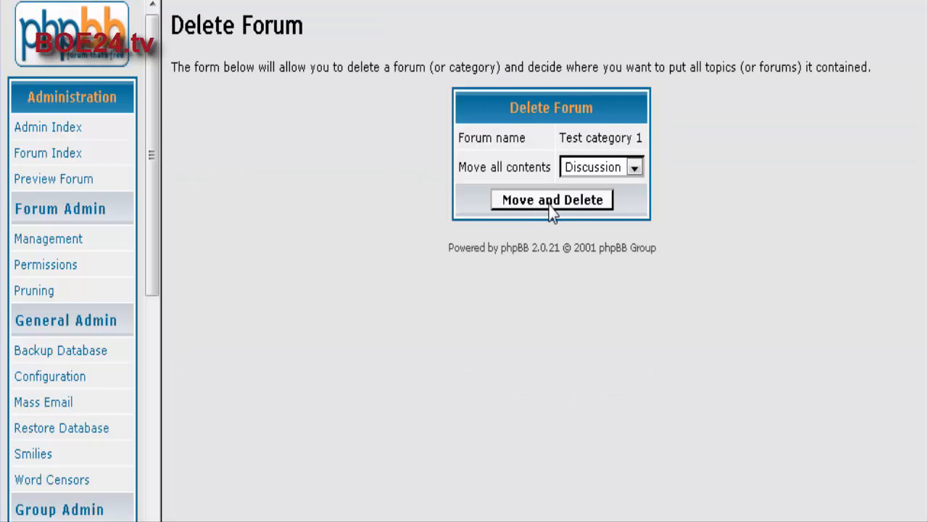
{"action": "left_click", "coordinate": [551, 200]}
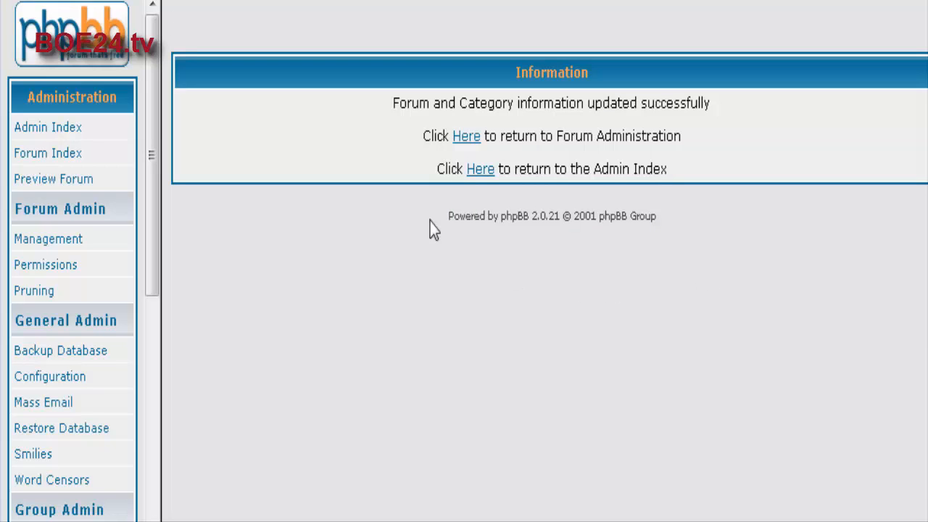
{"action": "left_click", "coordinate": [467, 136]}
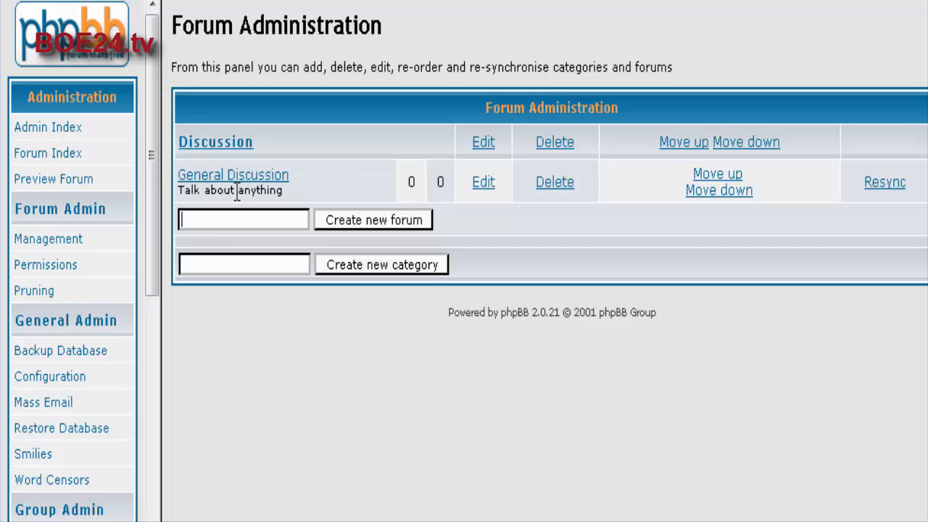
{"action": "mouse_move", "coordinate": [418, 160]}
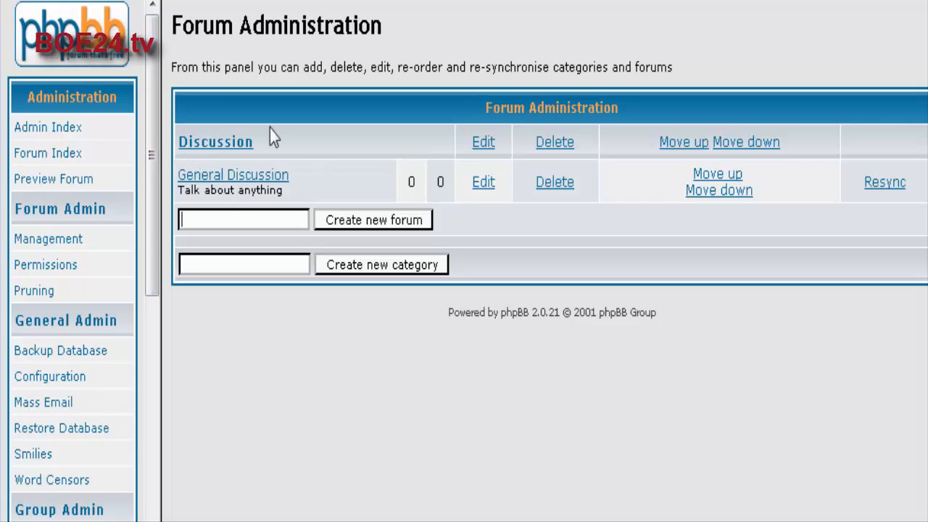
{"action": "mouse_move", "coordinate": [446, 152]}
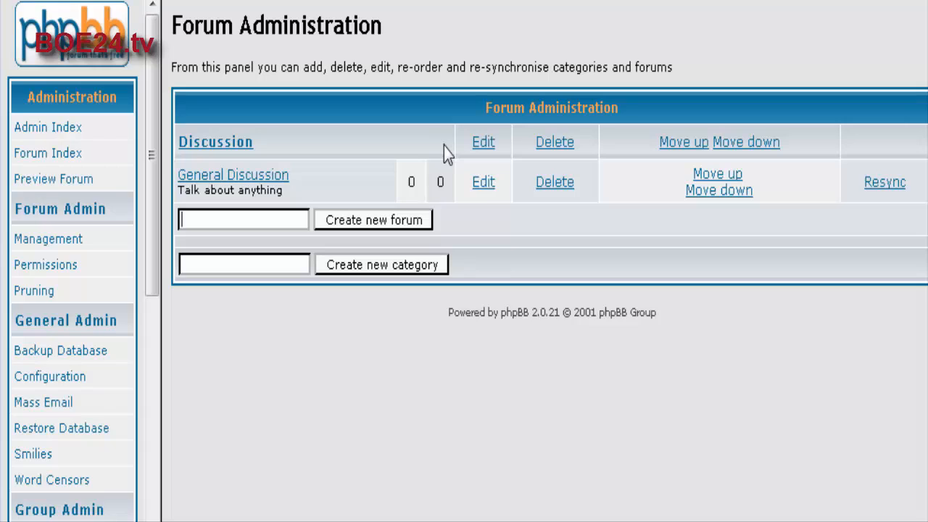
- Create a forum named 'Discuss the Program' under the Discussion category
{"action": "type", "text": "Discuss the"}
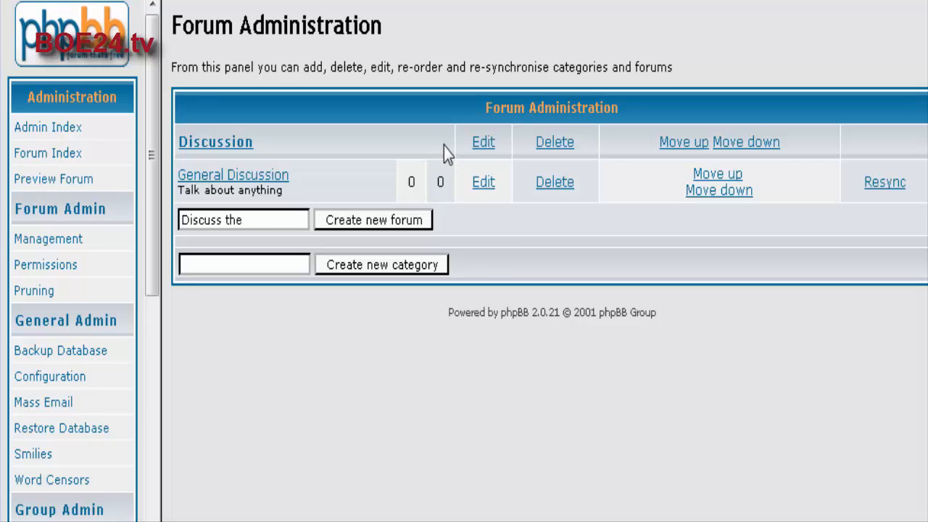
{"action": "type", "text": "Progr"}
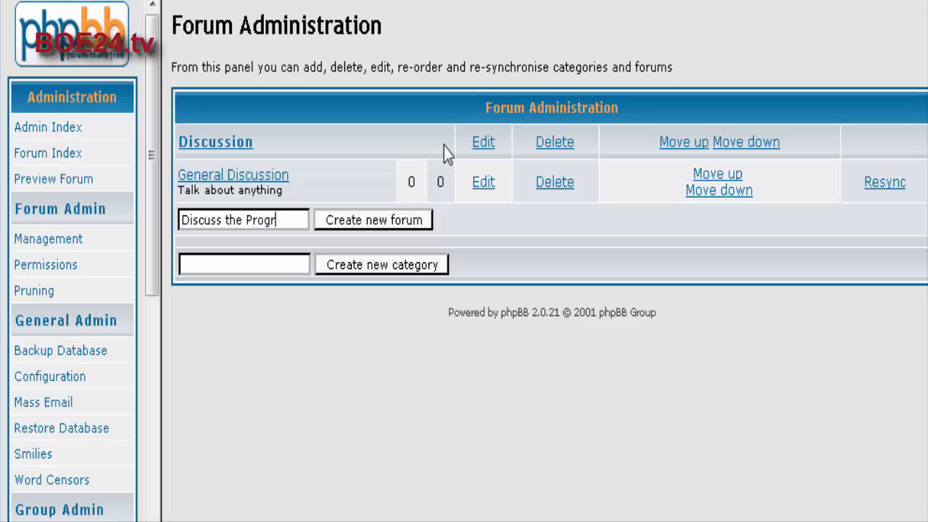
{"action": "type", "text": "am"}
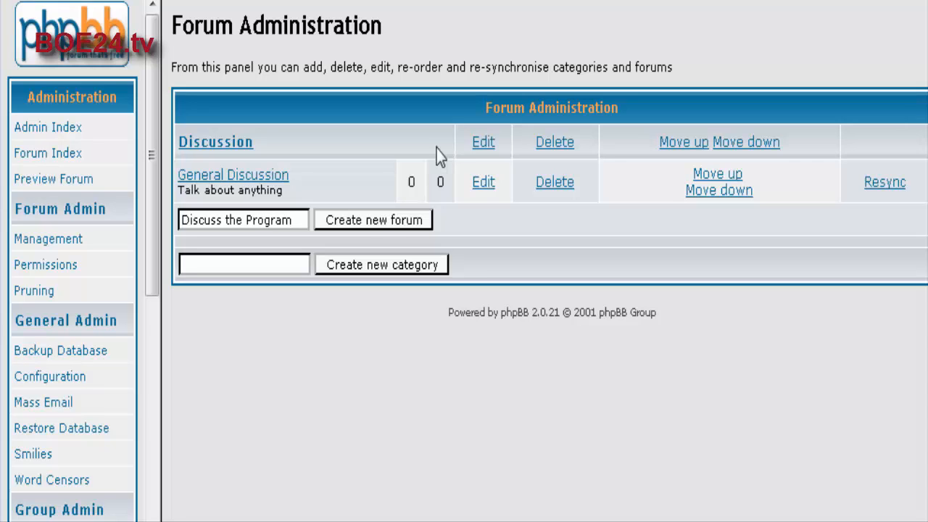
{"action": "left_click", "coordinate": [372, 221]}
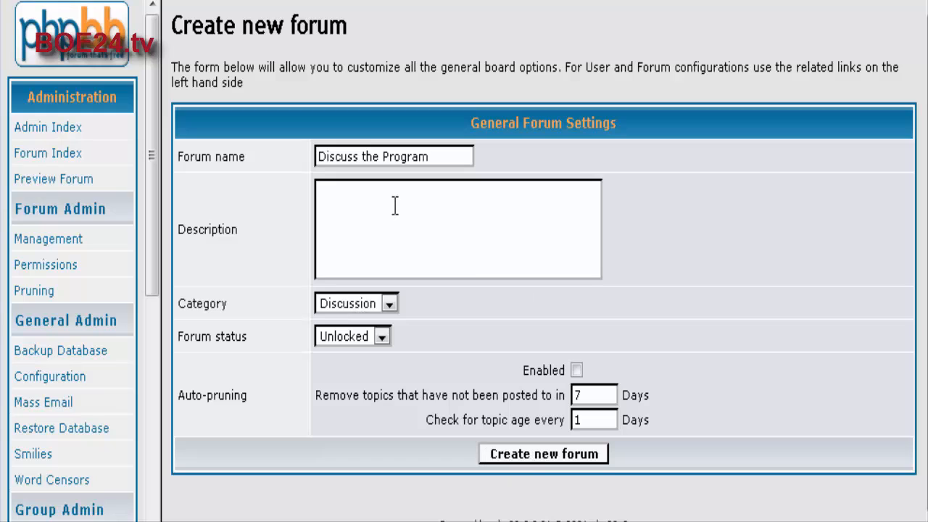
{"action": "mouse_move", "coordinate": [390, 193]}
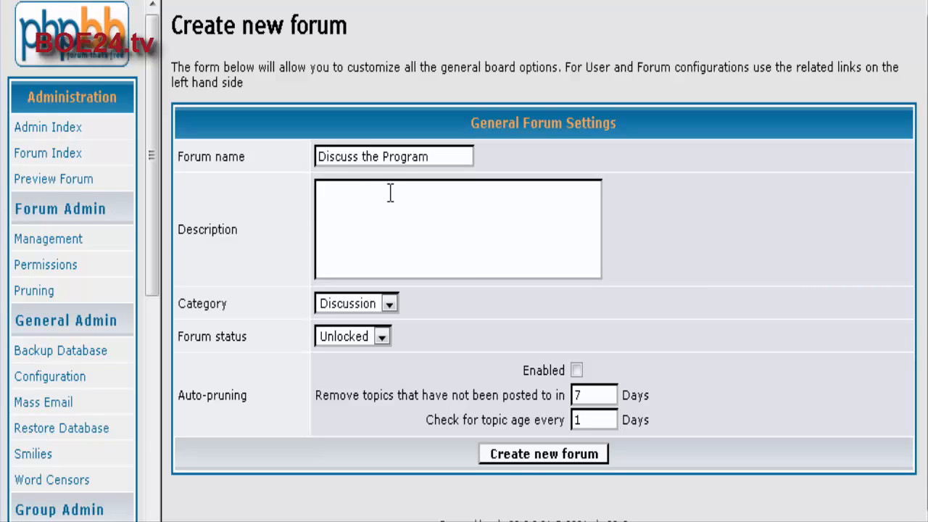
{"action": "left_click", "coordinate": [542, 452]}
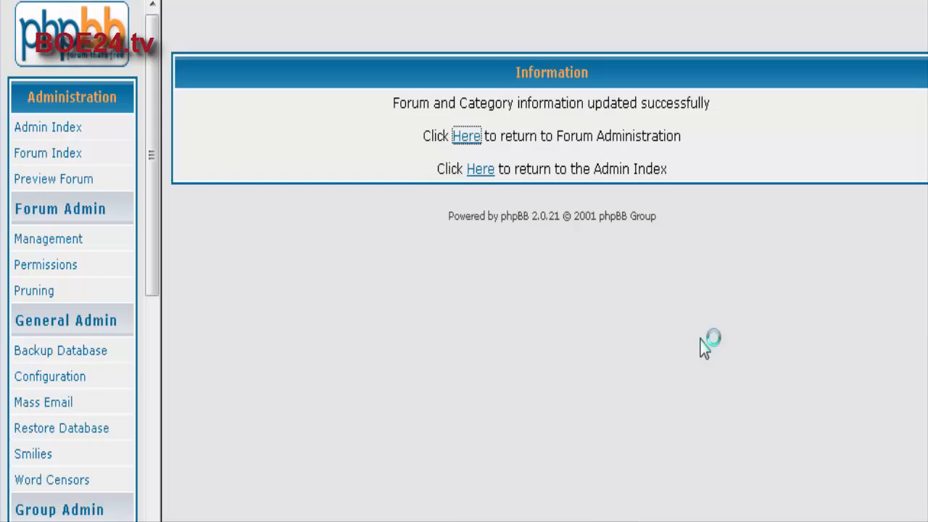
{"action": "left_click", "coordinate": [466, 137]}
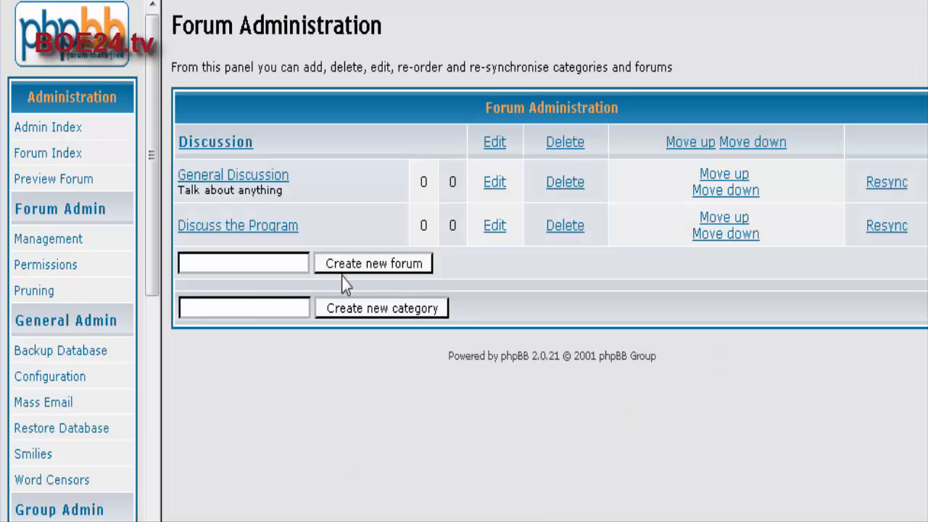
{"action": "mouse_move", "coordinate": [646, 304]}
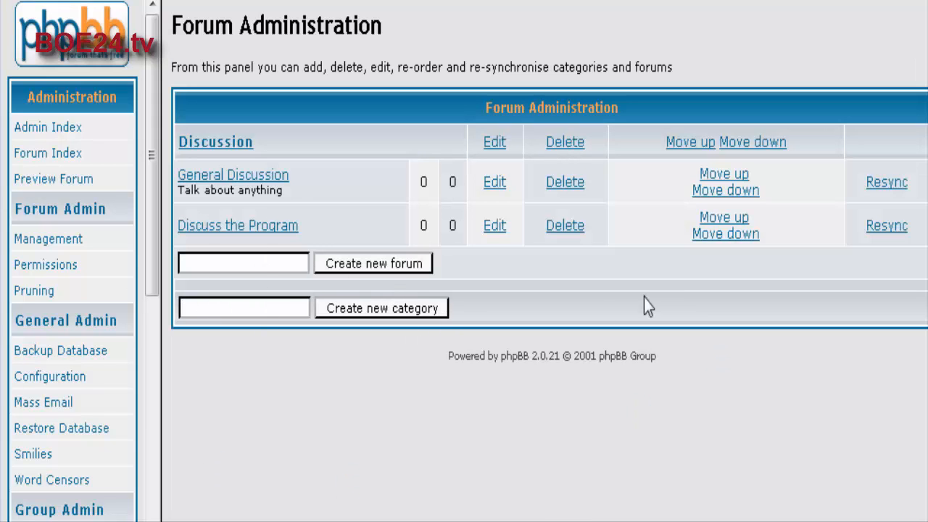
{"action": "left_click", "coordinate": [243, 307]}
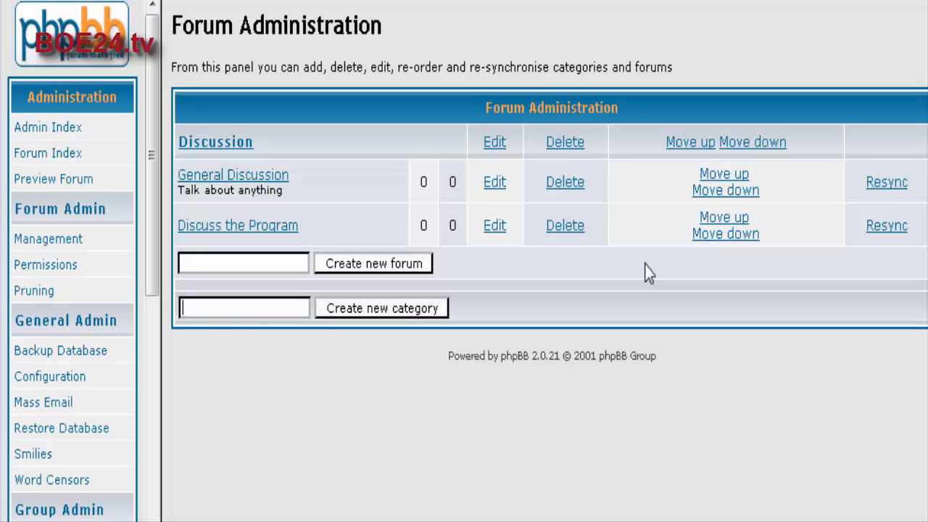
- Create a new category named Downloads
{"action": "type", "text": "Downloa"}
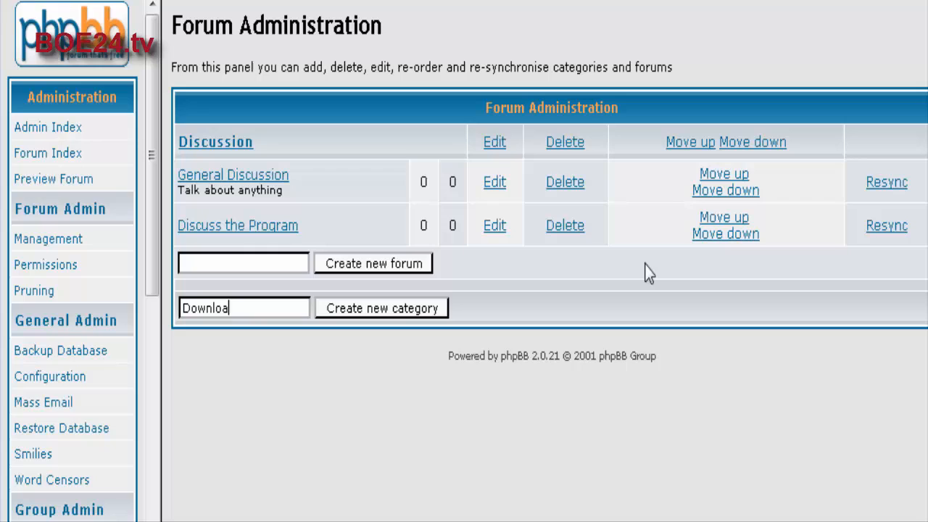
{"action": "type", "text": "ds"}
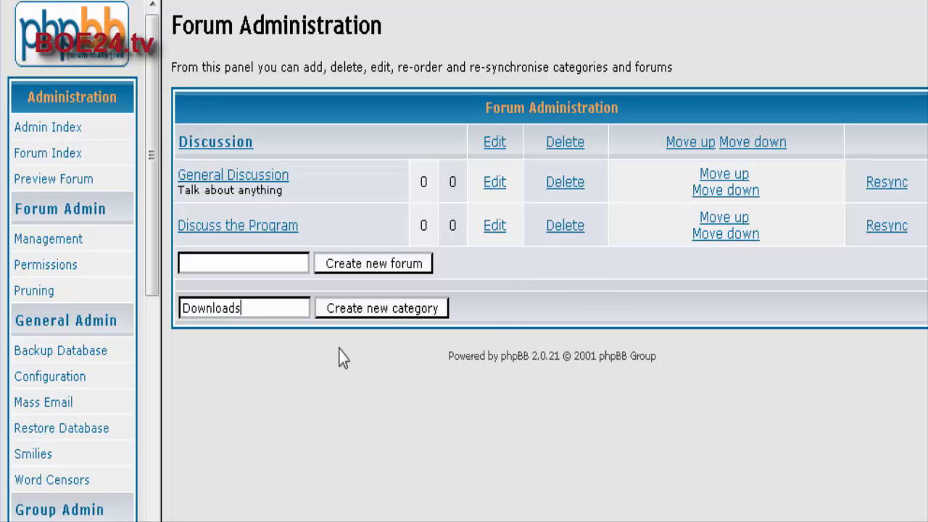
{"action": "left_click", "coordinate": [380, 308]}
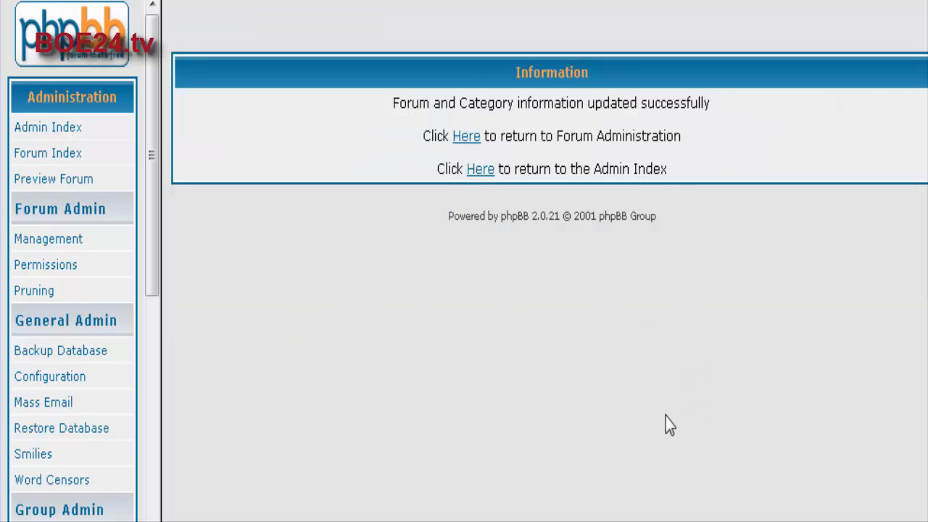
{"action": "left_click", "coordinate": [467, 136]}
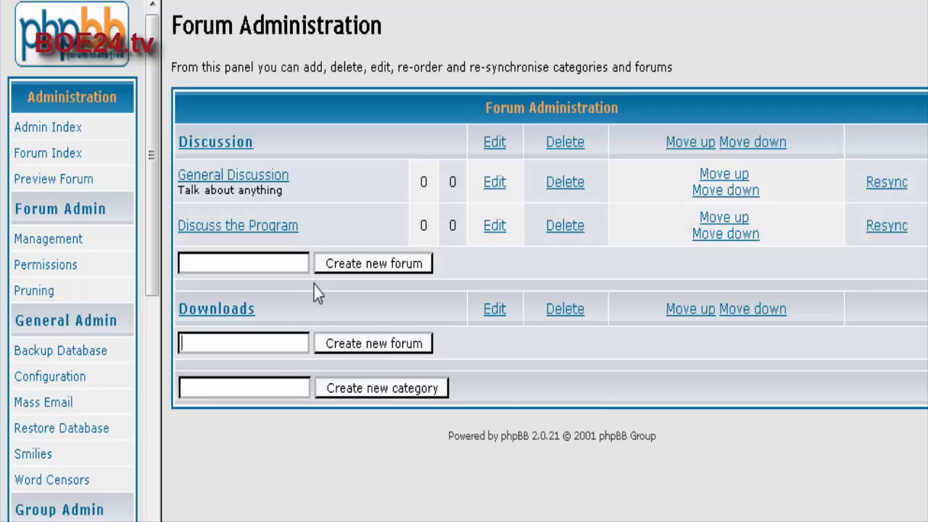
- Create a forum named 'Download Free Products Here' under Downloads
{"action": "type", "text": "Download"}
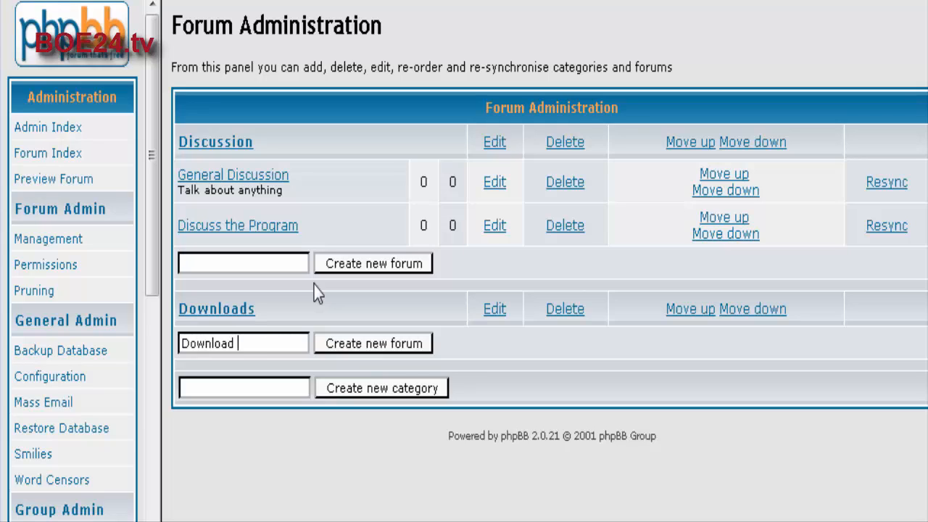
{"action": "type", "text": "Free P"}
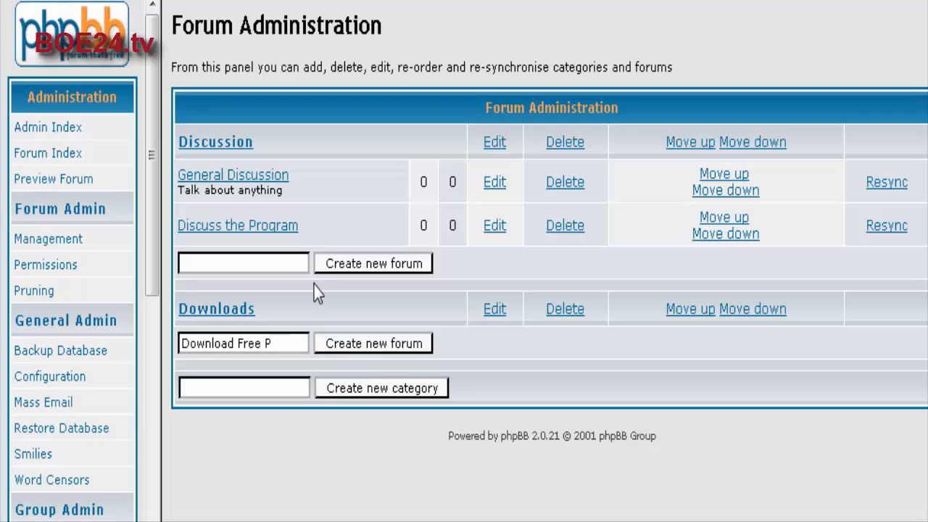
{"action": "type", "text": "roducts Here"}
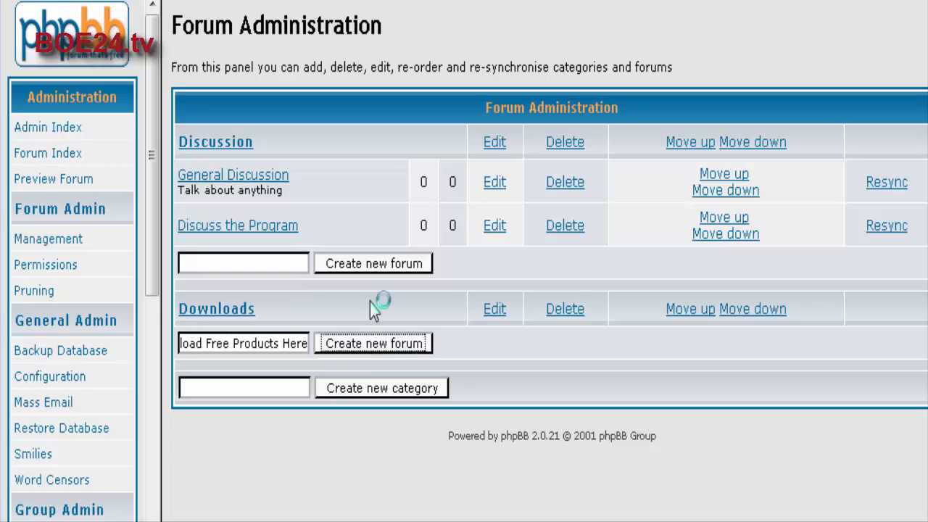
{"action": "left_click", "coordinate": [373, 342]}
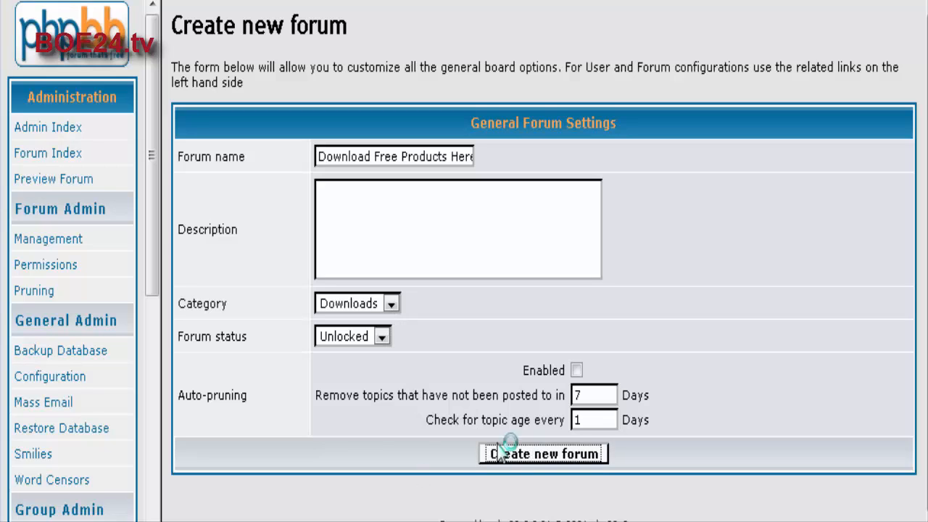
{"action": "left_click", "coordinate": [542, 452]}
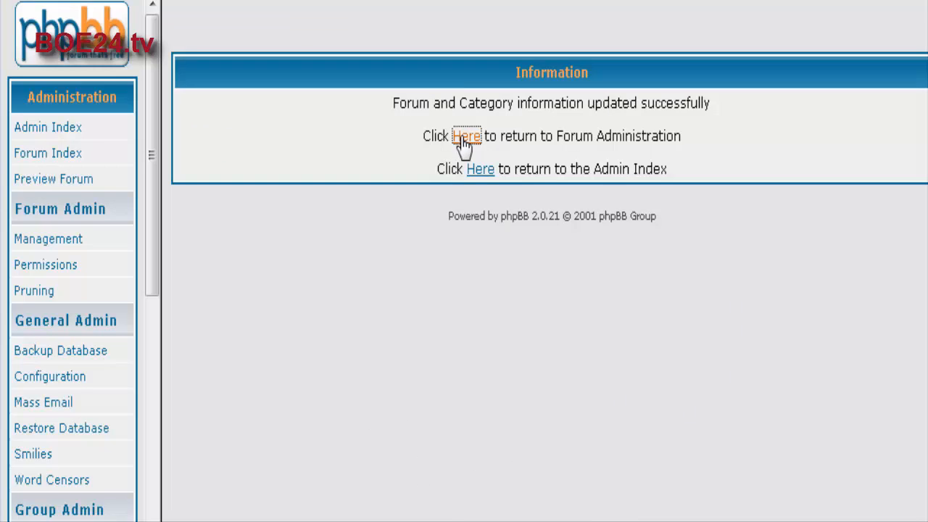
{"action": "left_click", "coordinate": [466, 136]}
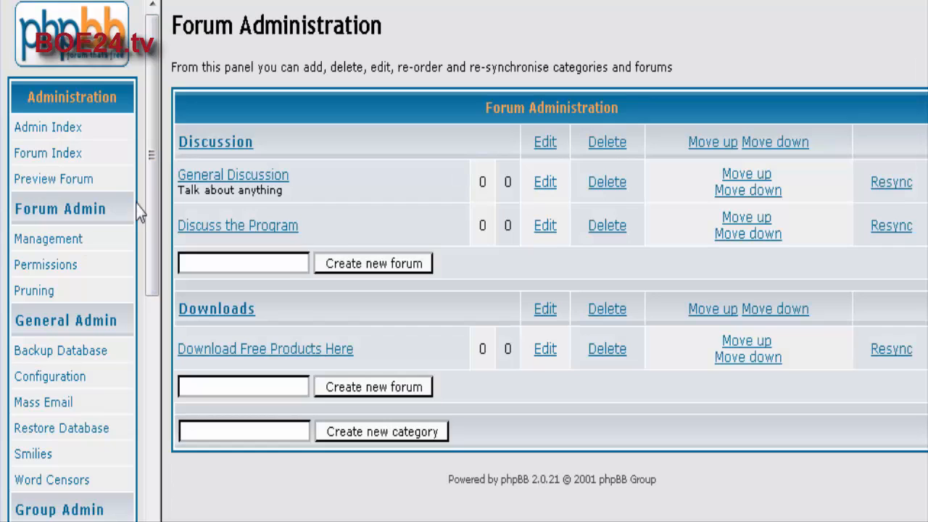
{"action": "mouse_move", "coordinate": [363, 285]}
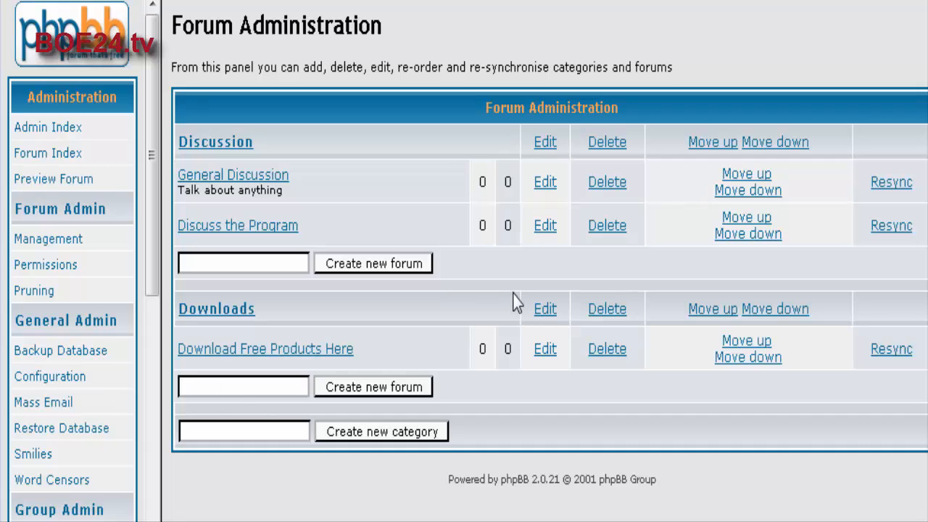
- Create a locked forum named 'Download Premium Poducts Here' under Downloads
{"action": "type", "text": "Downlo"}
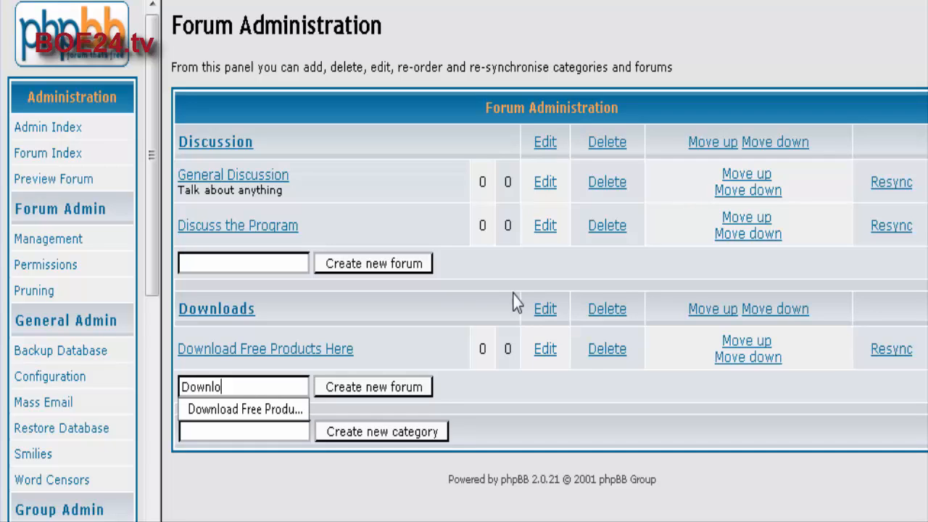
{"action": "type", "text": "Download P"}
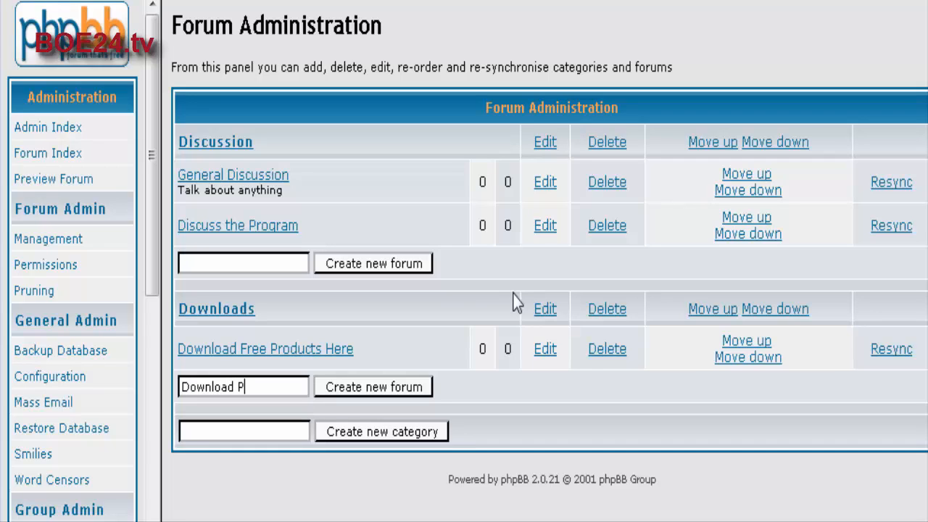
{"action": "type", "text": "remium Poducts Here"}
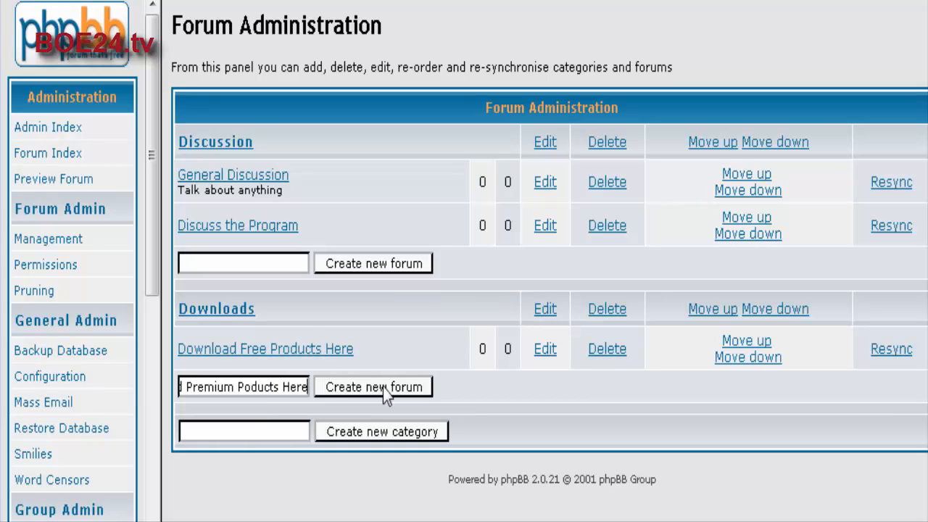
{"action": "left_click", "coordinate": [374, 385]}
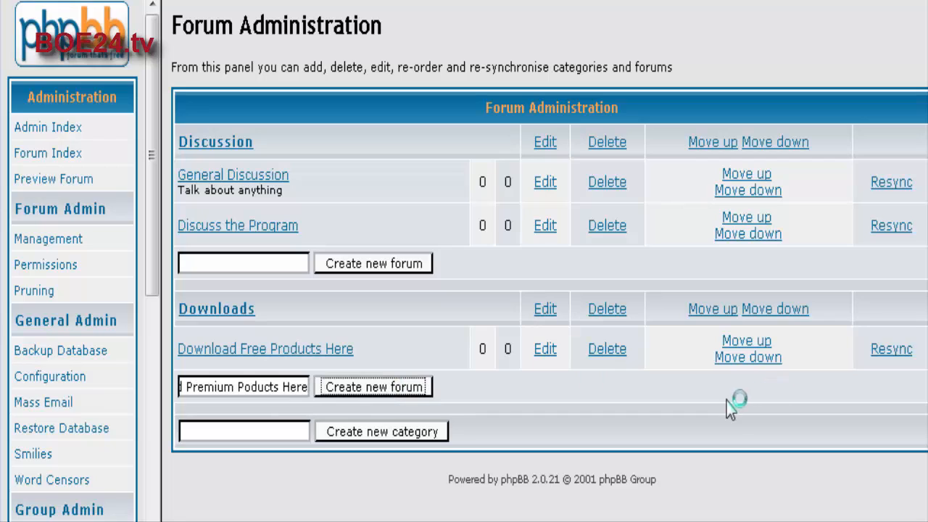
{"action": "left_click", "coordinate": [374, 386]}
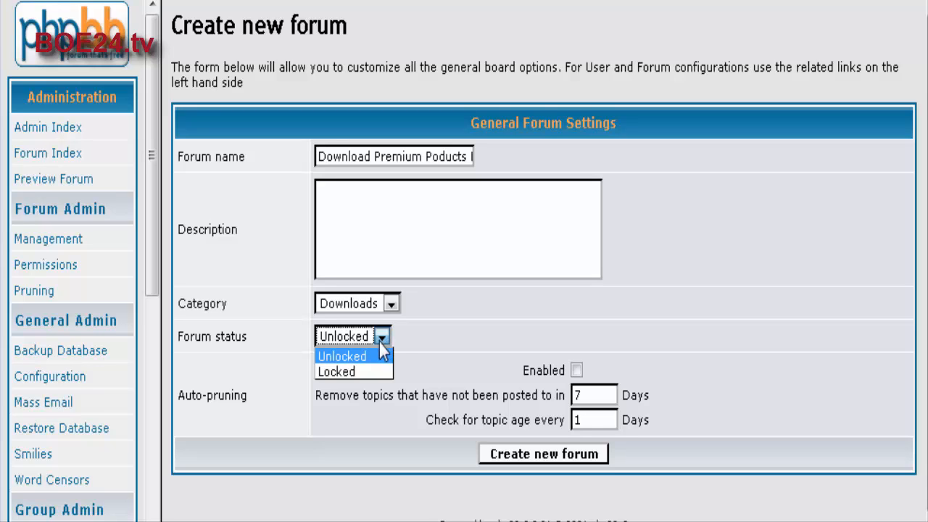
{"action": "left_click", "coordinate": [336, 371]}
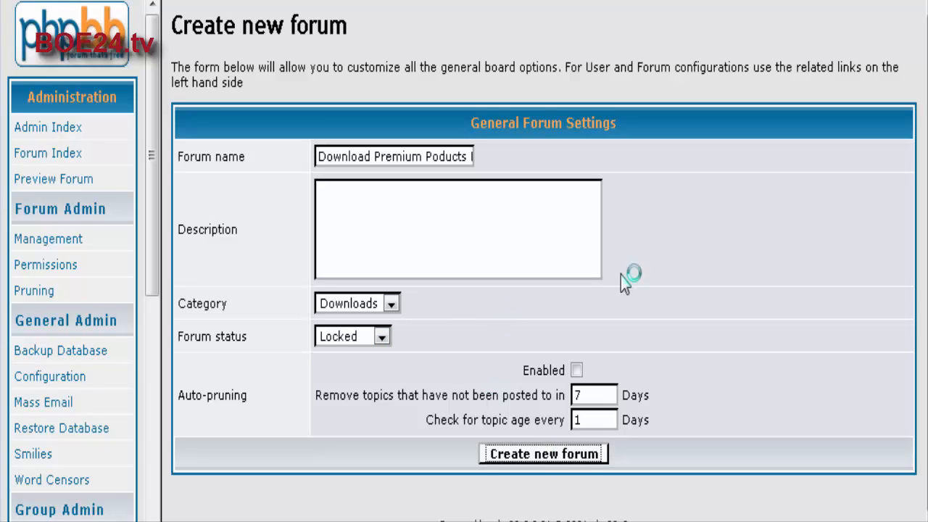
{"action": "left_click", "coordinate": [542, 452]}
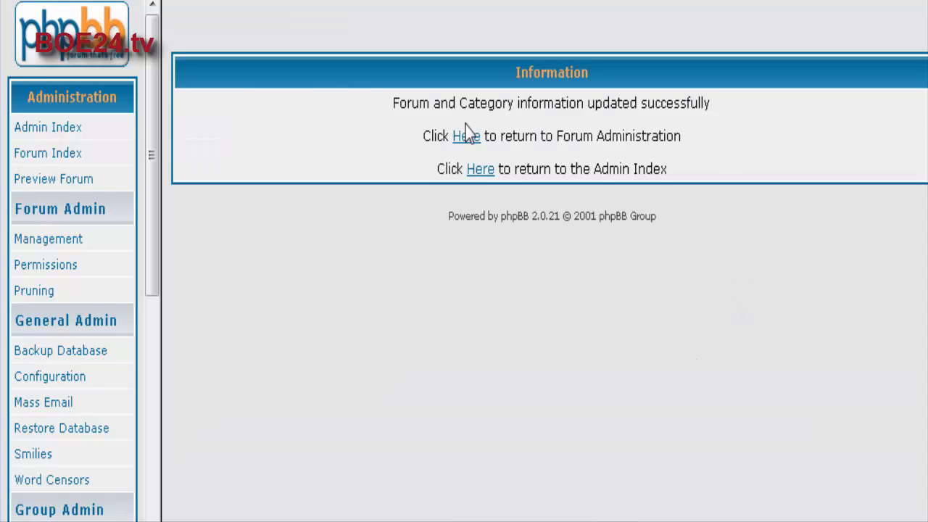
{"action": "left_click", "coordinate": [467, 136]}
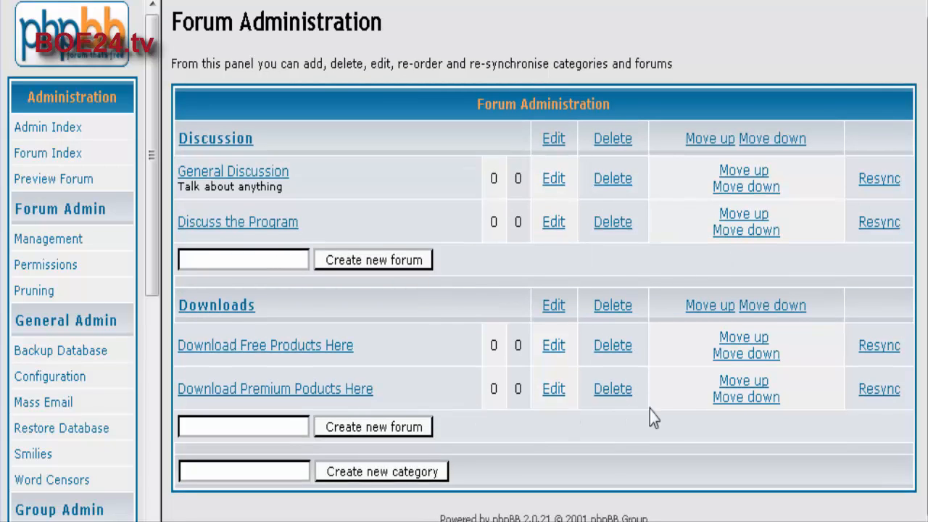
{"action": "mouse_move", "coordinate": [573, 458]}
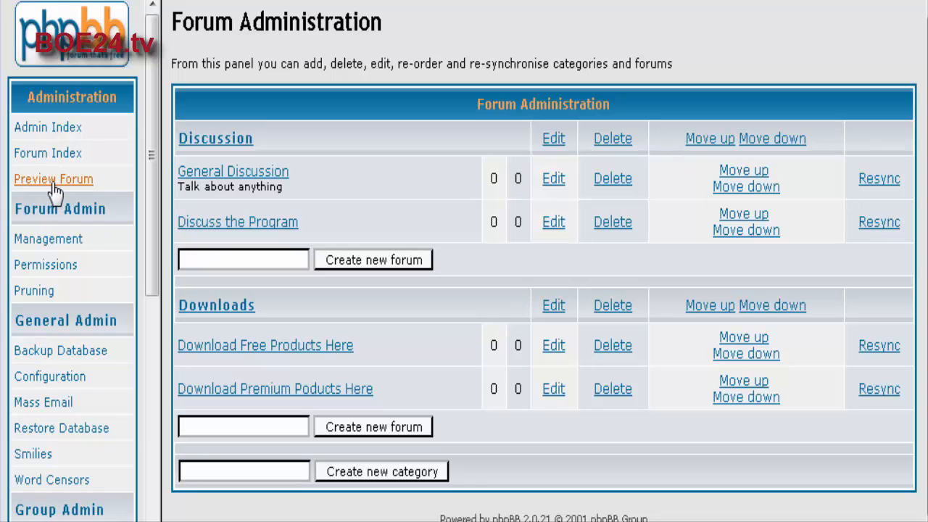
- Preview the board and open Download Premium Poducts Here to confirm it is locked
{"action": "left_click", "coordinate": [52, 178]}
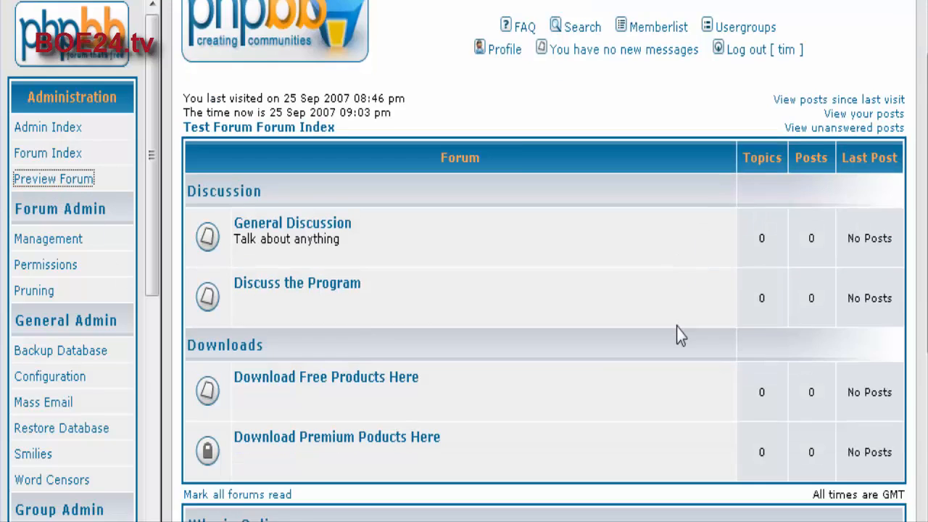
{"action": "scroll", "scroll_direction": "down", "scroll_amount": 3}
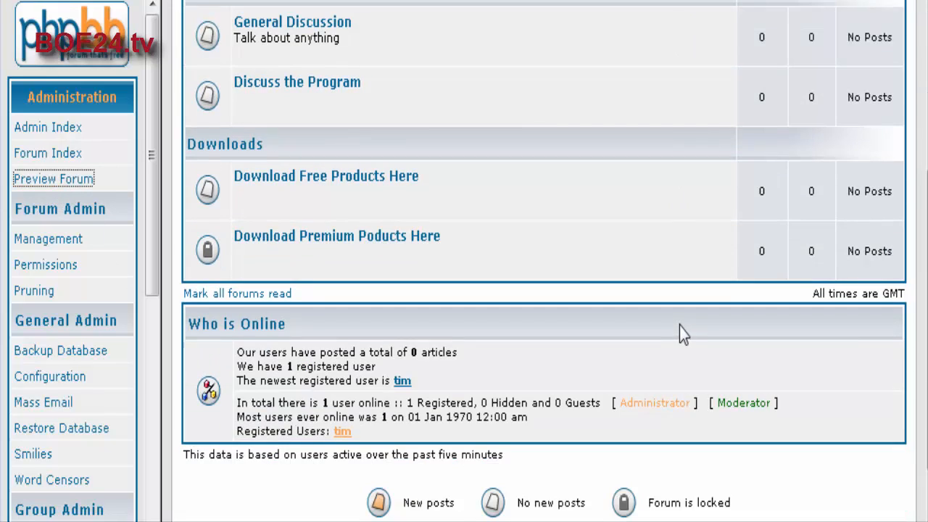
{"action": "mouse_move", "coordinate": [191, 261]}
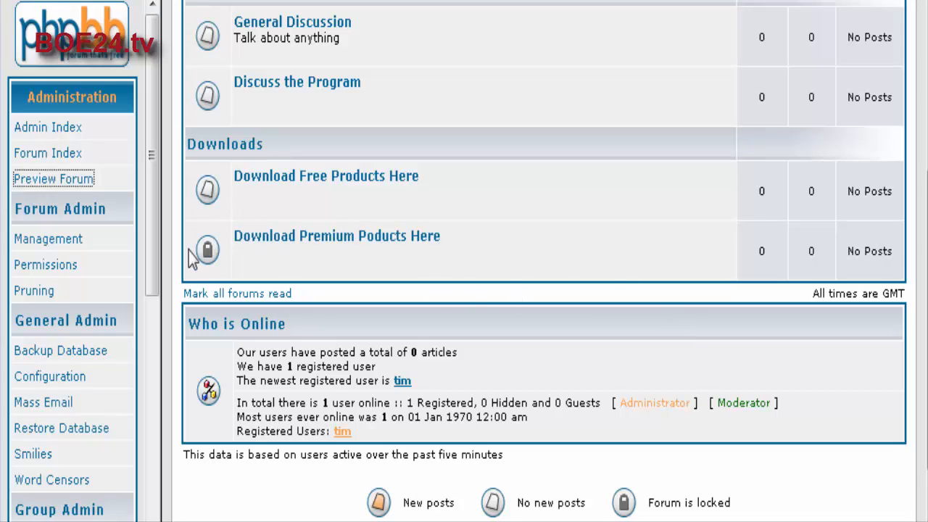
{"action": "mouse_move", "coordinate": [206, 249]}
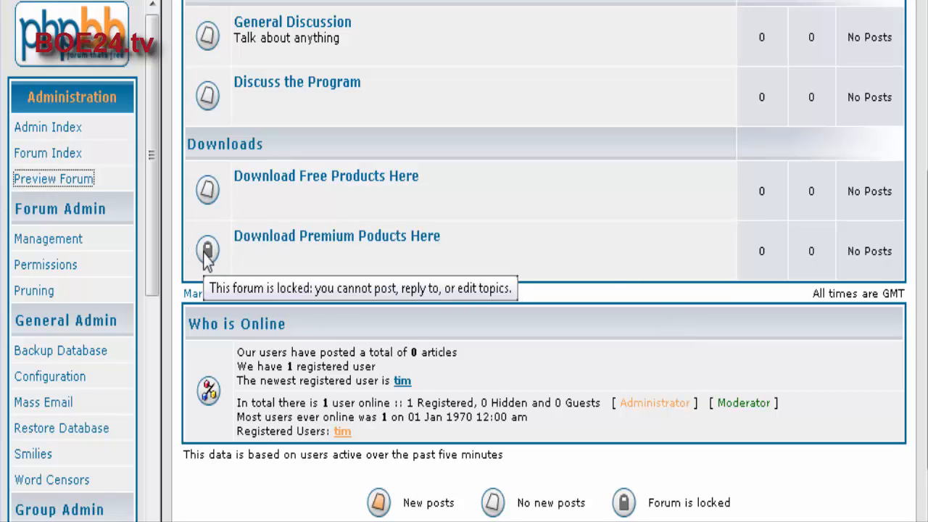
{"action": "mouse_move", "coordinate": [355, 275]}
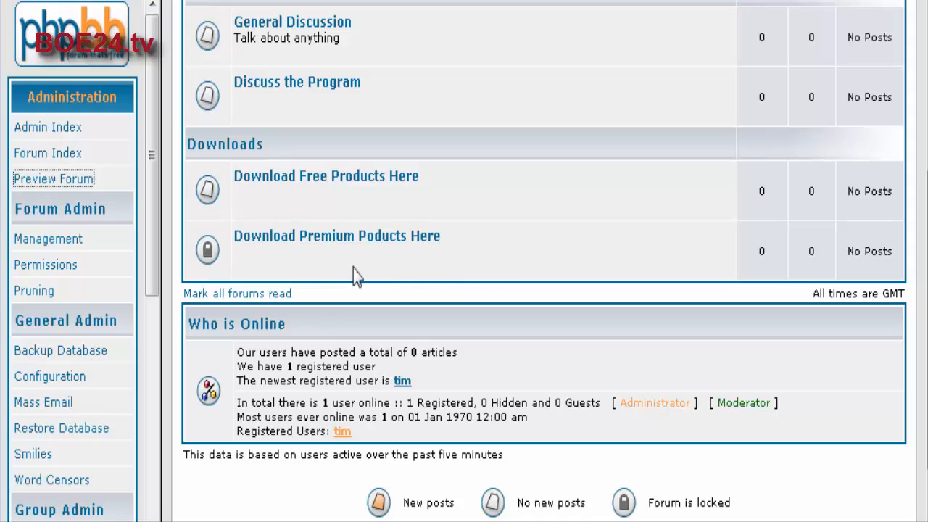
{"action": "mouse_move", "coordinate": [351, 235]}
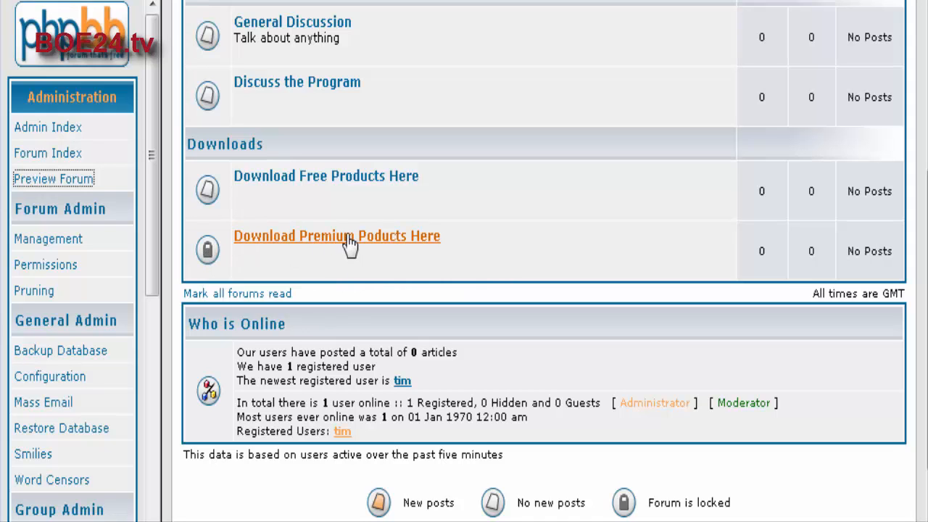
{"action": "left_click", "coordinate": [336, 235]}
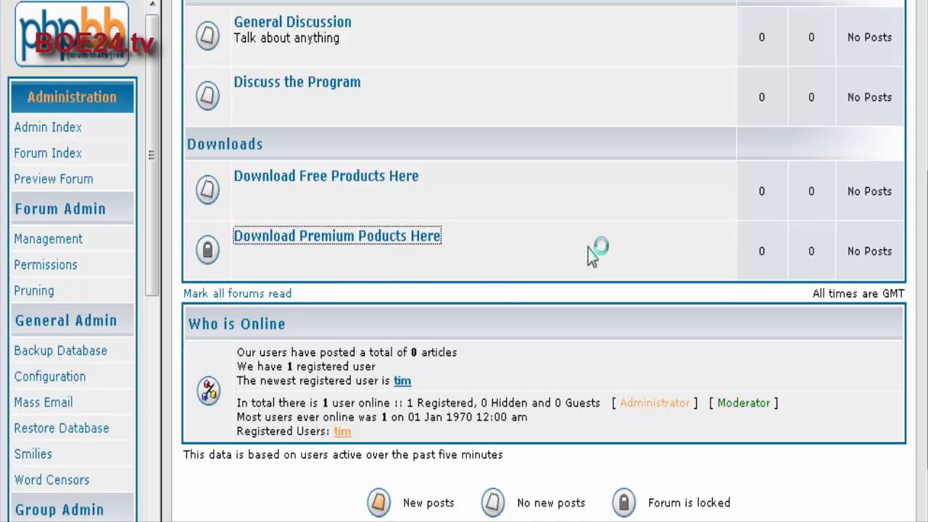
{"action": "left_click", "coordinate": [336, 235]}
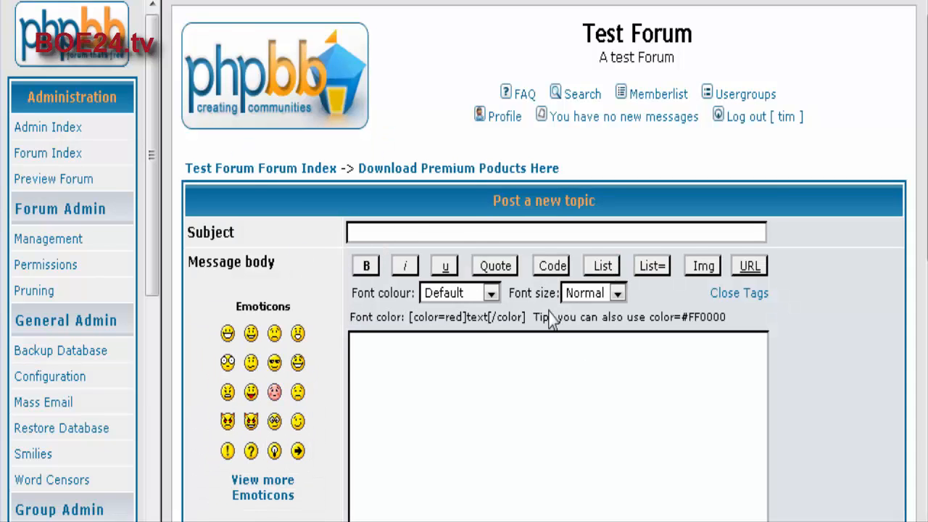
{"action": "scroll", "scroll_direction": "down", "scroll_amount": 3}
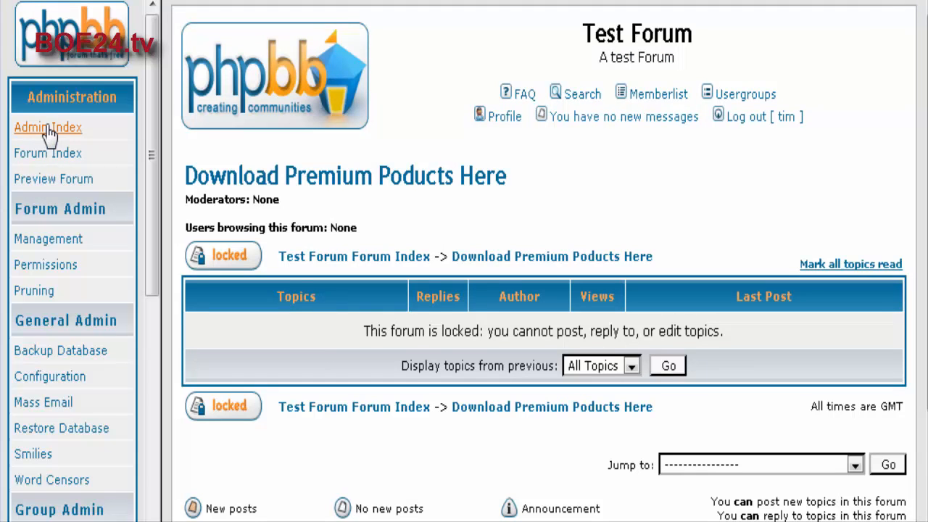
- Open Forum Permissions and look up the Download Premium Poducts Here forum
{"action": "left_click", "coordinate": [48, 127]}
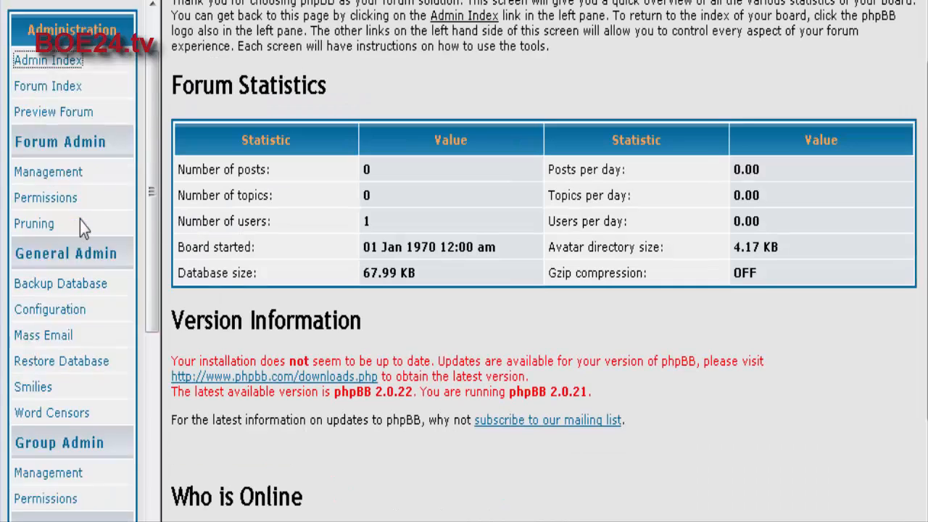
{"action": "scroll", "scroll_direction": "down", "scroll_amount": 3}
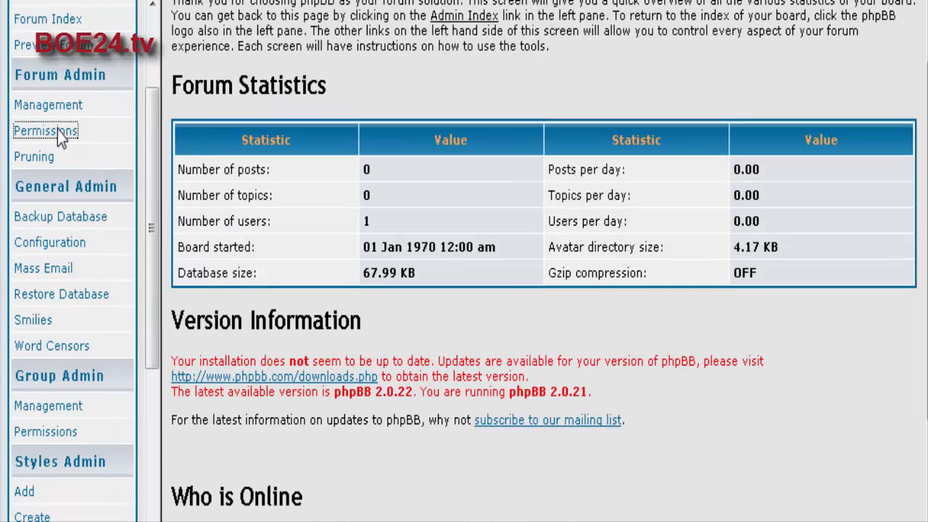
{"action": "left_click", "coordinate": [45, 130]}
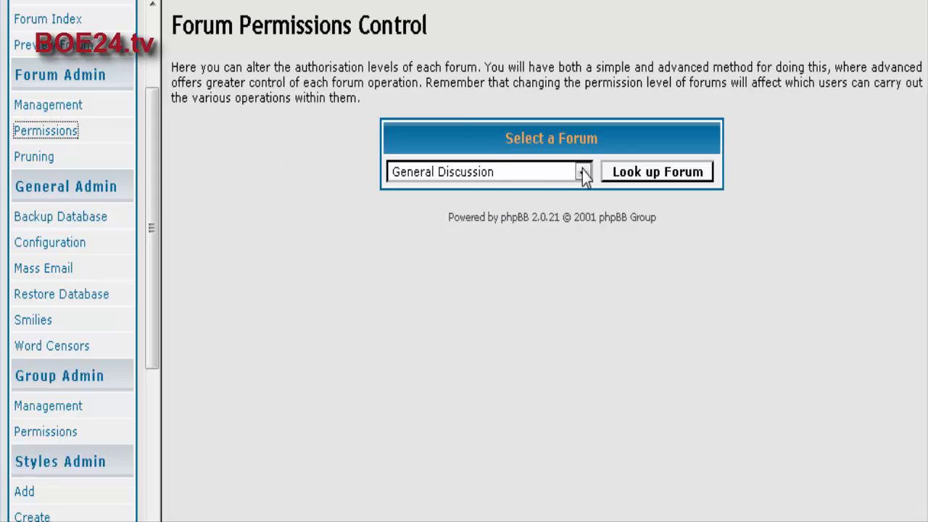
{"action": "left_click", "coordinate": [582, 171]}
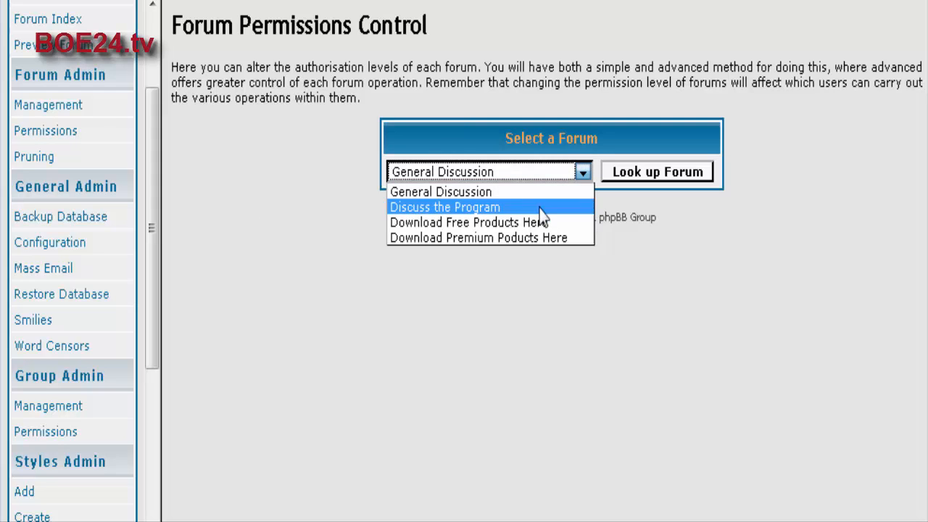
{"action": "left_click", "coordinate": [477, 238]}
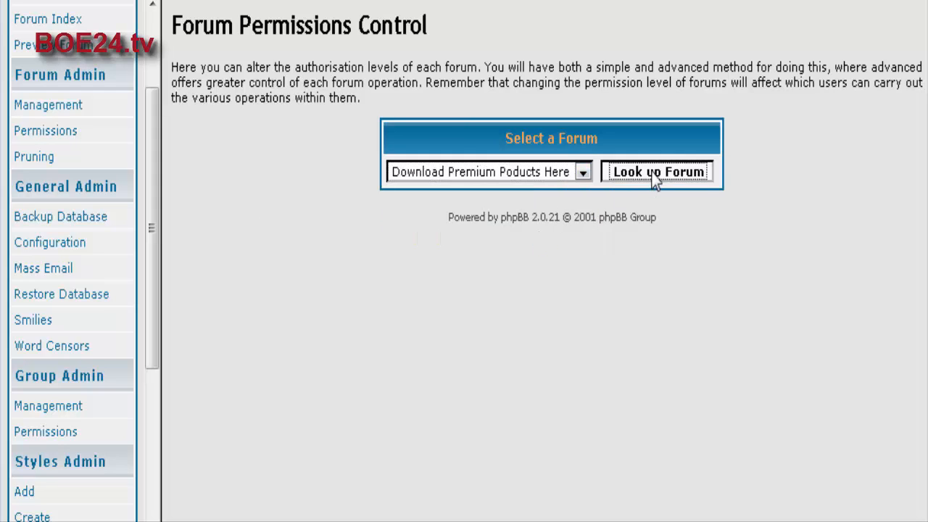
{"action": "left_click", "coordinate": [657, 171]}
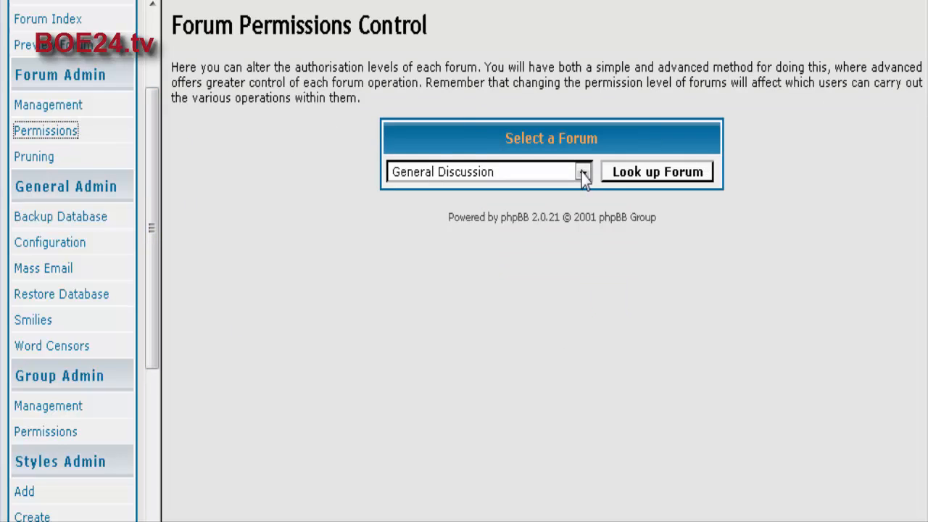
{"action": "left_click", "coordinate": [582, 172]}
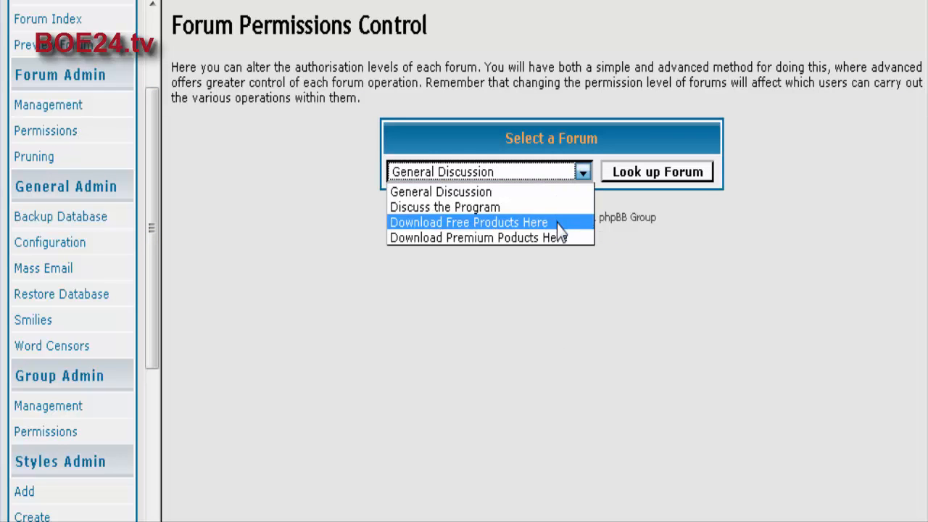
{"action": "left_click", "coordinate": [478, 238]}
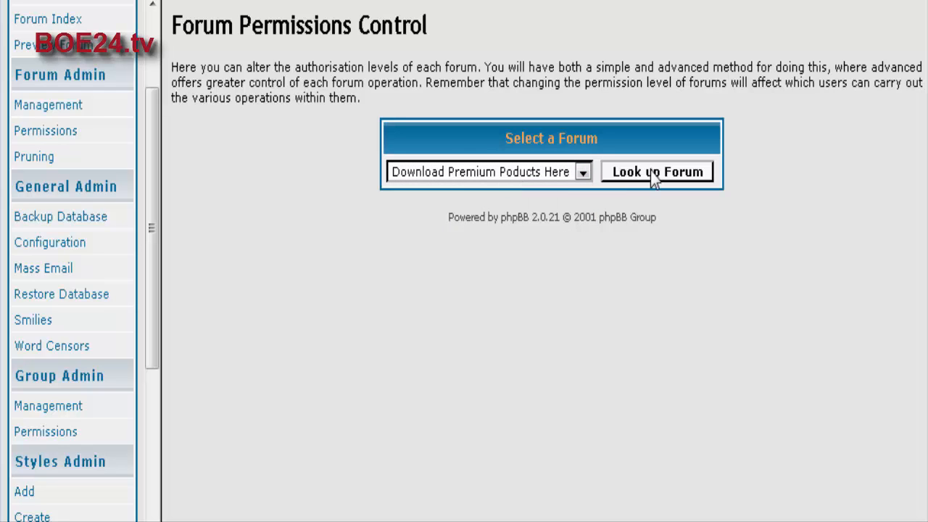
- Set the premium forum's Simple Mode permission to Private
{"action": "left_click", "coordinate": [657, 171]}
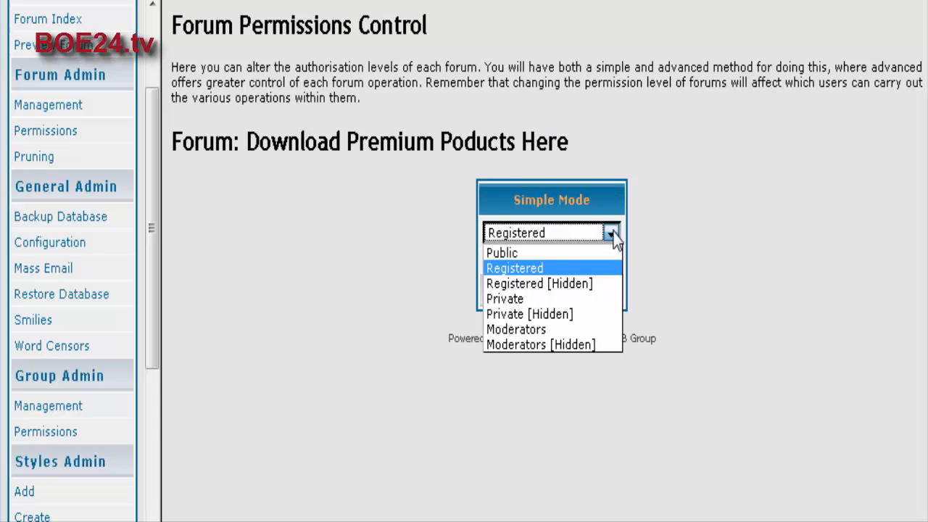
{"action": "mouse_move", "coordinate": [592, 274]}
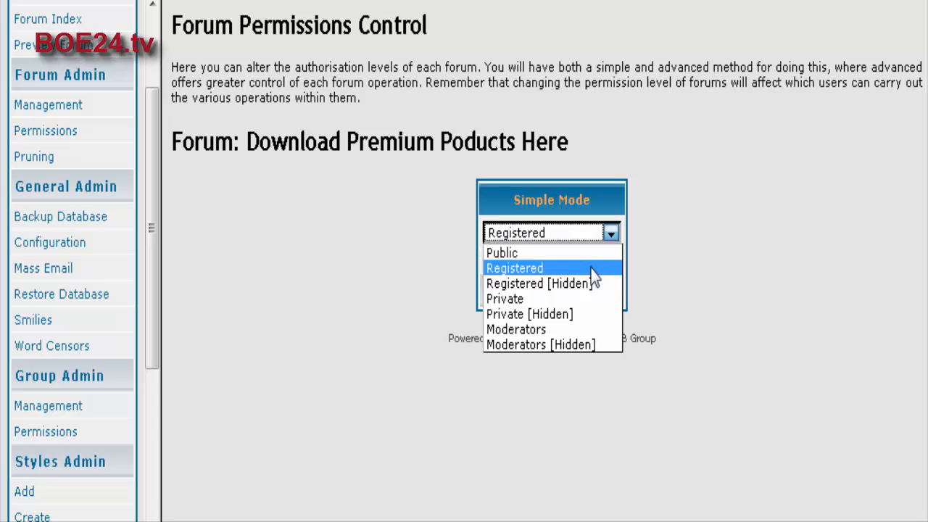
{"action": "mouse_move", "coordinate": [593, 299]}
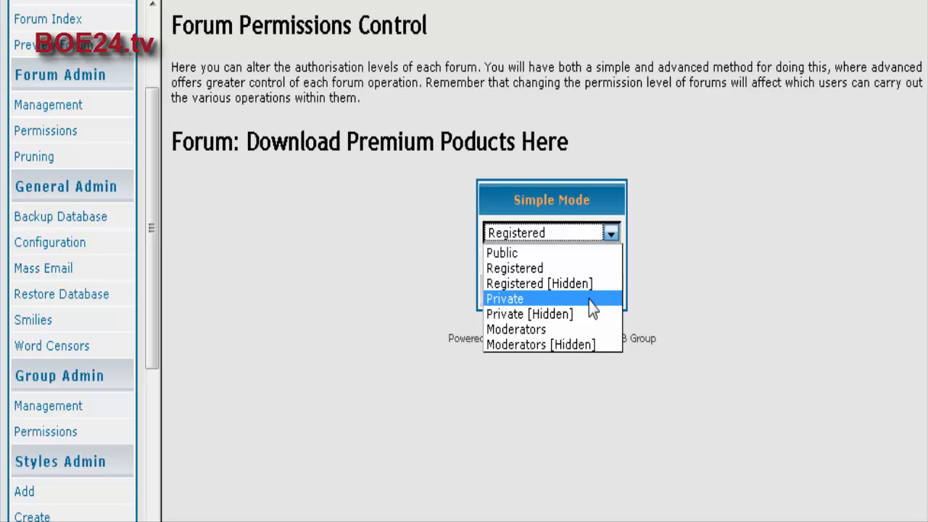
{"action": "mouse_move", "coordinate": [587, 310]}
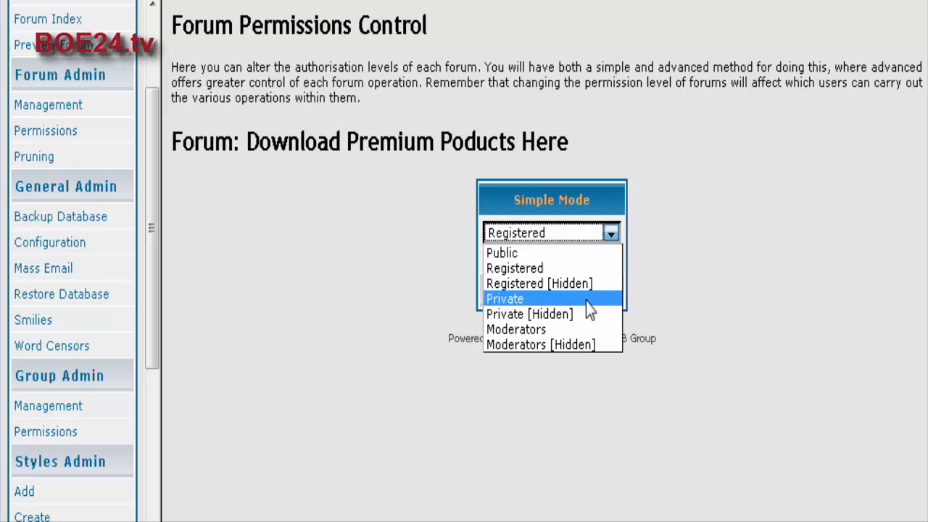
{"action": "left_click", "coordinate": [504, 298]}
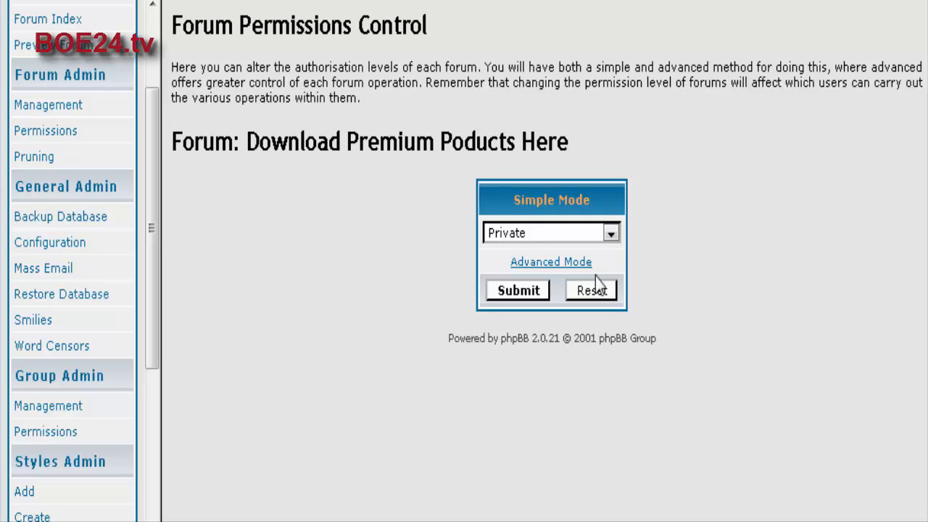
- In Advanced Mode set Read and Reply to PRIVATE and Post to MOD
{"action": "left_click", "coordinate": [551, 260]}
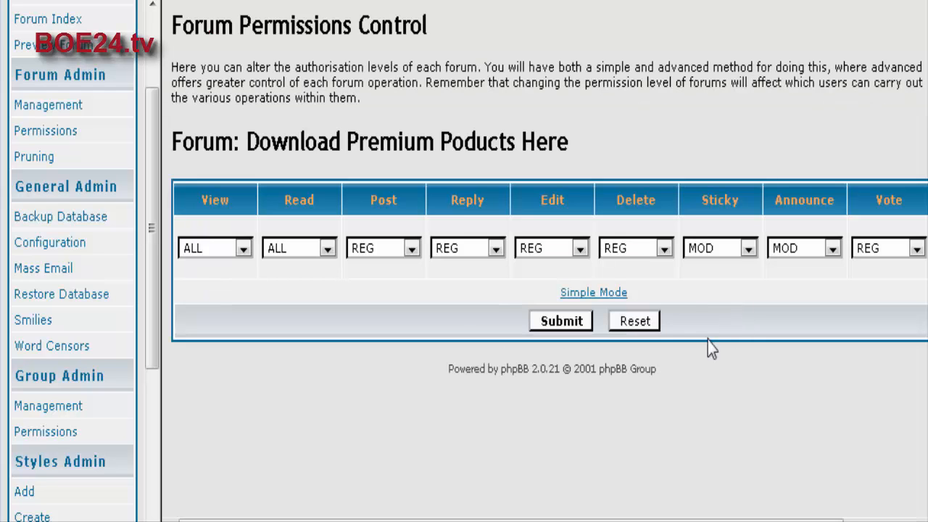
{"action": "mouse_move", "coordinate": [426, 234]}
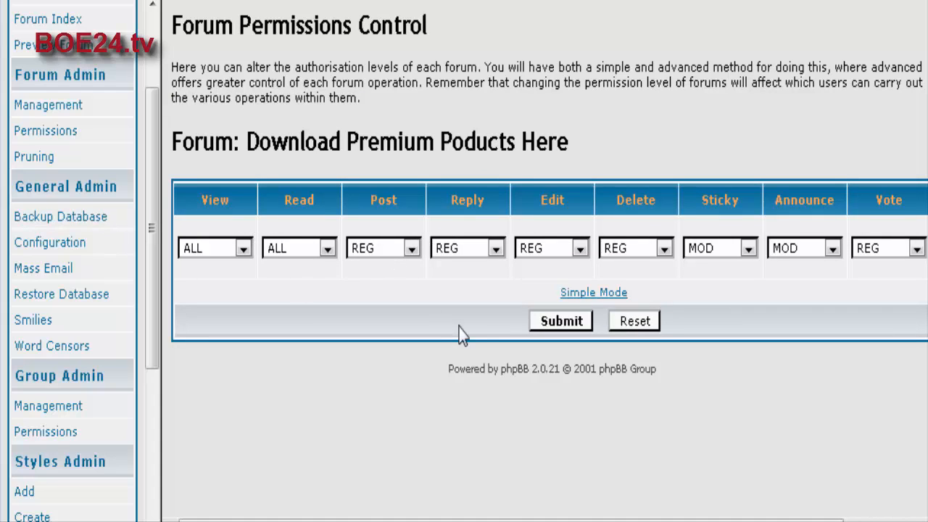
{"action": "mouse_move", "coordinate": [307, 249]}
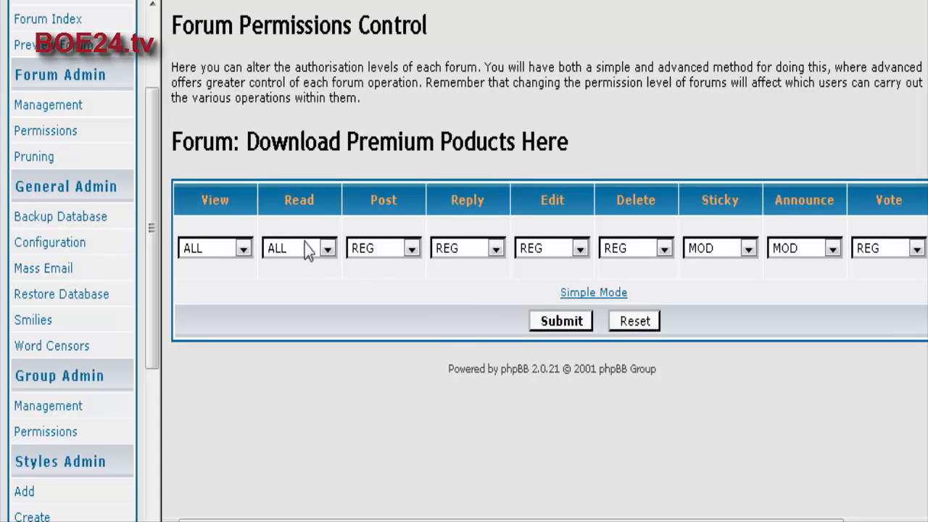
{"action": "mouse_move", "coordinate": [290, 229]}
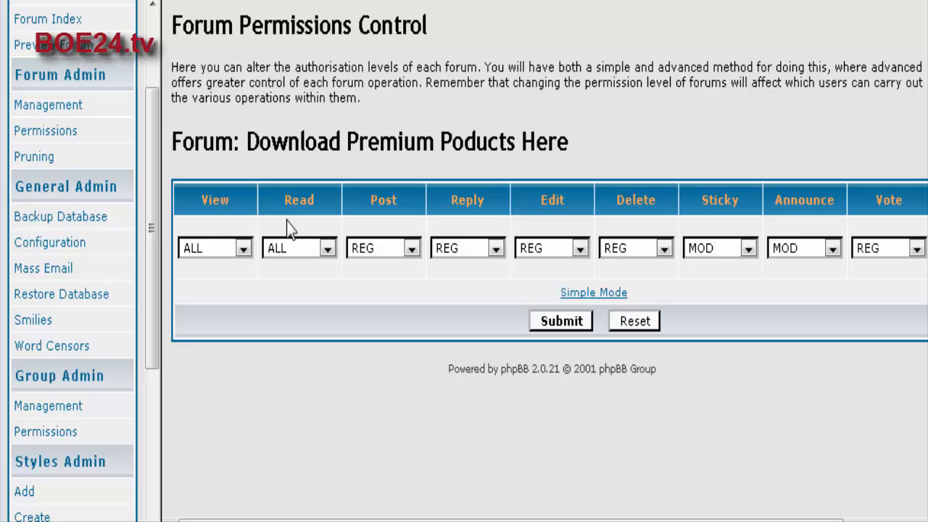
{"action": "mouse_move", "coordinate": [326, 254]}
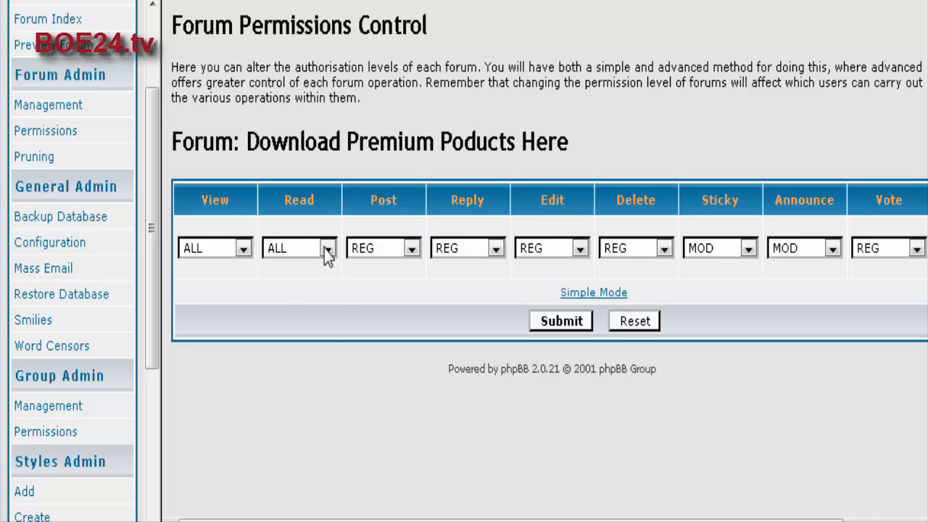
{"action": "left_click", "coordinate": [327, 248]}
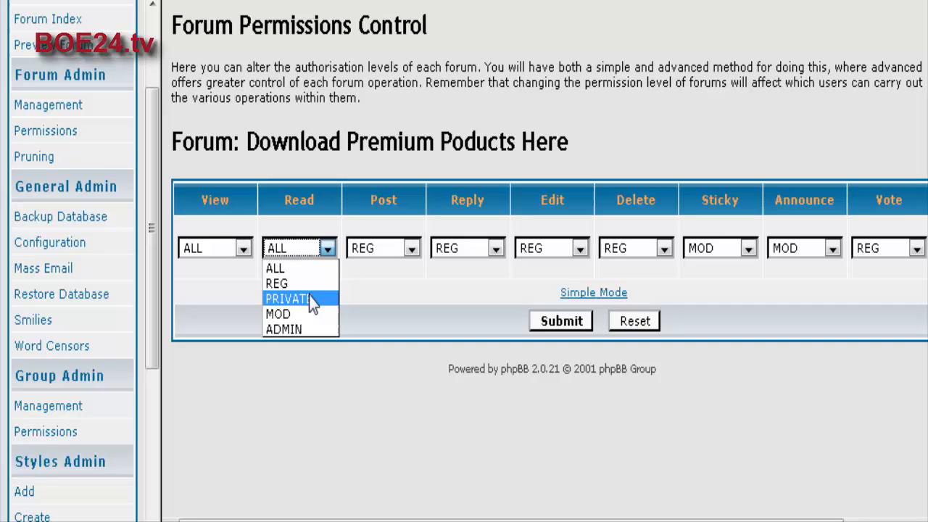
{"action": "left_click", "coordinate": [287, 299]}
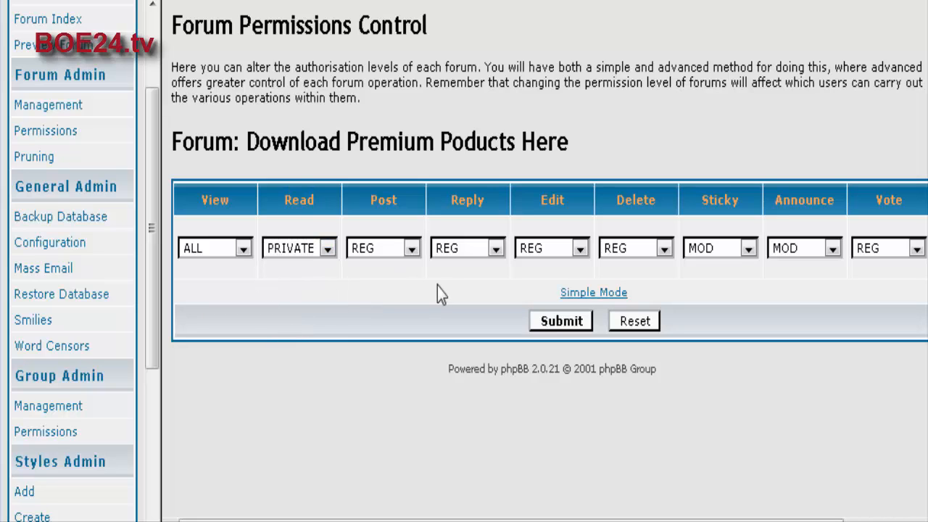
{"action": "left_click", "coordinate": [412, 246]}
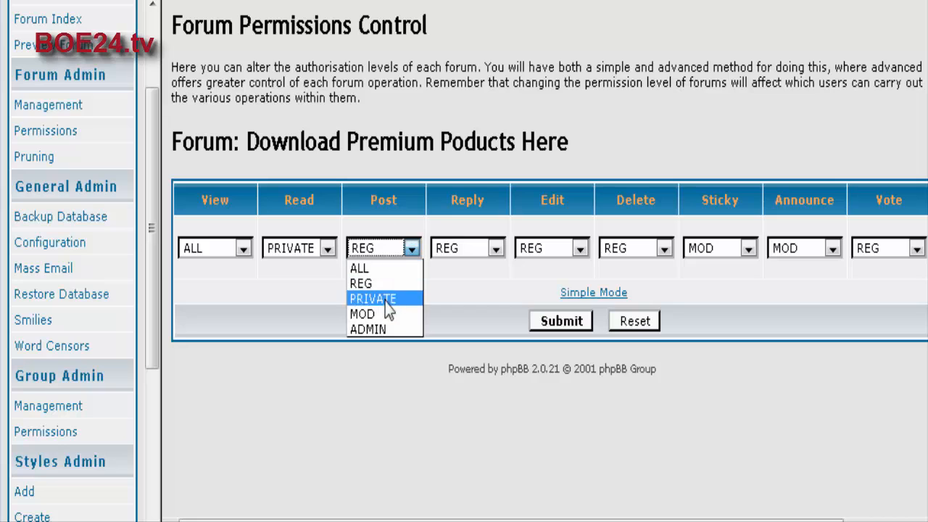
{"action": "left_click", "coordinate": [362, 313]}
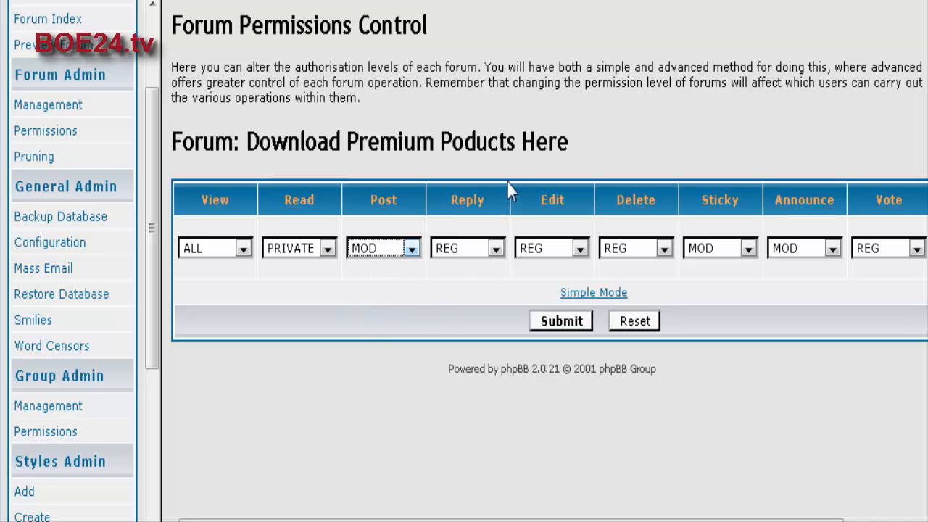
{"action": "left_click", "coordinate": [496, 246]}
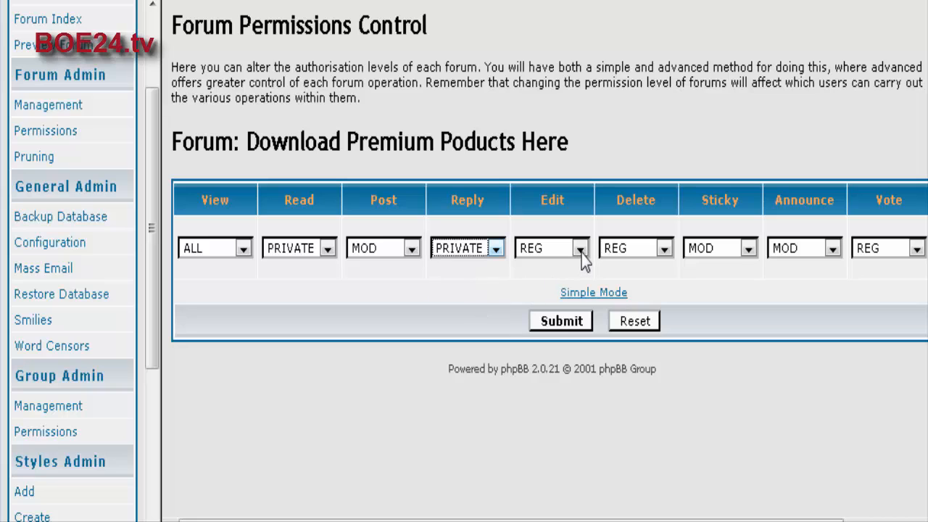
- Set Edit and Delete to MOD, Vote to PRIVATE, and submit the permissions
{"action": "left_click", "coordinate": [580, 248]}
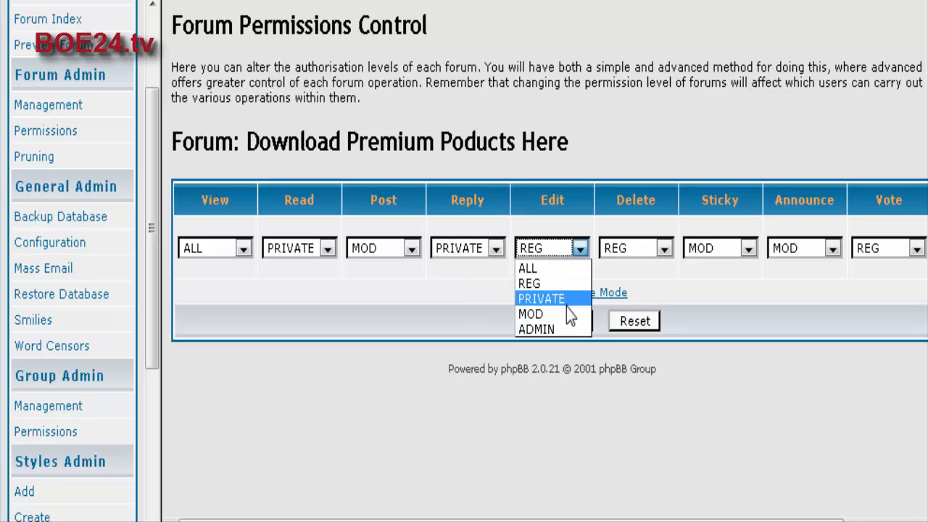
{"action": "mouse_move", "coordinate": [571, 318]}
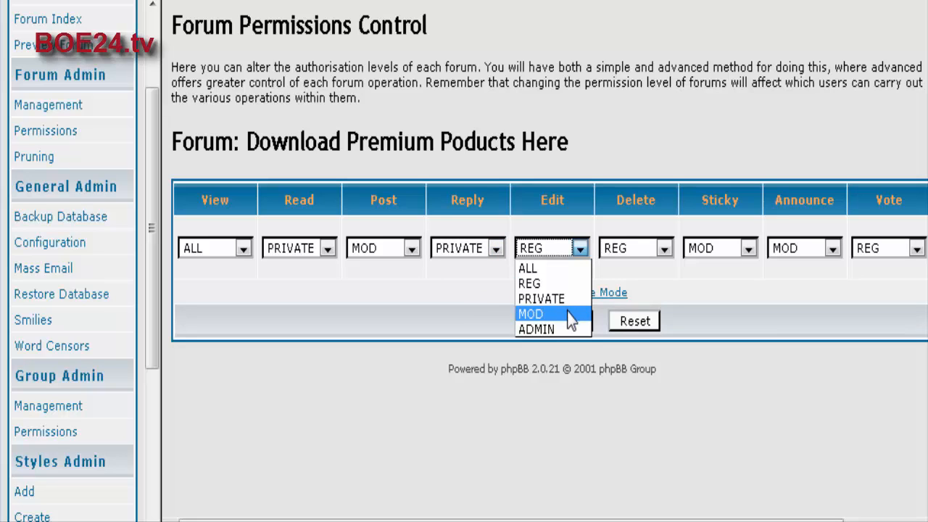
{"action": "left_click", "coordinate": [531, 313]}
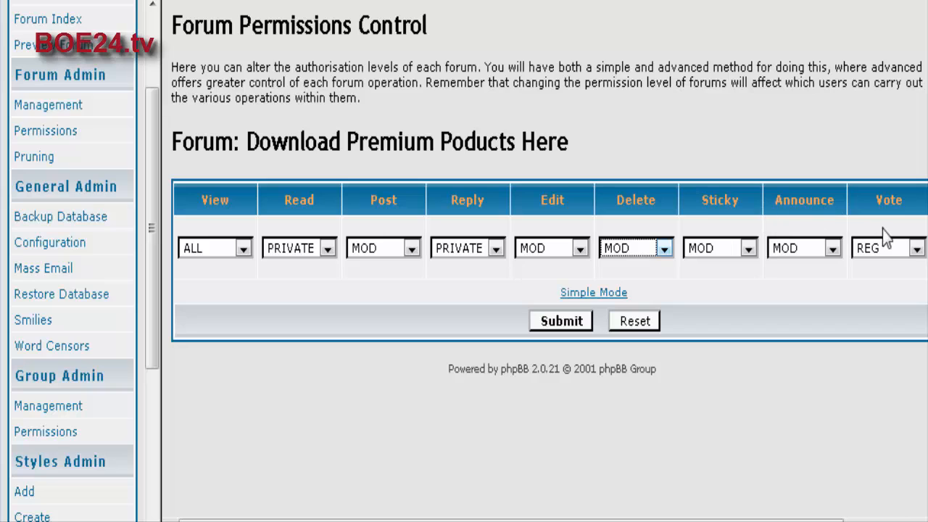
{"action": "left_click", "coordinate": [916, 248]}
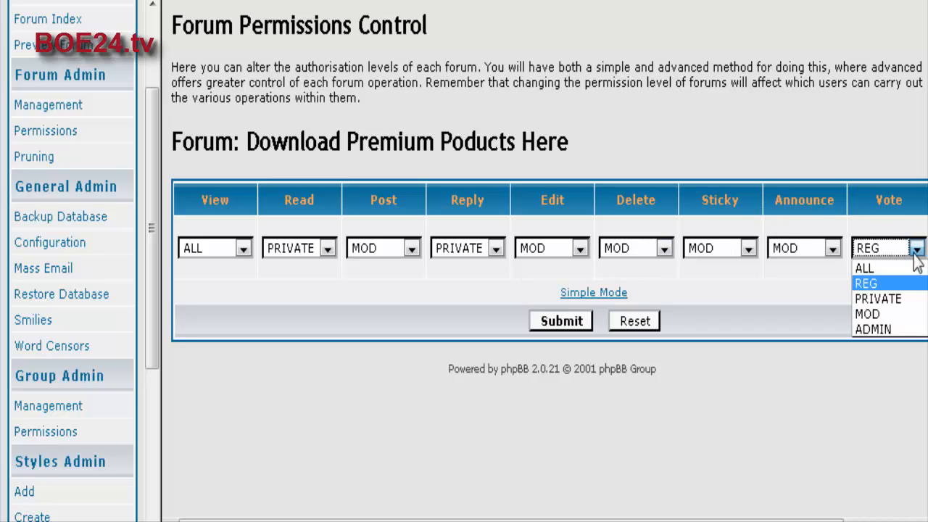
{"action": "left_click", "coordinate": [878, 299]}
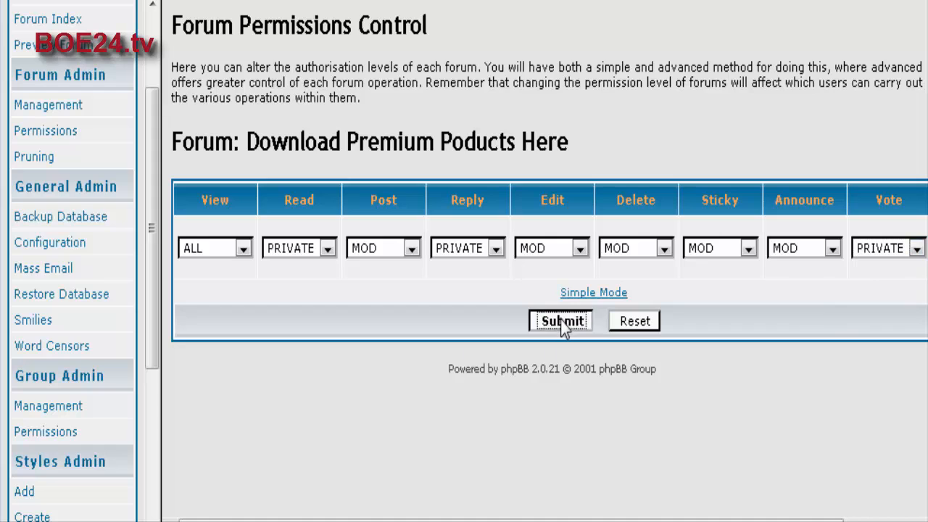
{"action": "left_click", "coordinate": [561, 320]}
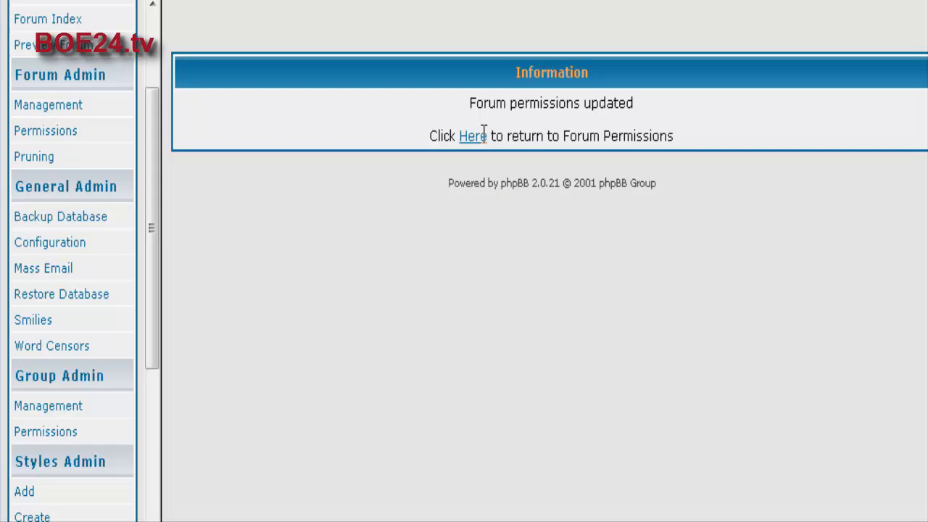
- Return to the Forum Permissions Control page to recheck the premium forum
{"action": "left_click", "coordinate": [472, 137]}
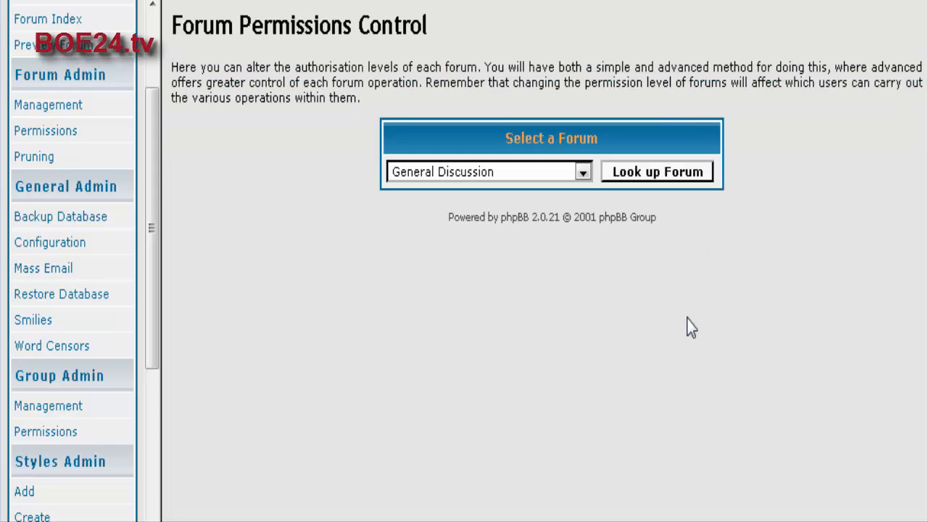
{"action": "mouse_move", "coordinate": [482, 209]}
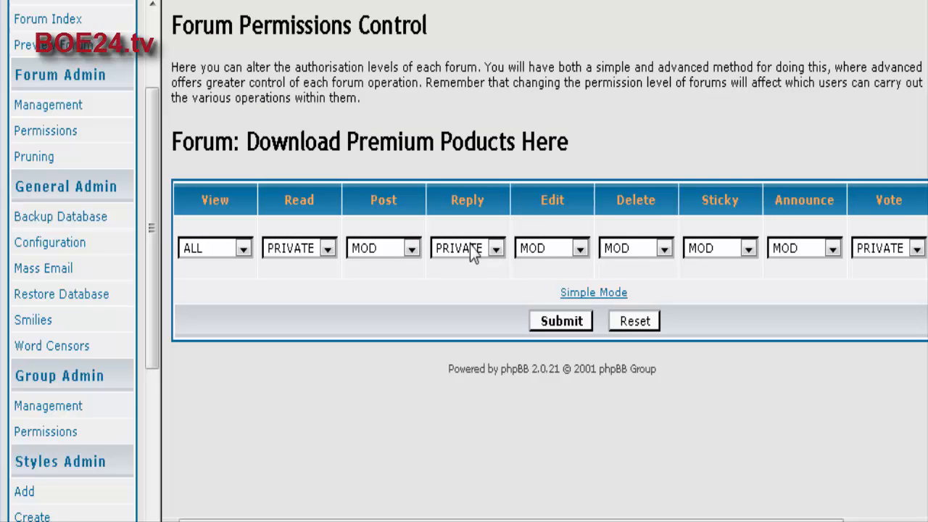
{"action": "mouse_move", "coordinate": [794, 264]}
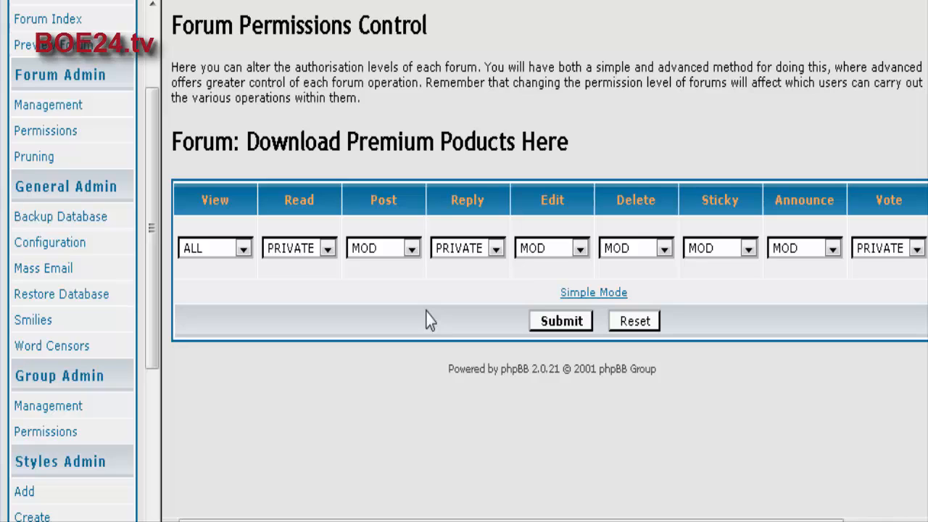
{"action": "mouse_move", "coordinate": [290, 368]}
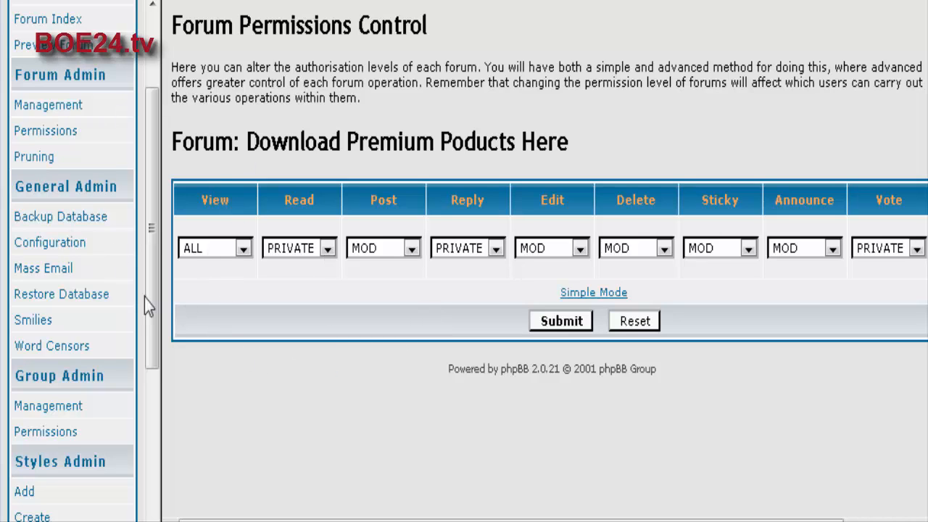
{"action": "scroll", "scroll_direction": "down", "scroll_amount": 3}
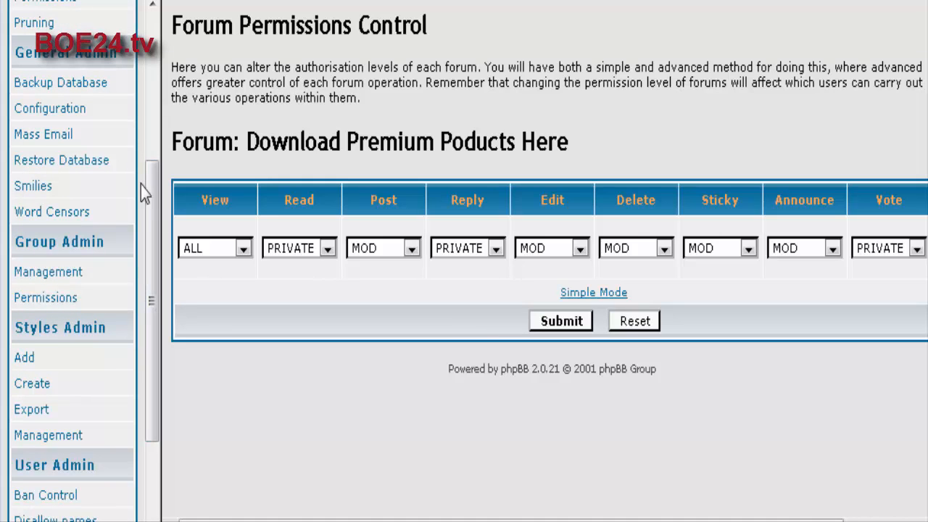
{"action": "scroll", "scroll_direction": "down", "scroll_amount": 3}
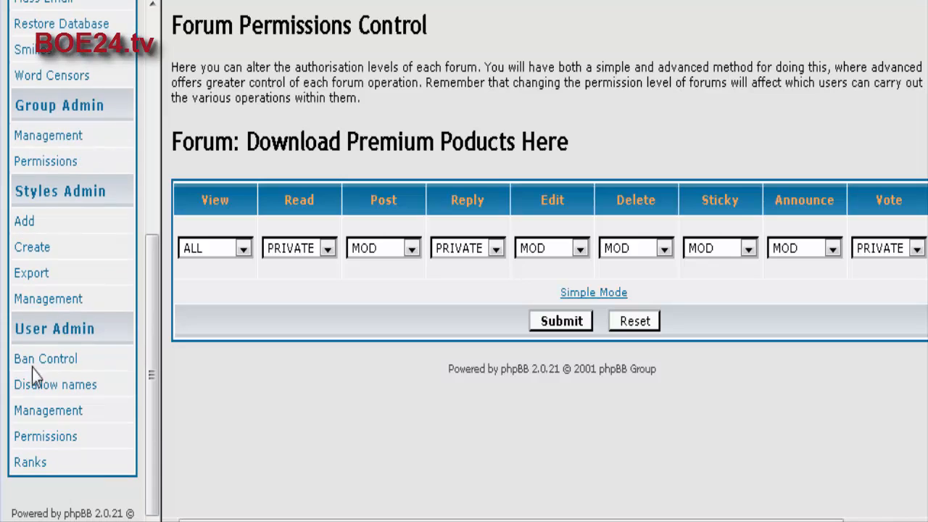
{"action": "mouse_move", "coordinate": [786, 225]}
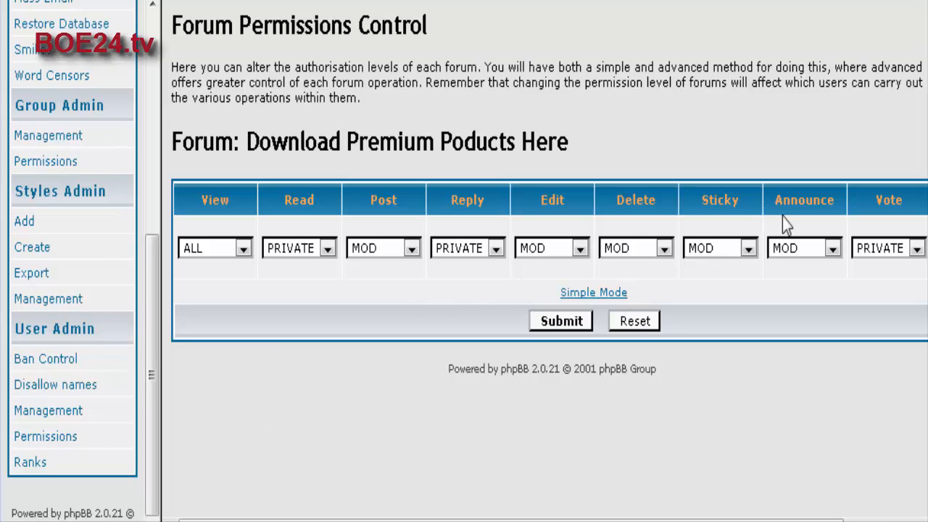
{"action": "mouse_move", "coordinate": [660, 133]}
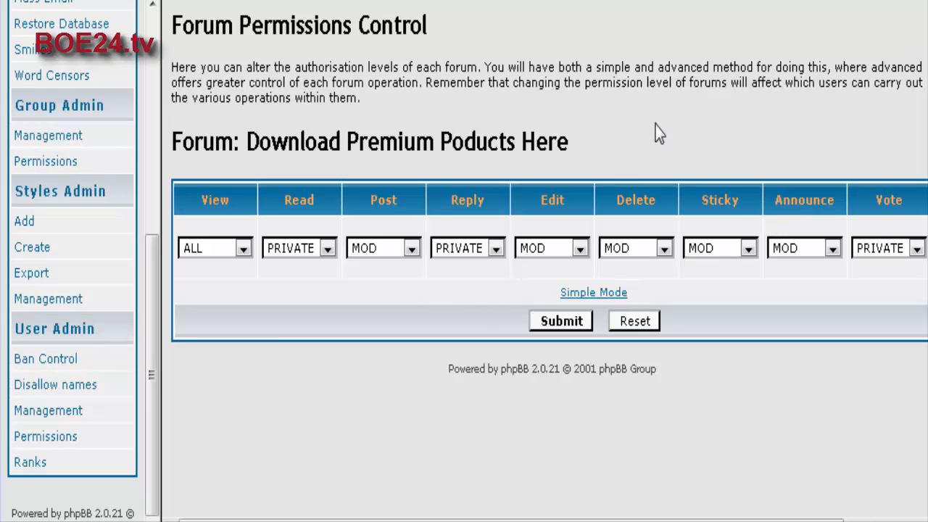
{"action": "mouse_move", "coordinate": [717, 145]}
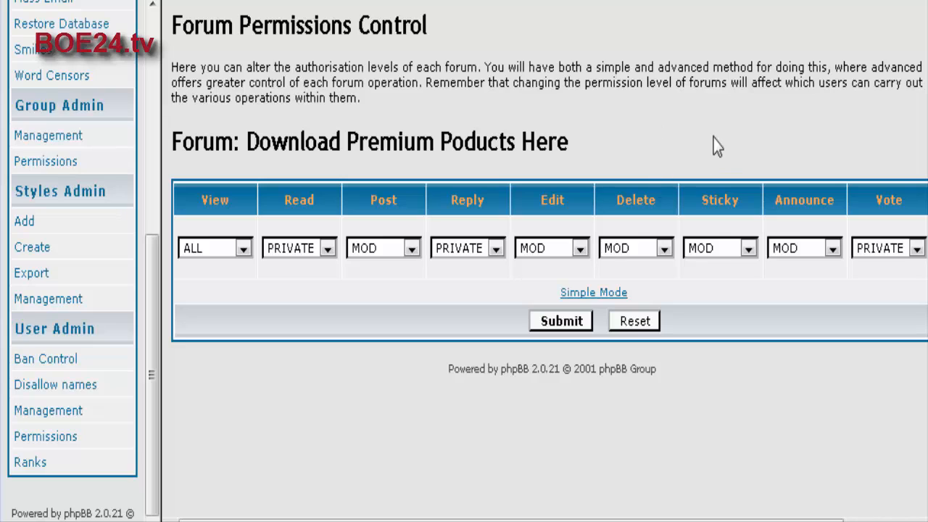
{"action": "mouse_move", "coordinate": [786, 142]}
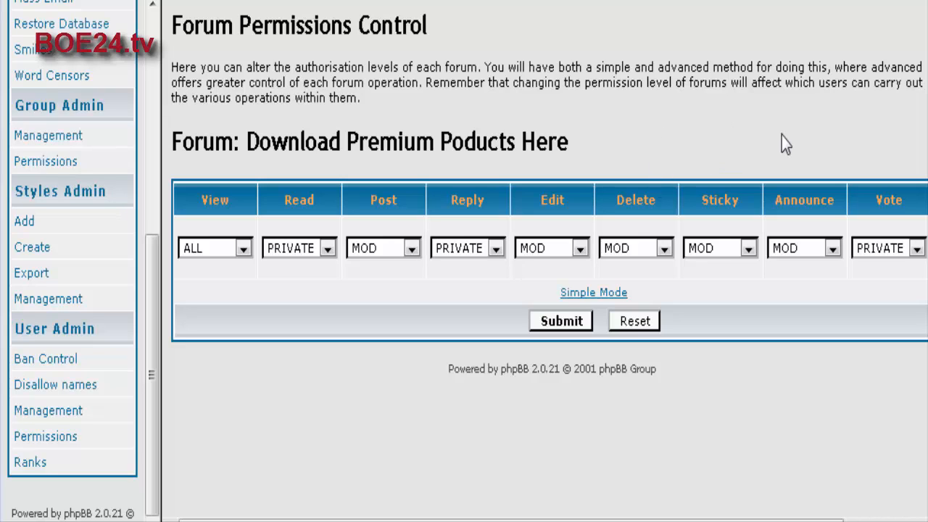
{"action": "mouse_move", "coordinate": [704, 157]}
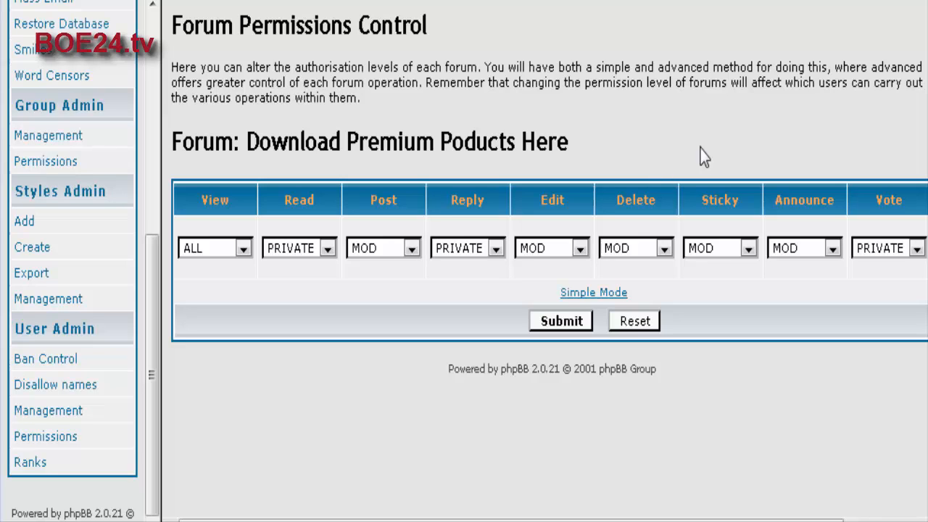